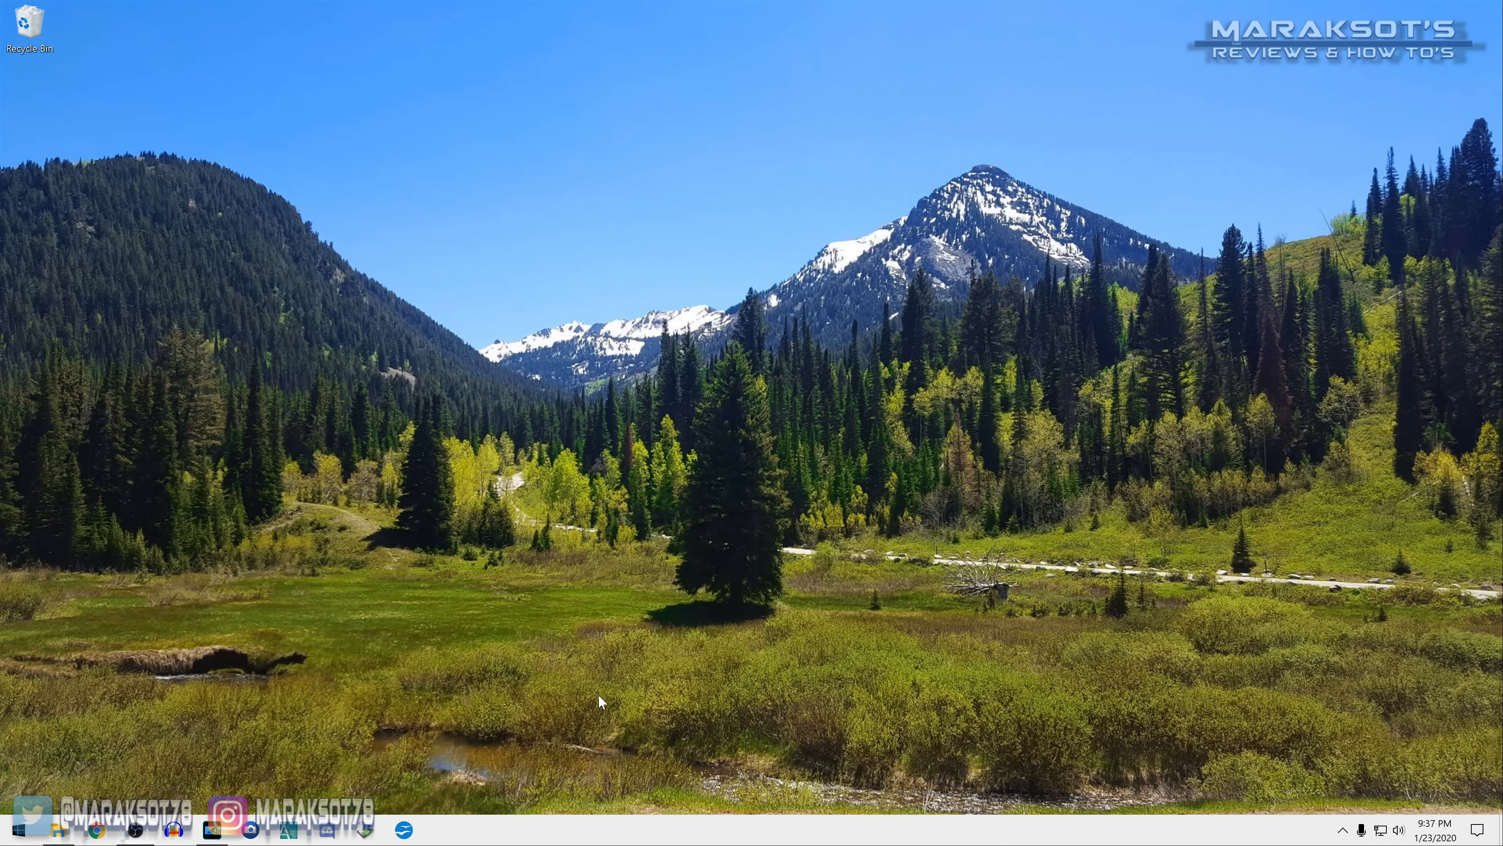
mouse_move(1032, 724)
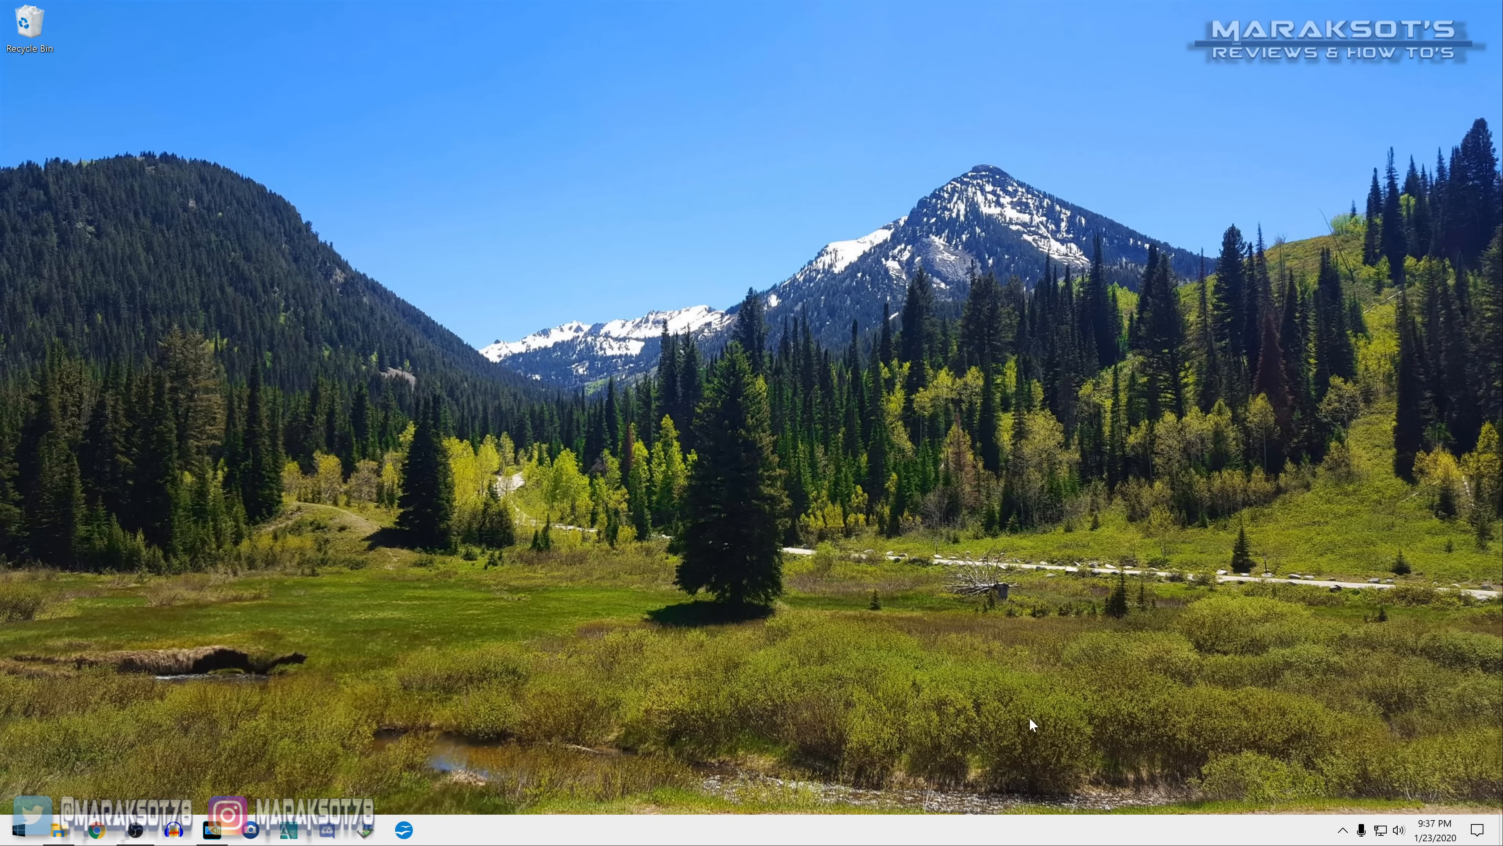
mouse_move(1349, 743)
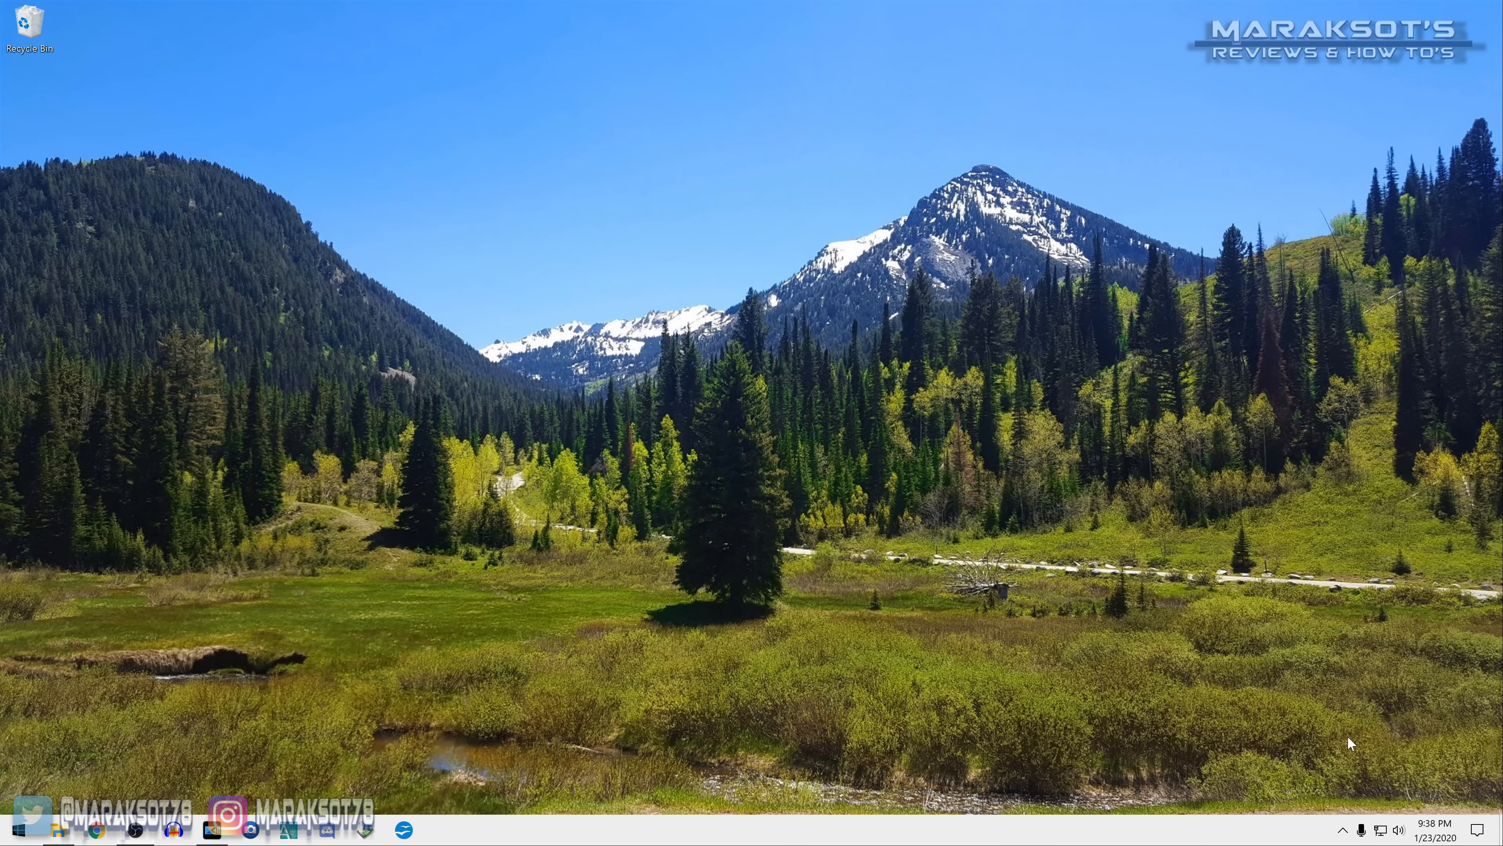
mouse_move(1370, 827)
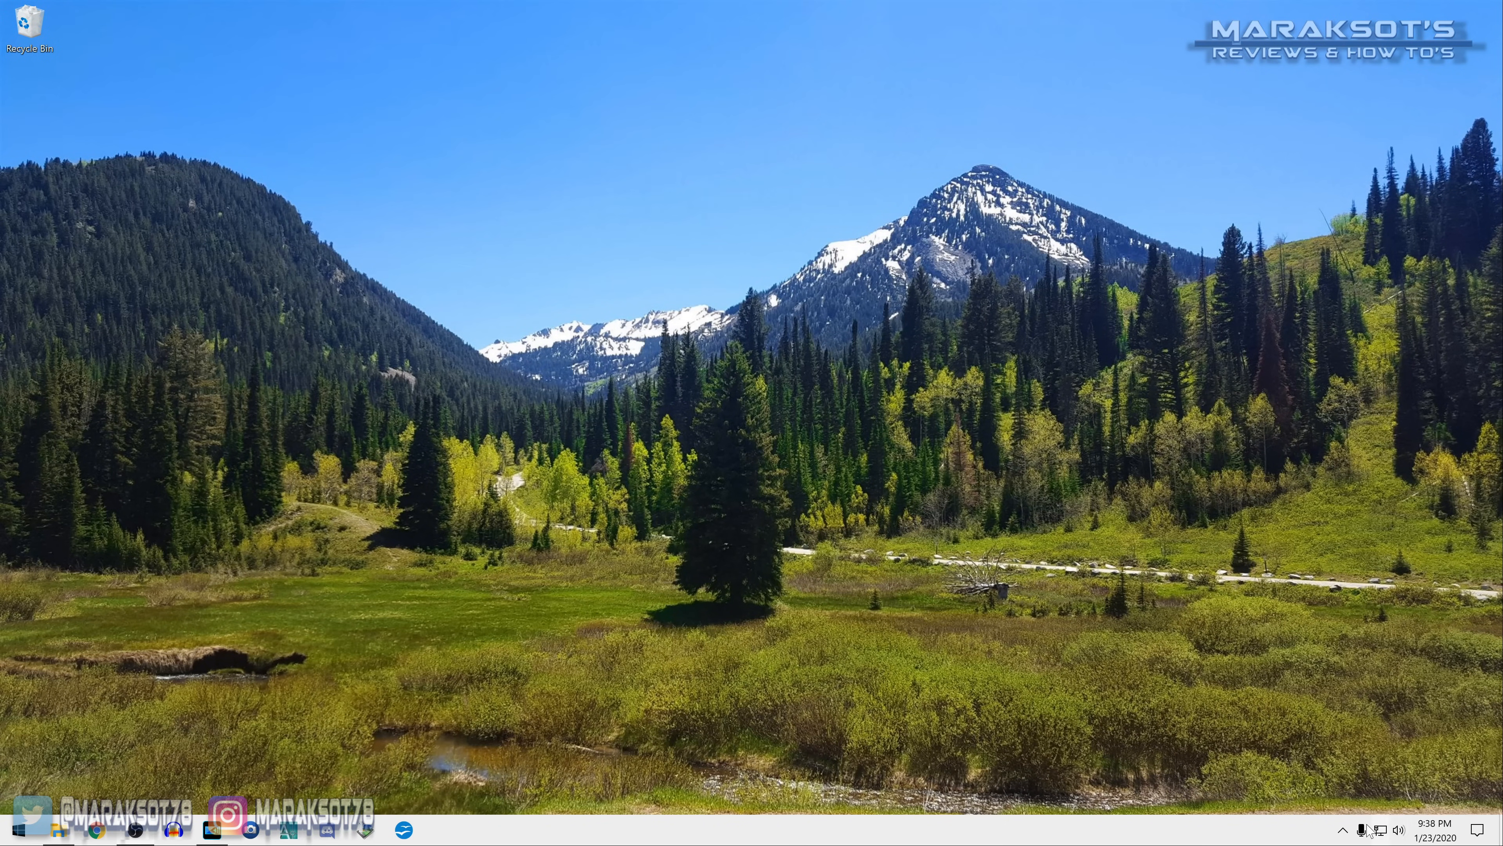
Step: Show the current playback device, Speakers (2- Realtek(R) Audio), at volume 50
click(1370, 829)
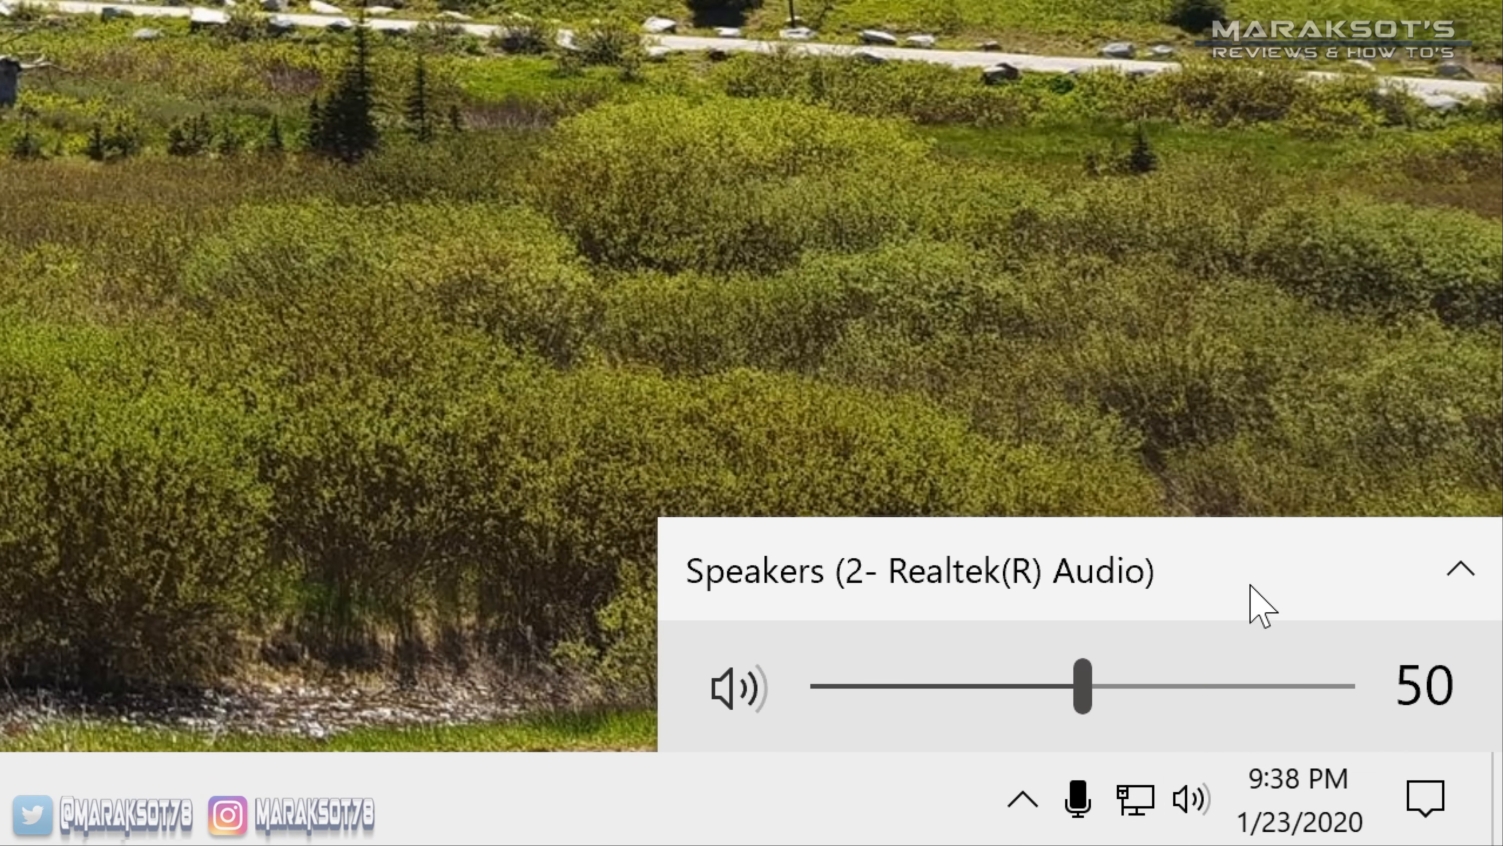
mouse_move(731, 582)
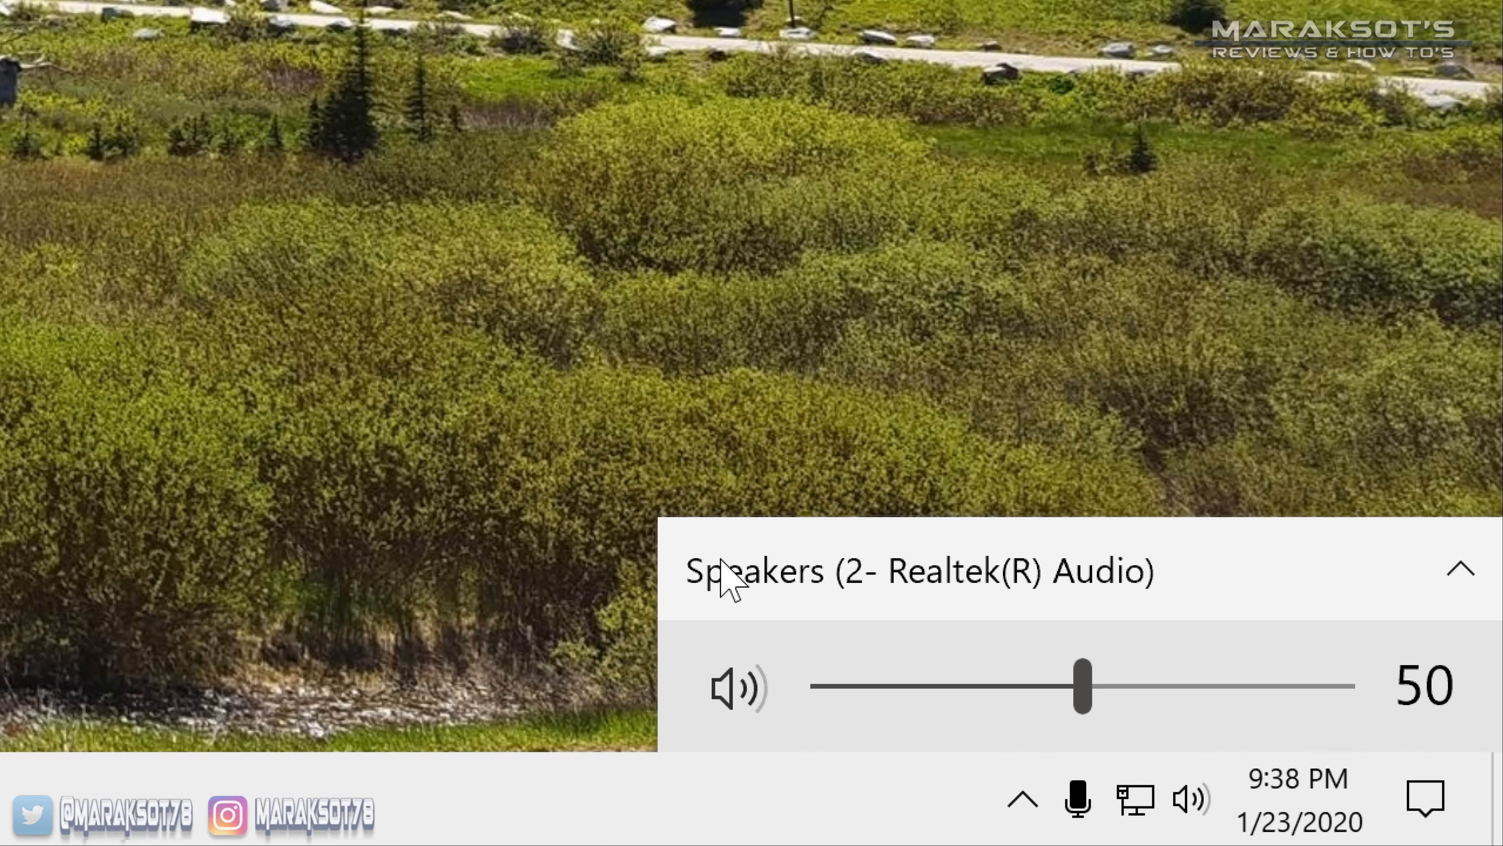
mouse_move(1393, 567)
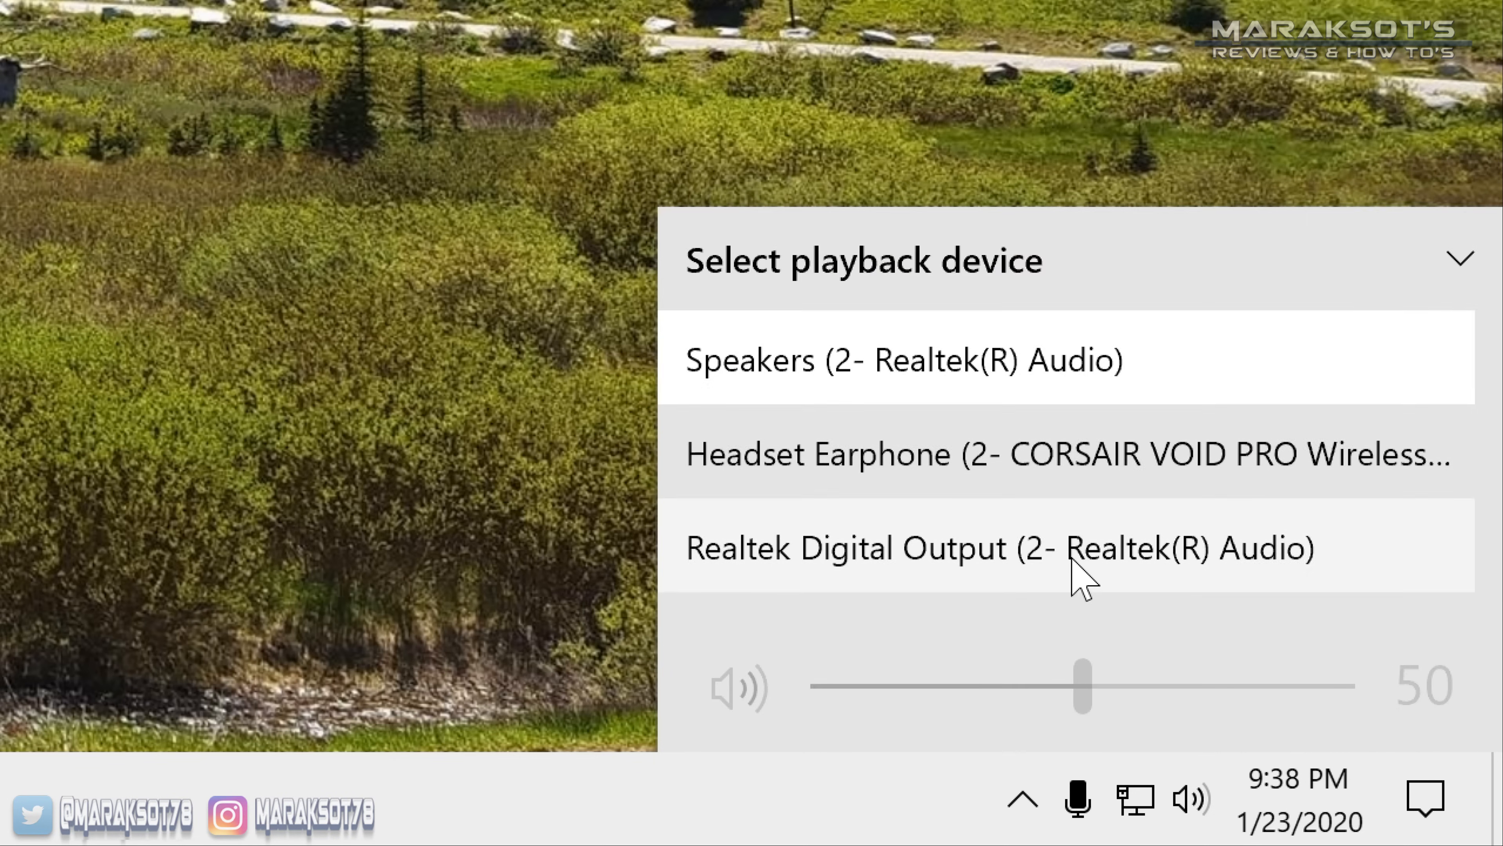
mouse_move(816, 427)
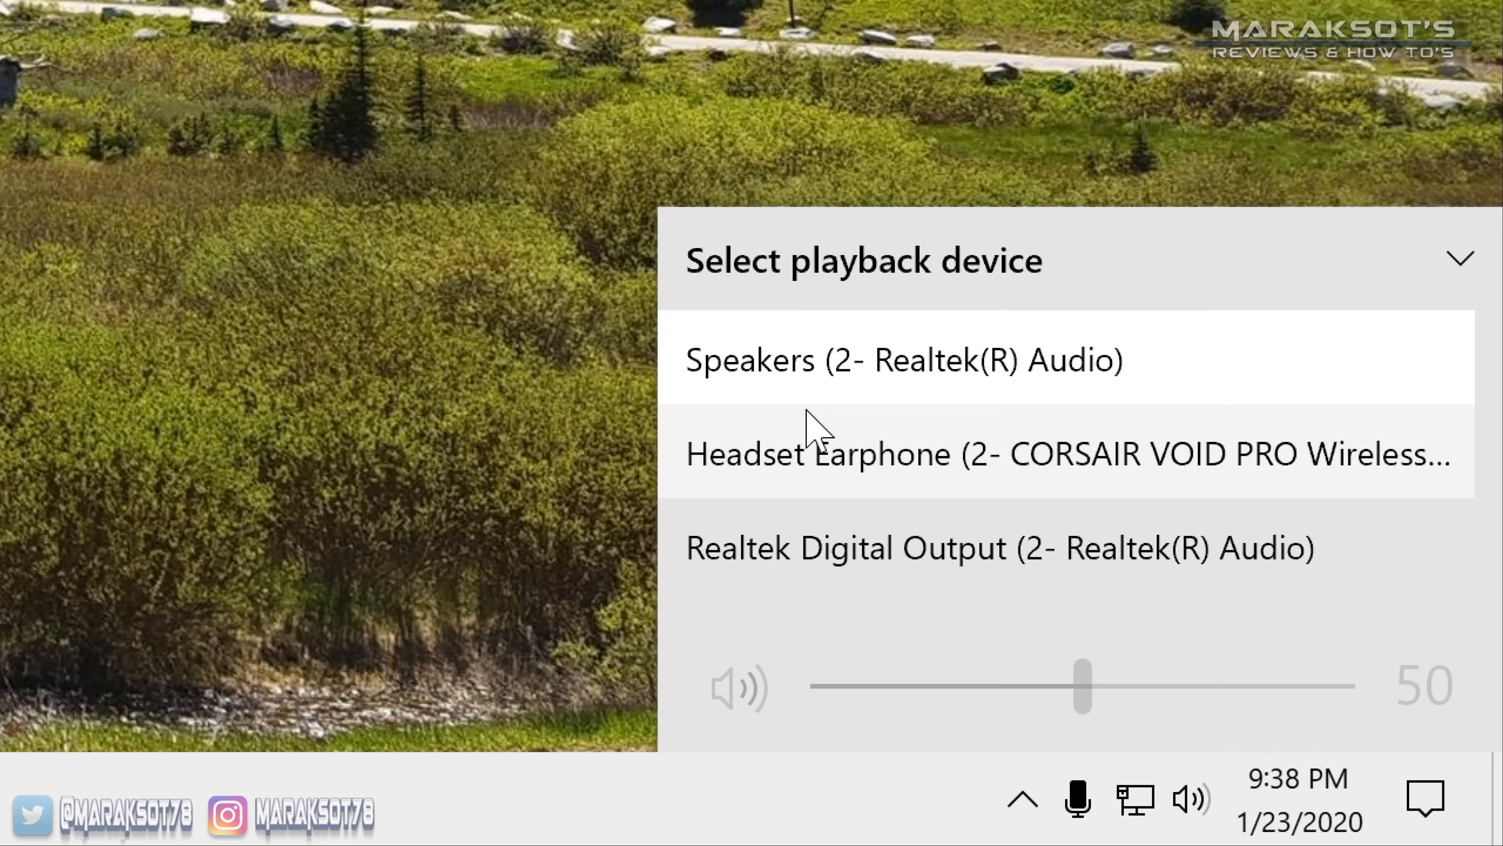
mouse_move(906, 516)
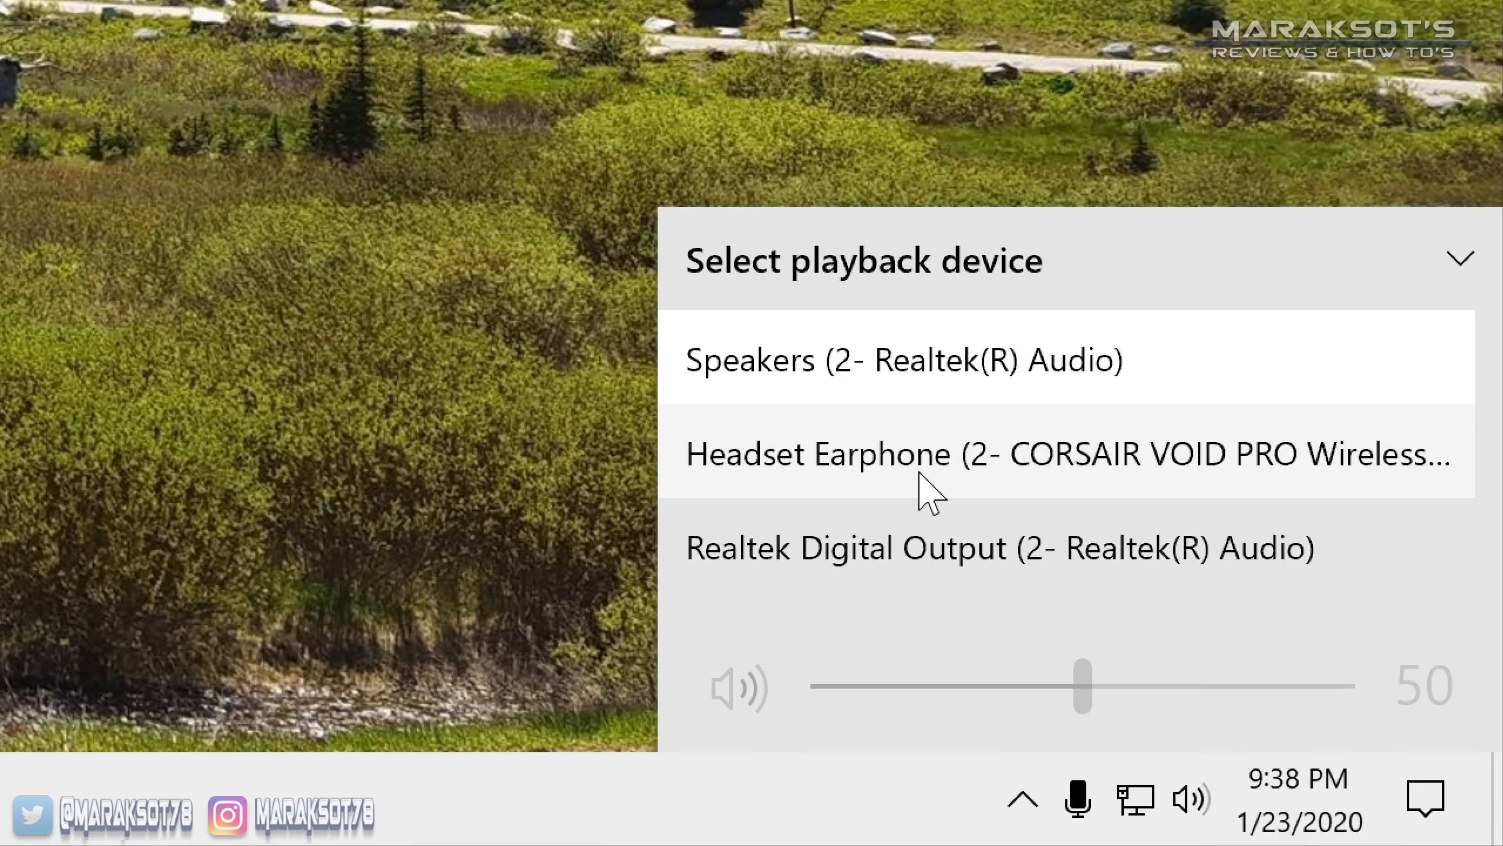
mouse_move(906, 470)
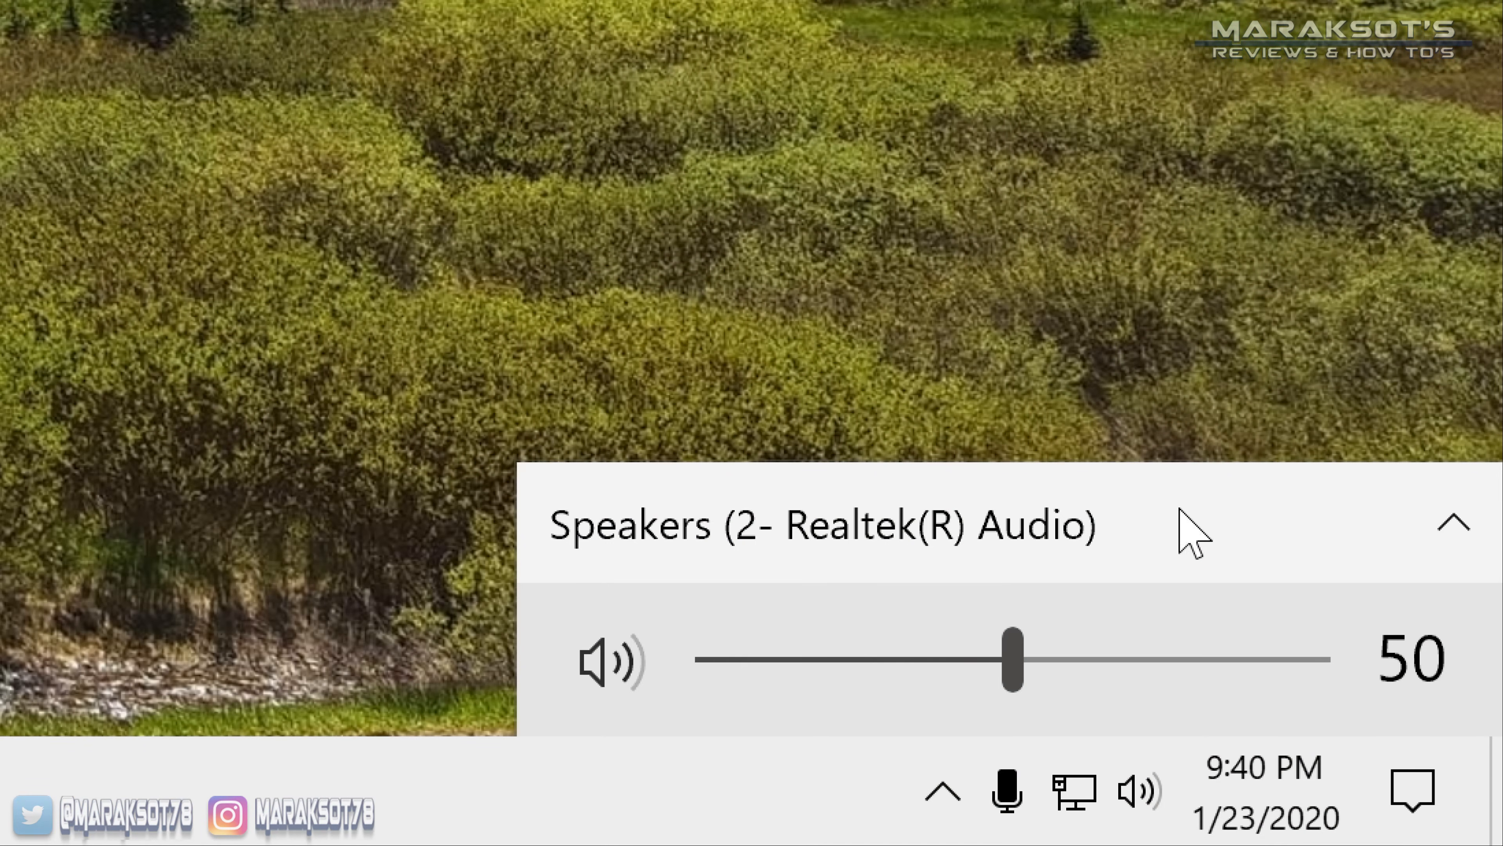
mouse_move(1088, 546)
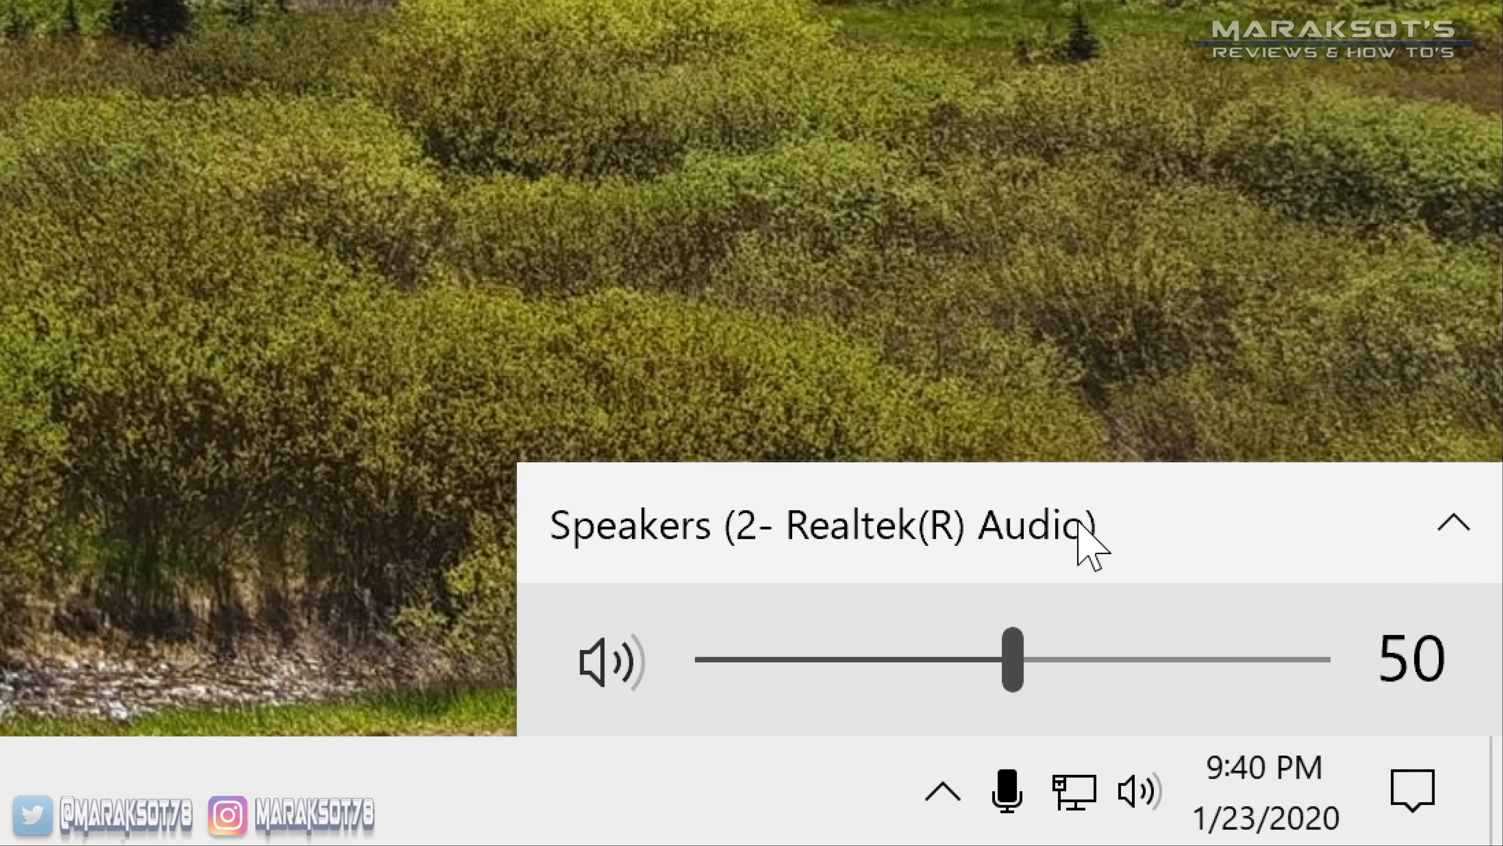
mouse_move(879, 552)
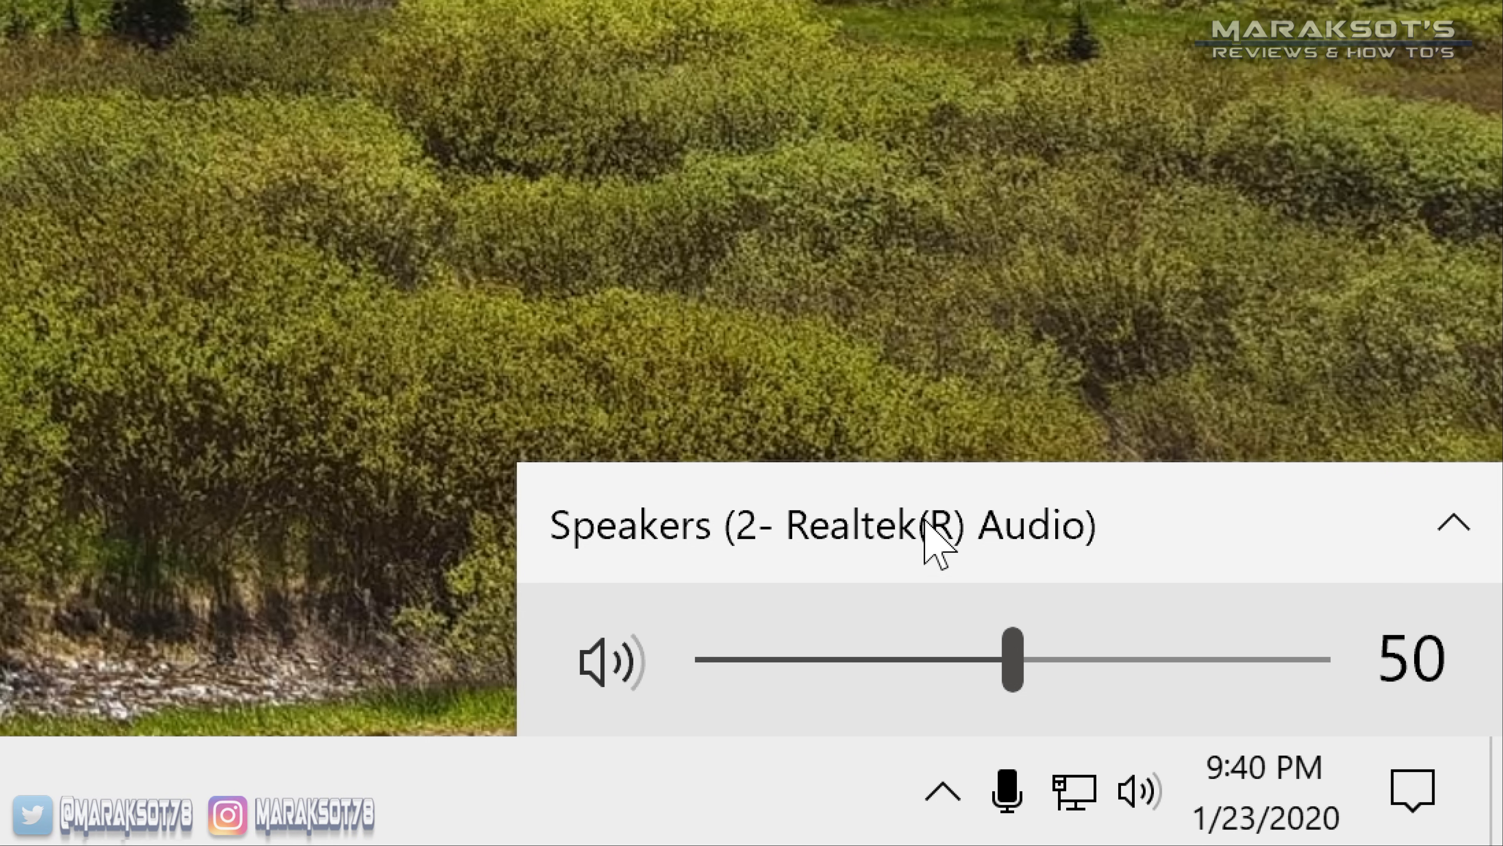
mouse_move(985, 556)
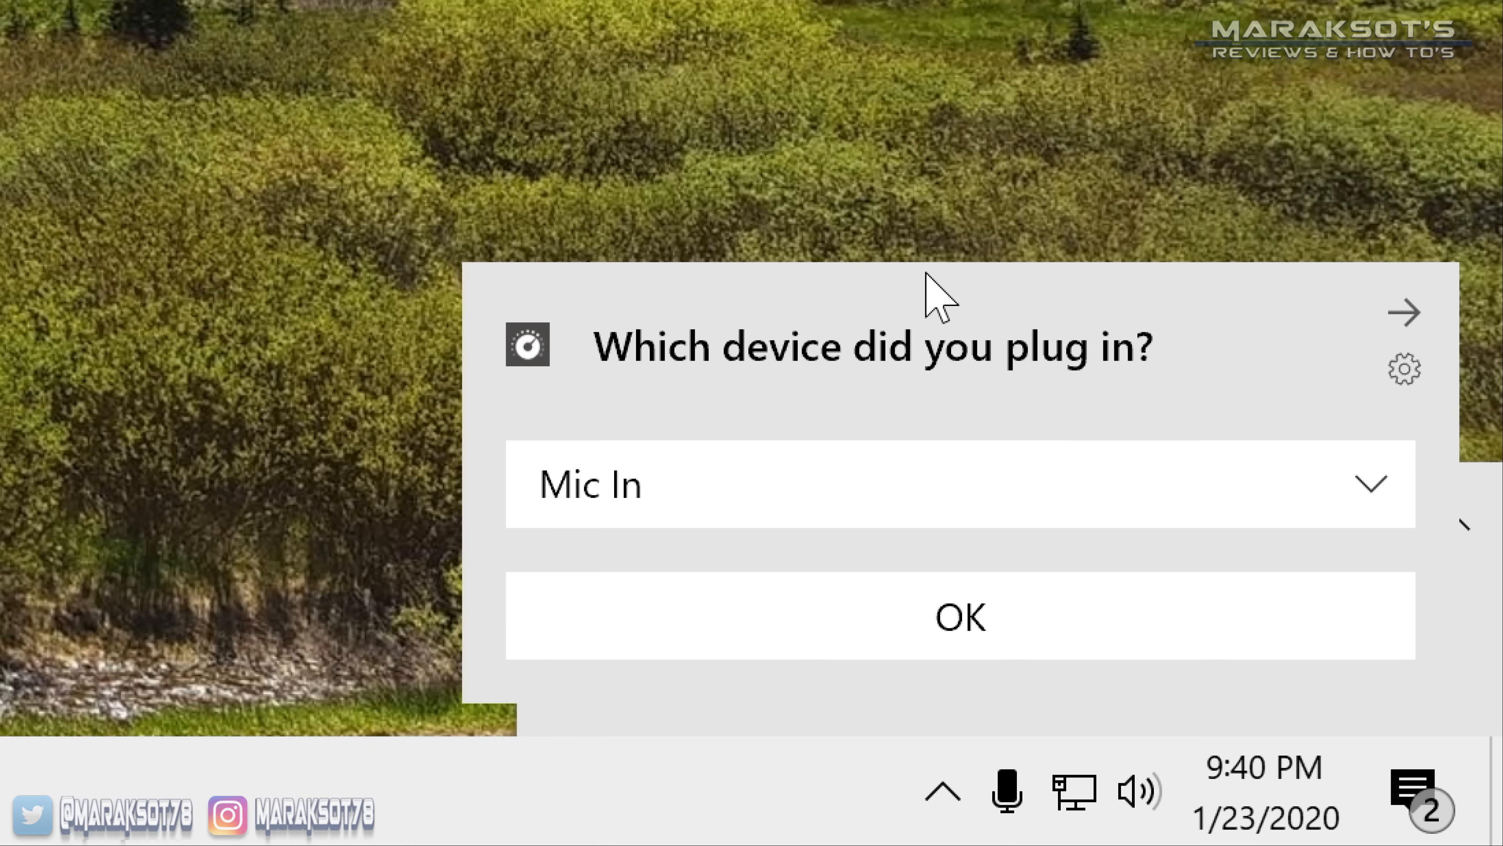
mouse_move(913, 136)
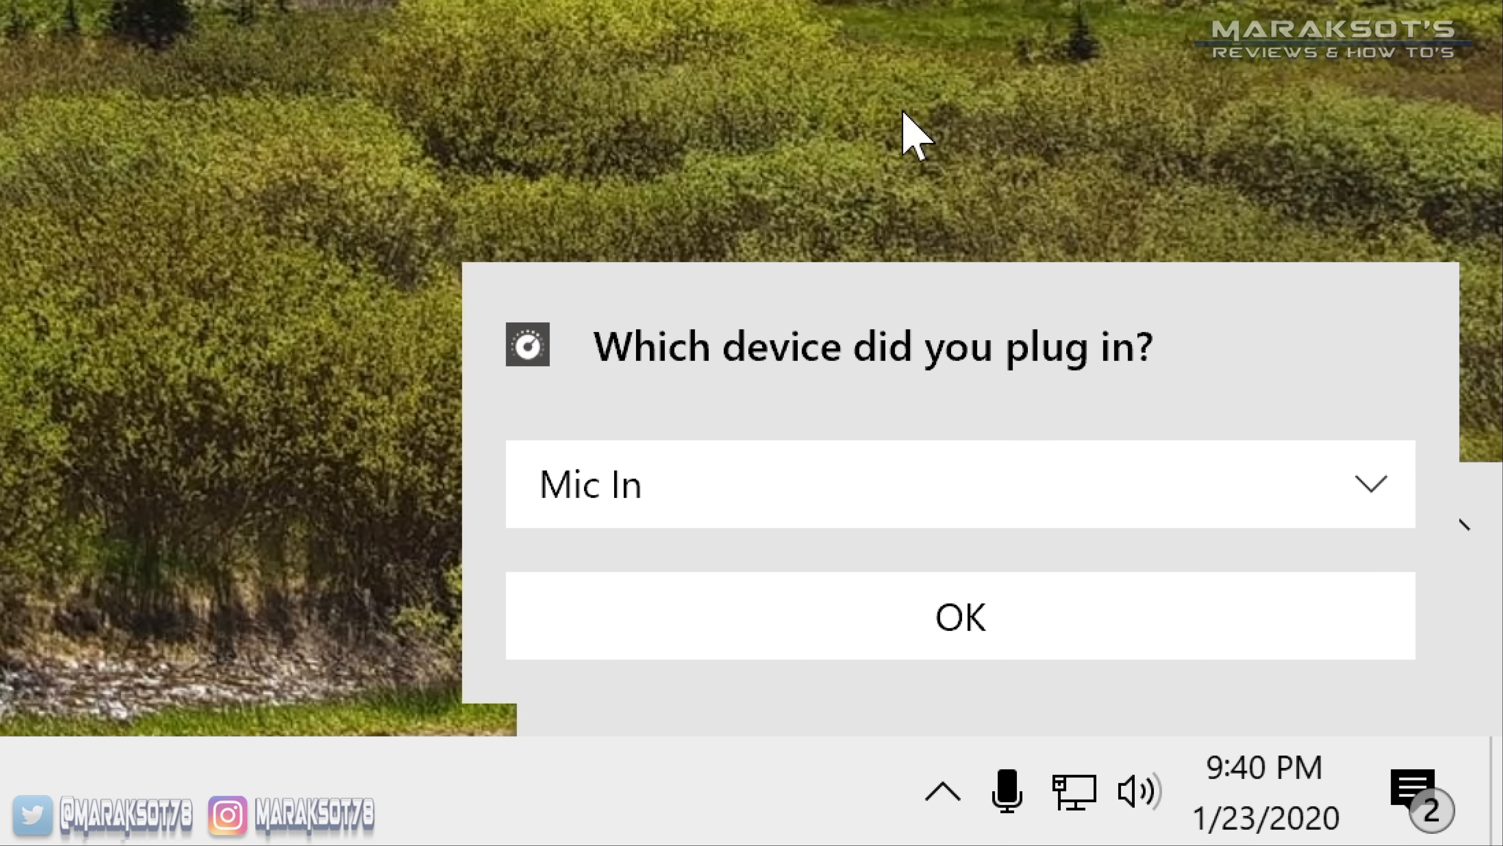
mouse_move(924, 139)
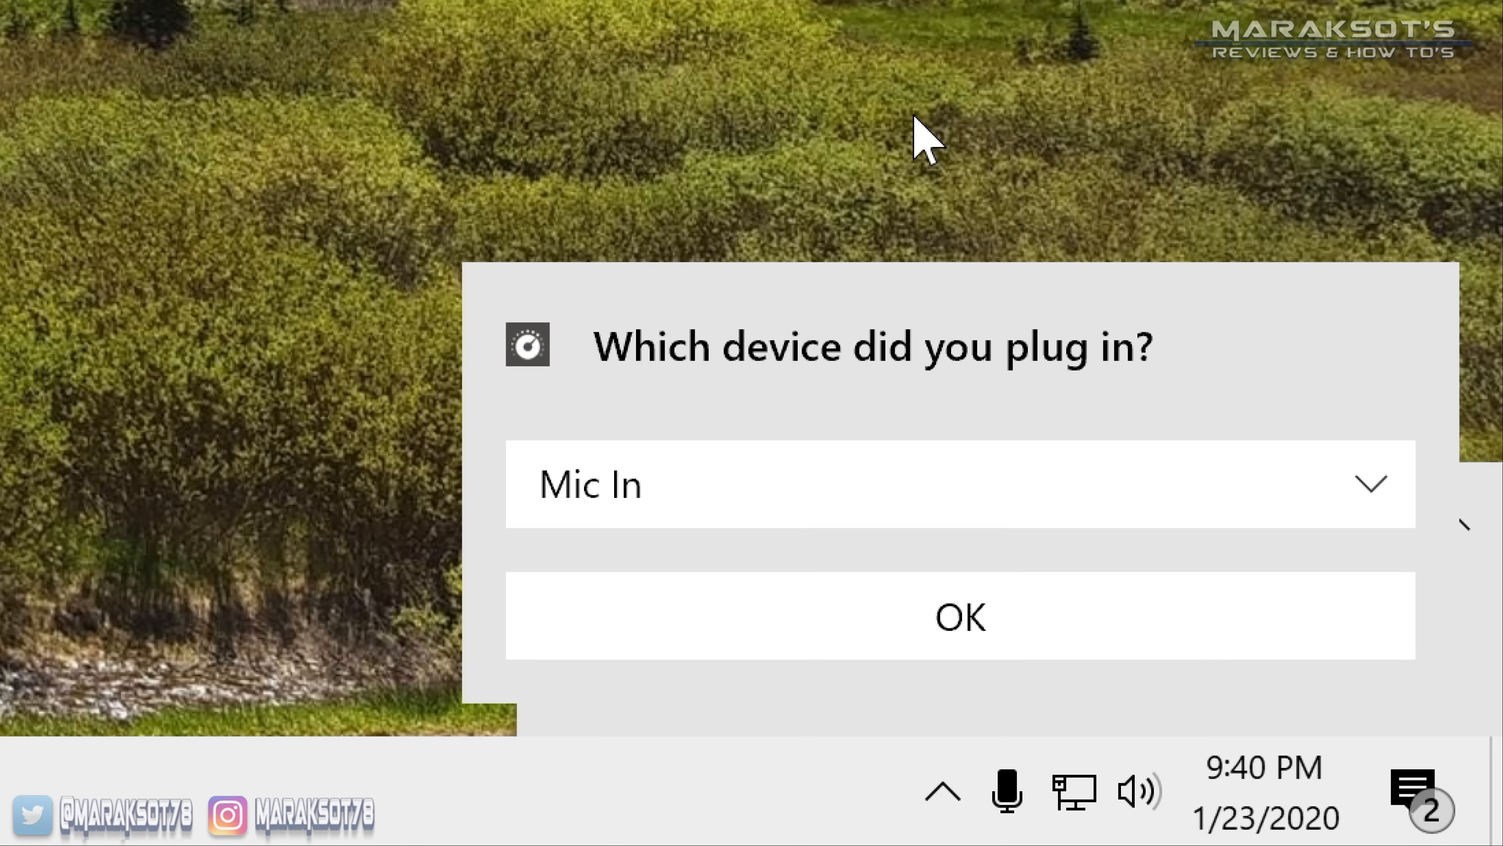
mouse_move(638, 50)
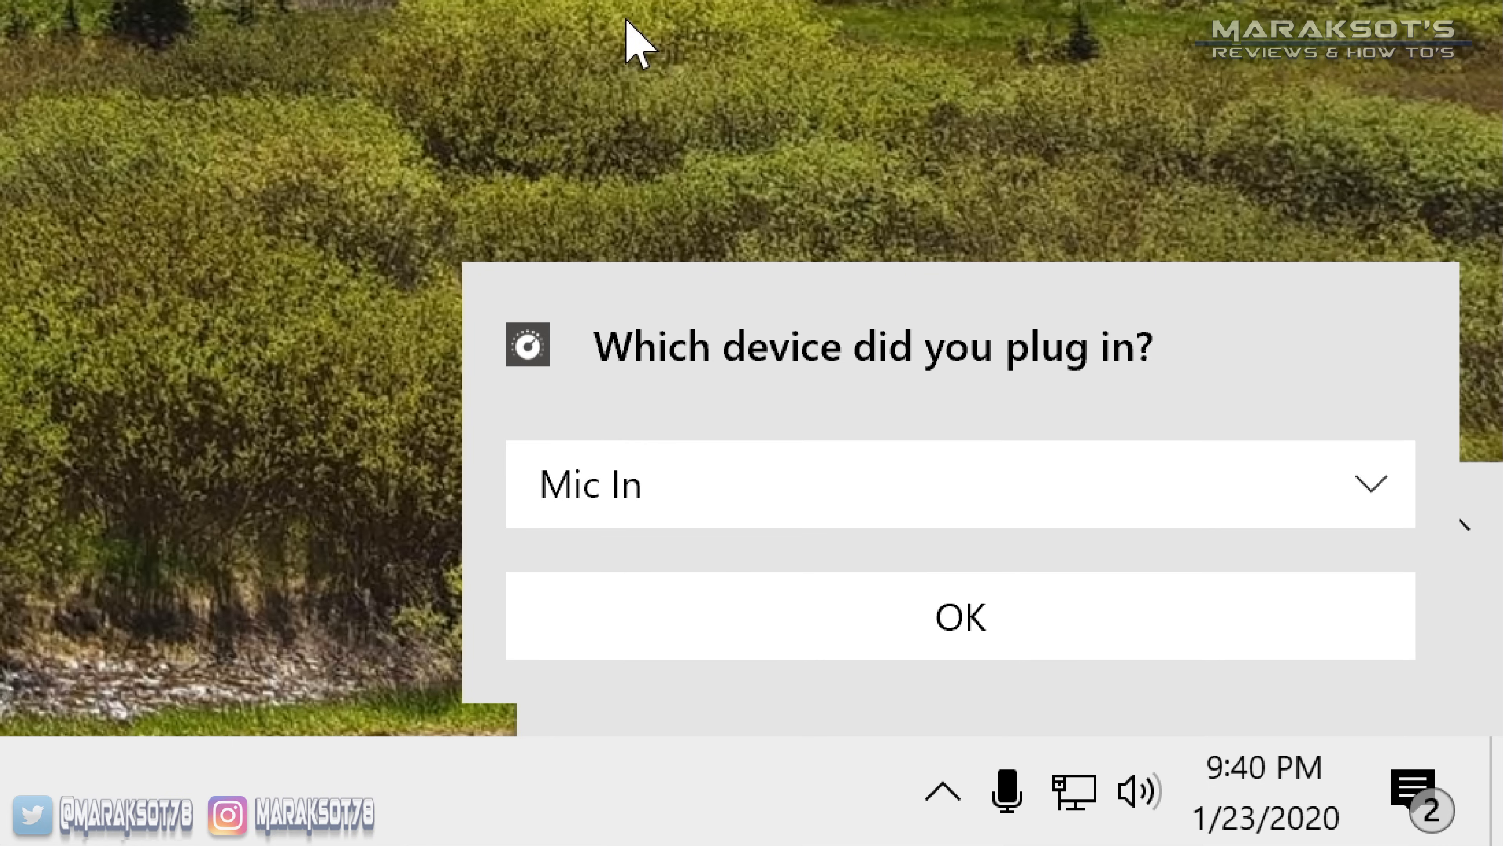
mouse_move(957, 211)
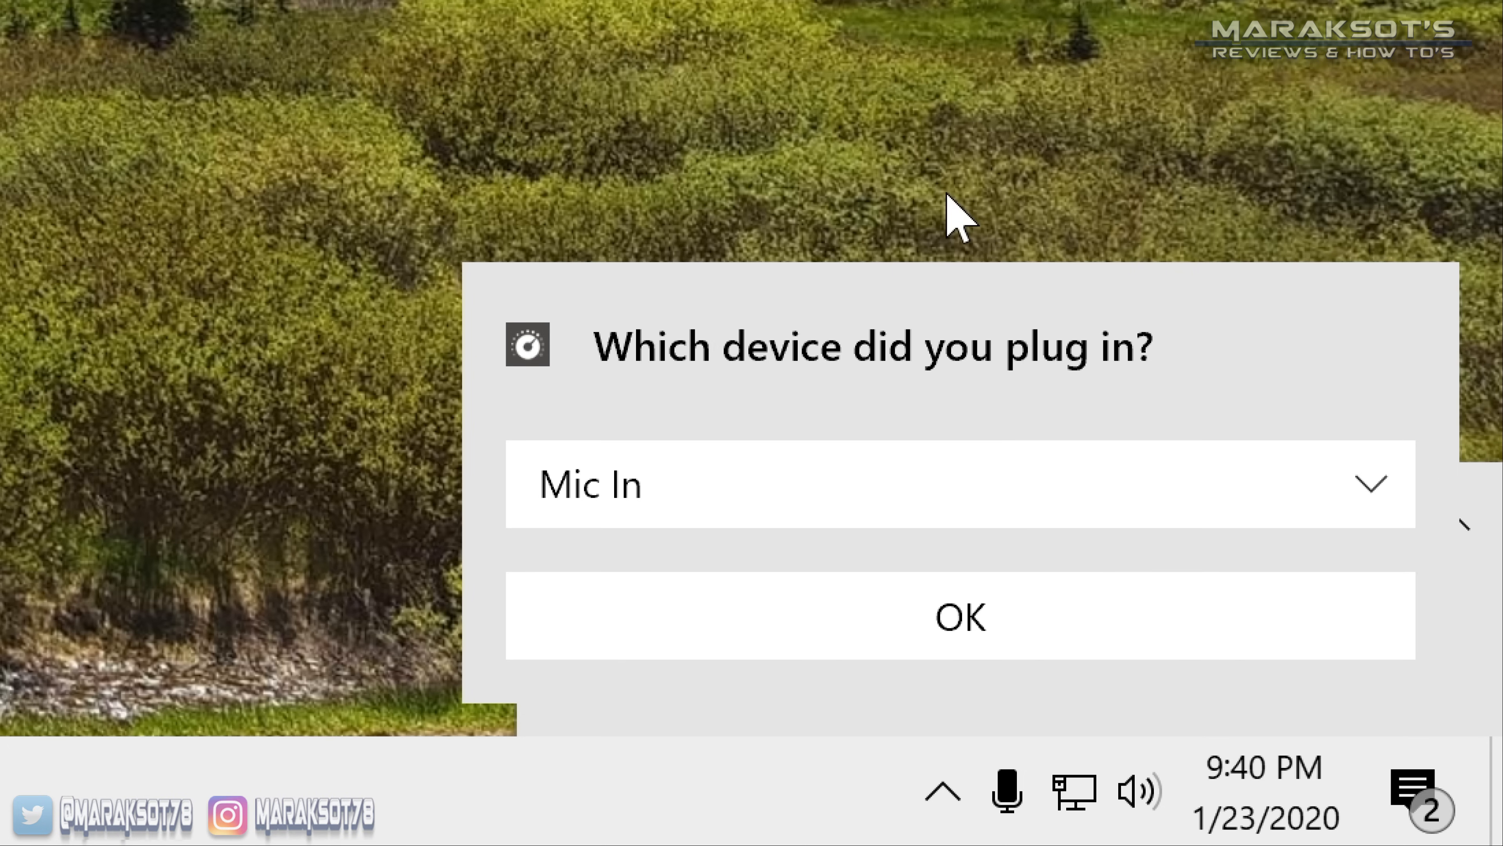
Step: Identify the device plugged into the jack as Mic In
click(960, 484)
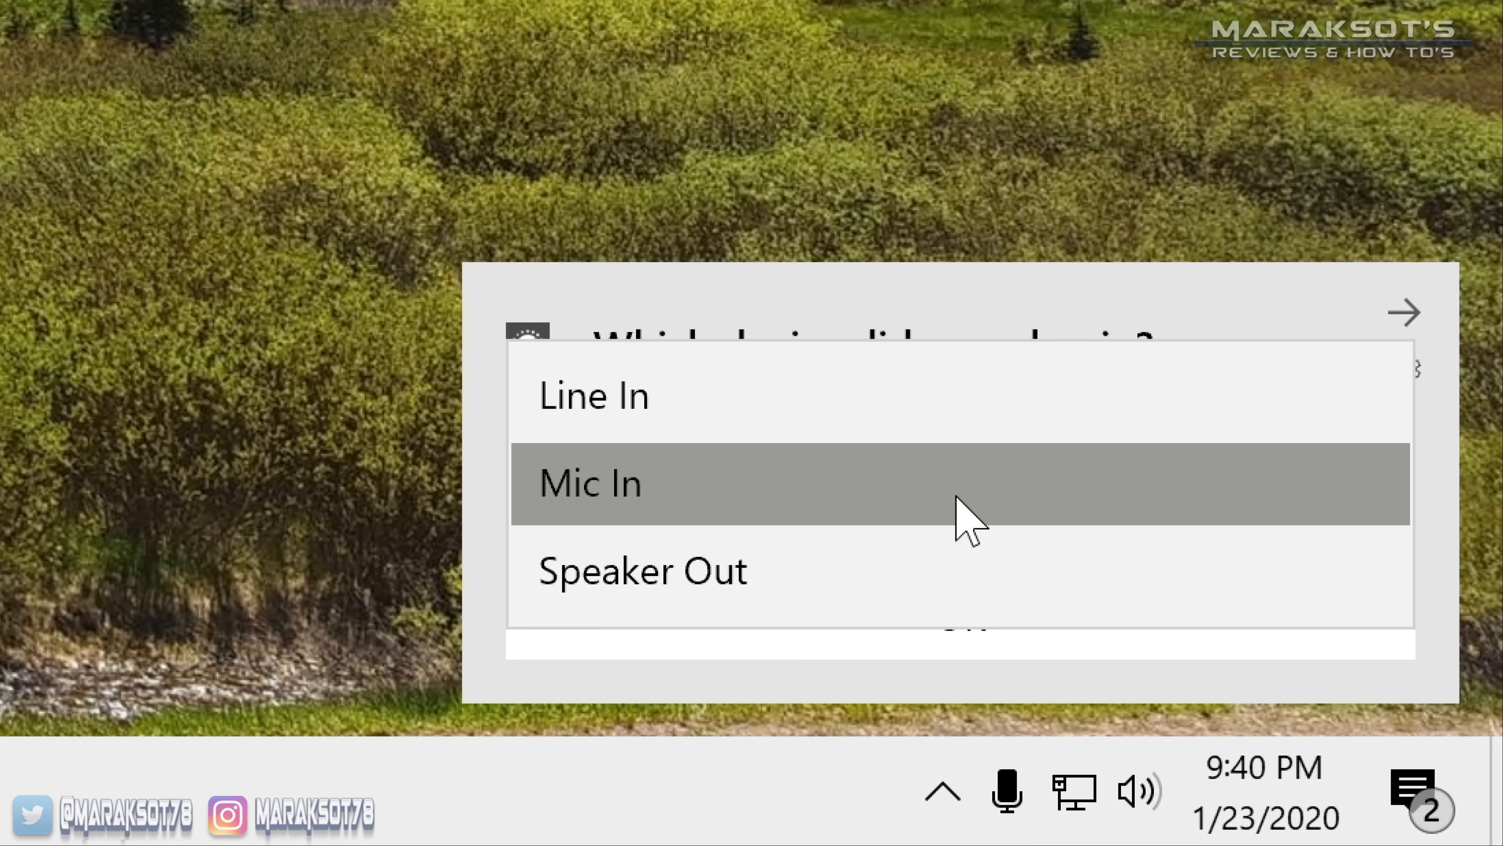
mouse_move(704, 484)
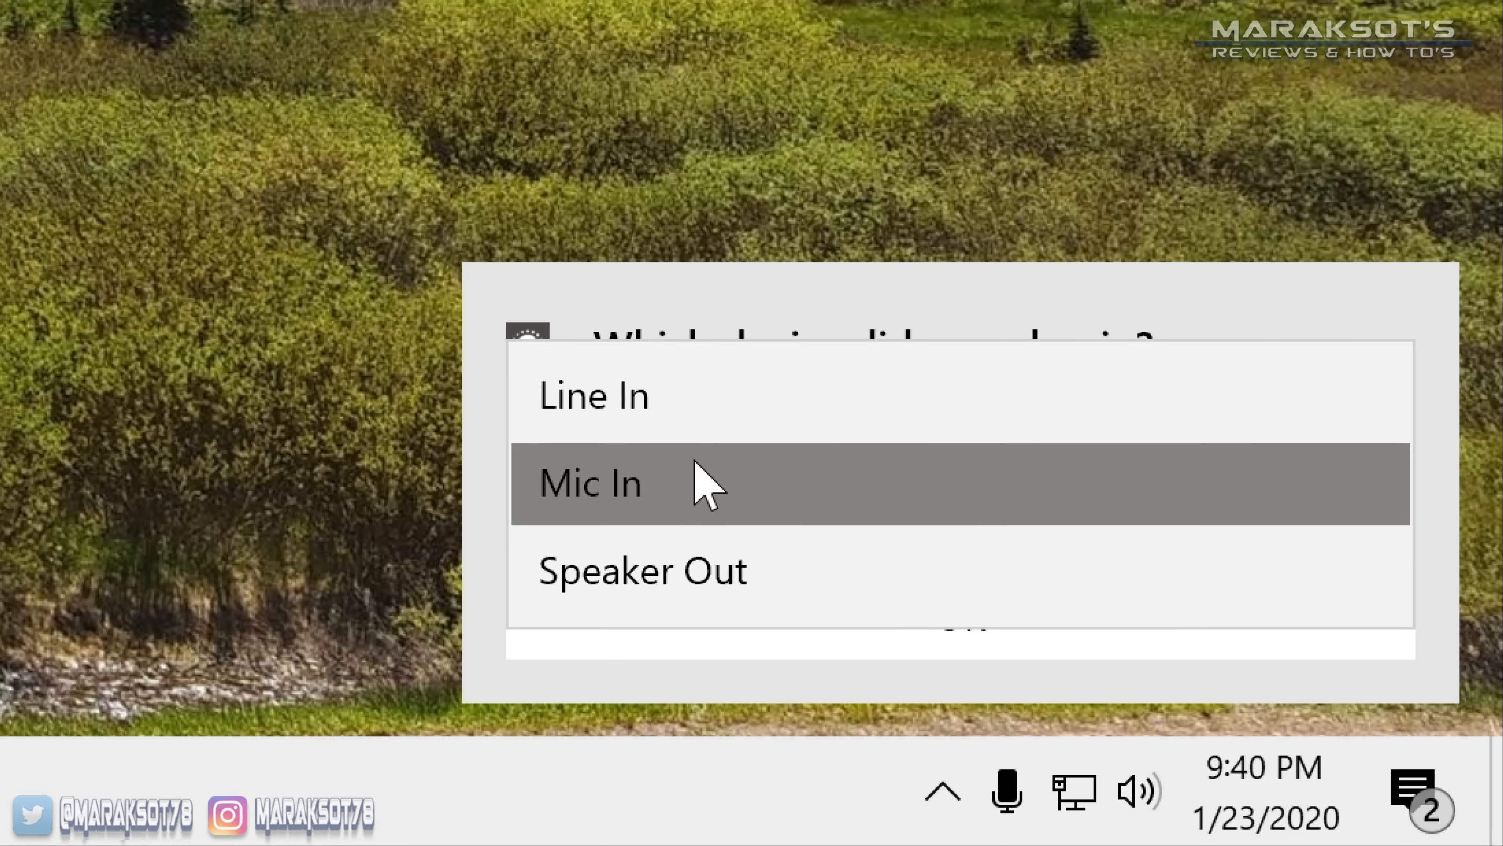
mouse_move(619, 513)
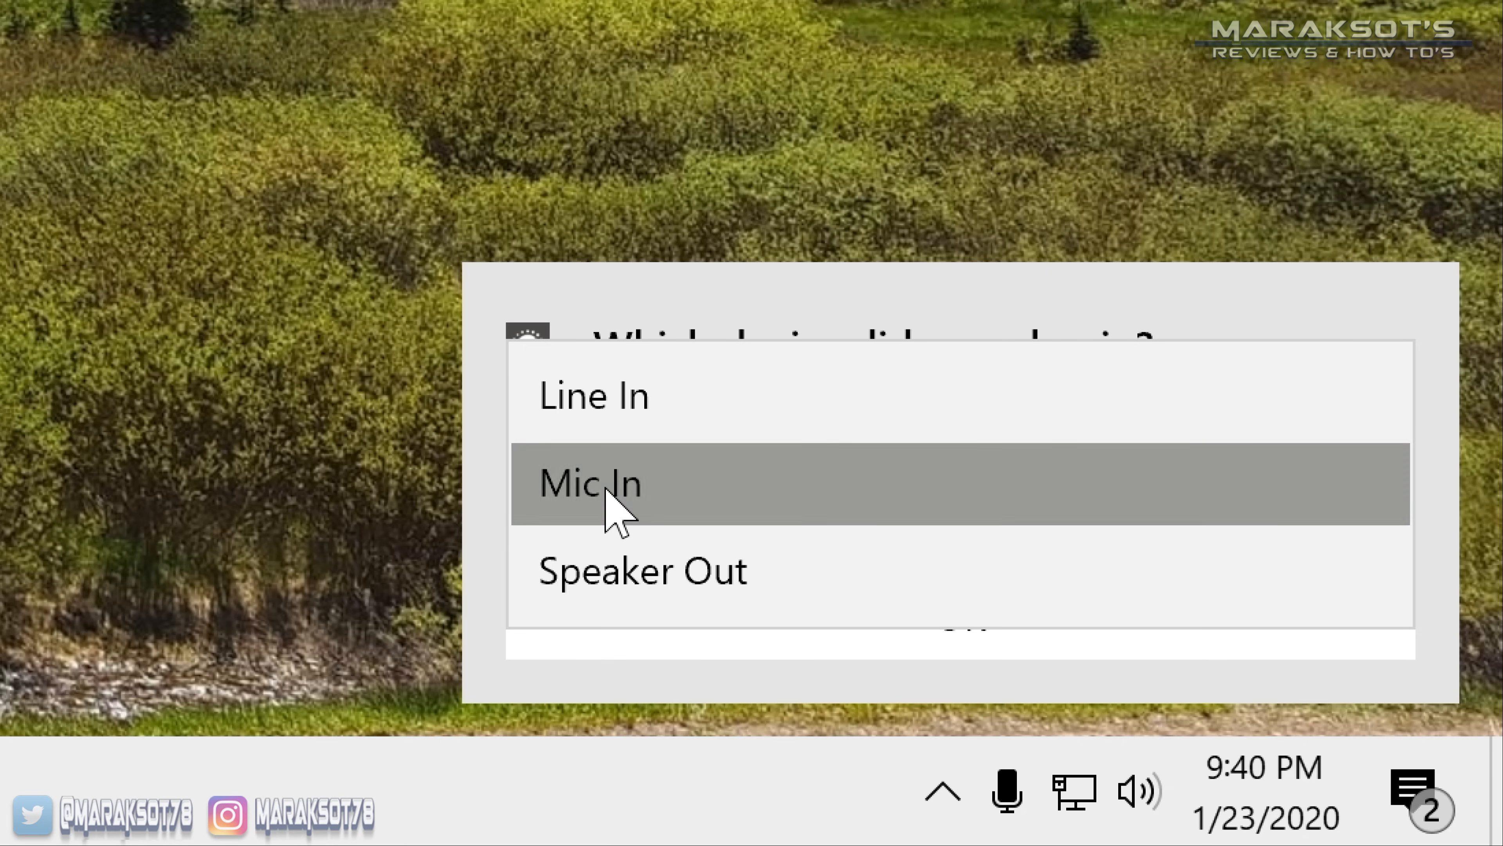
click(589, 484)
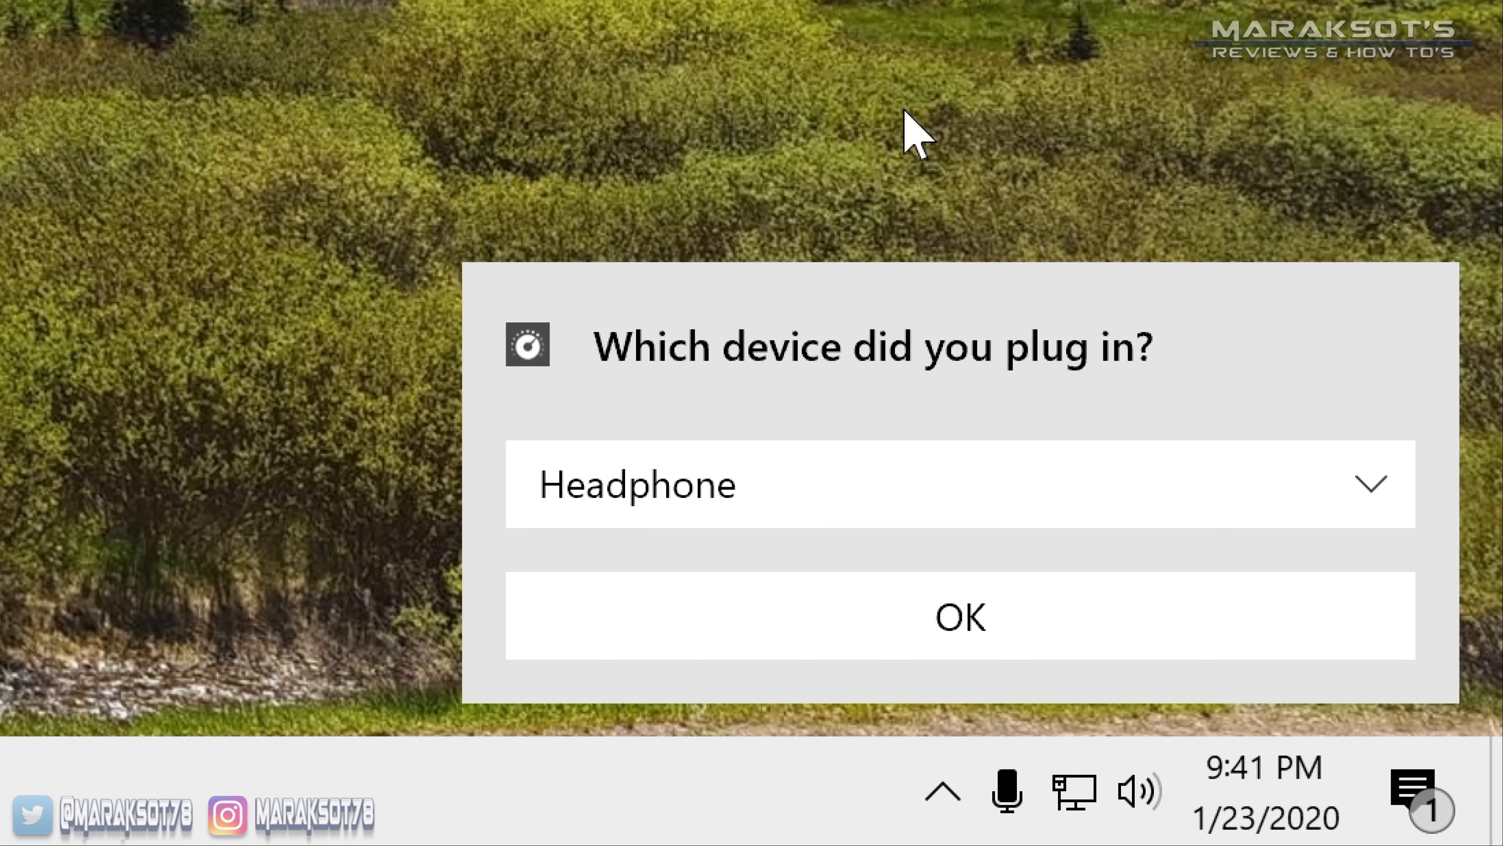
mouse_move(750, 24)
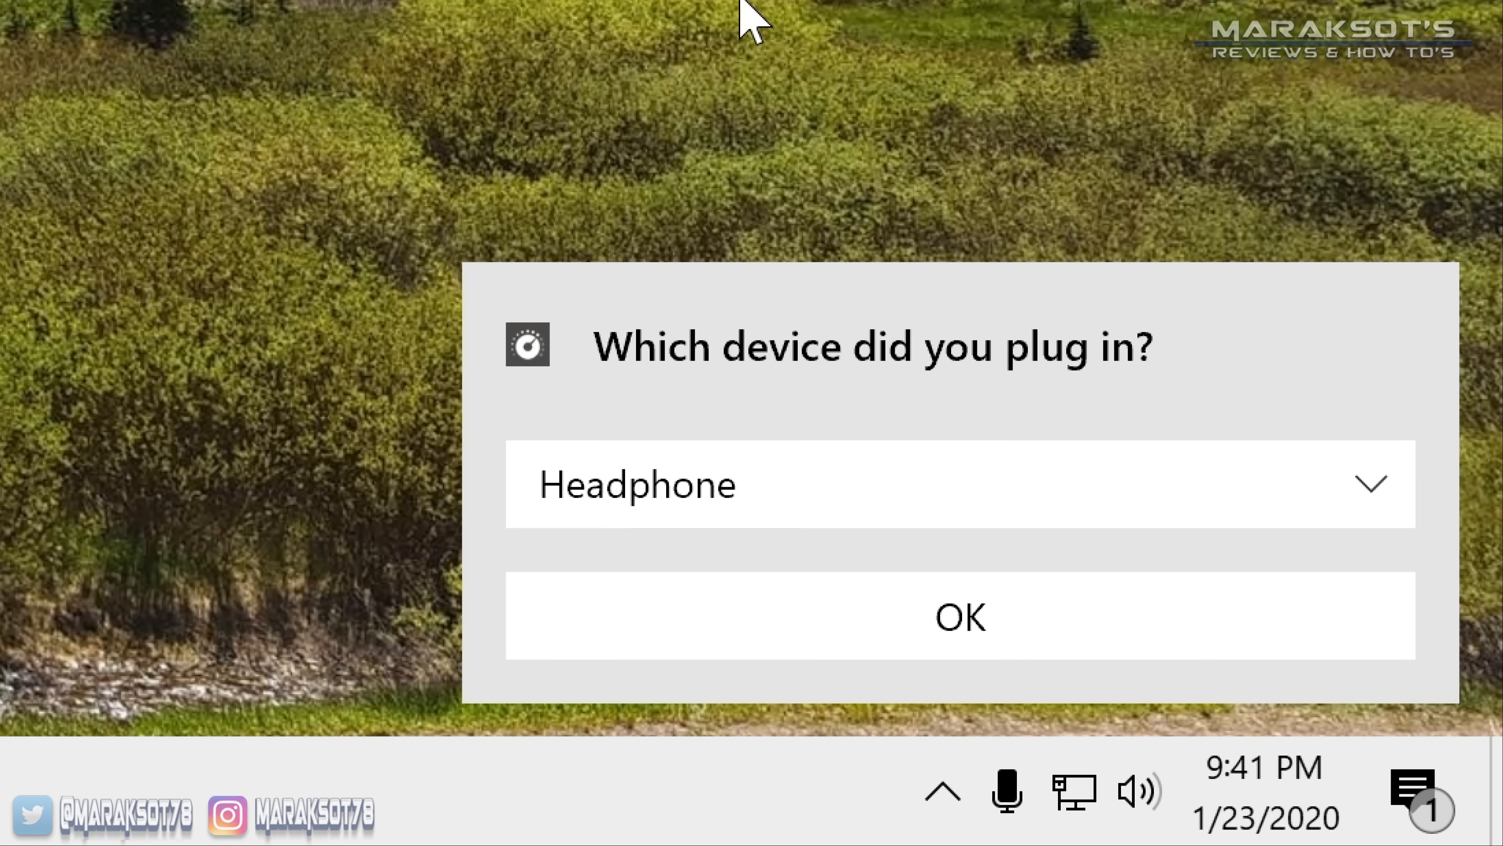
mouse_move(804, 537)
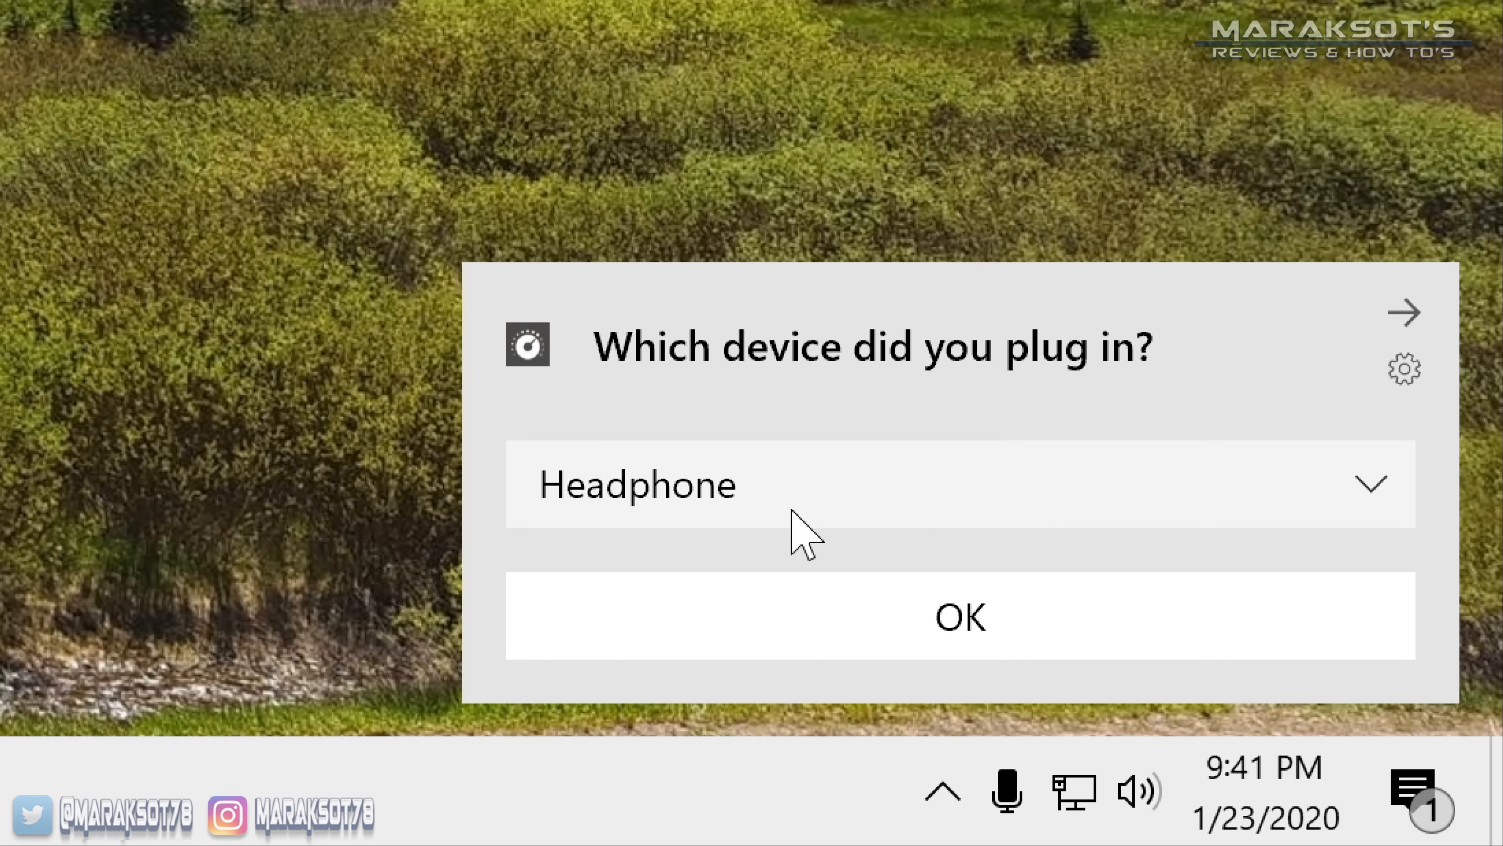
Step: Identify the device plugged into the second jack as Headphone
click(958, 616)
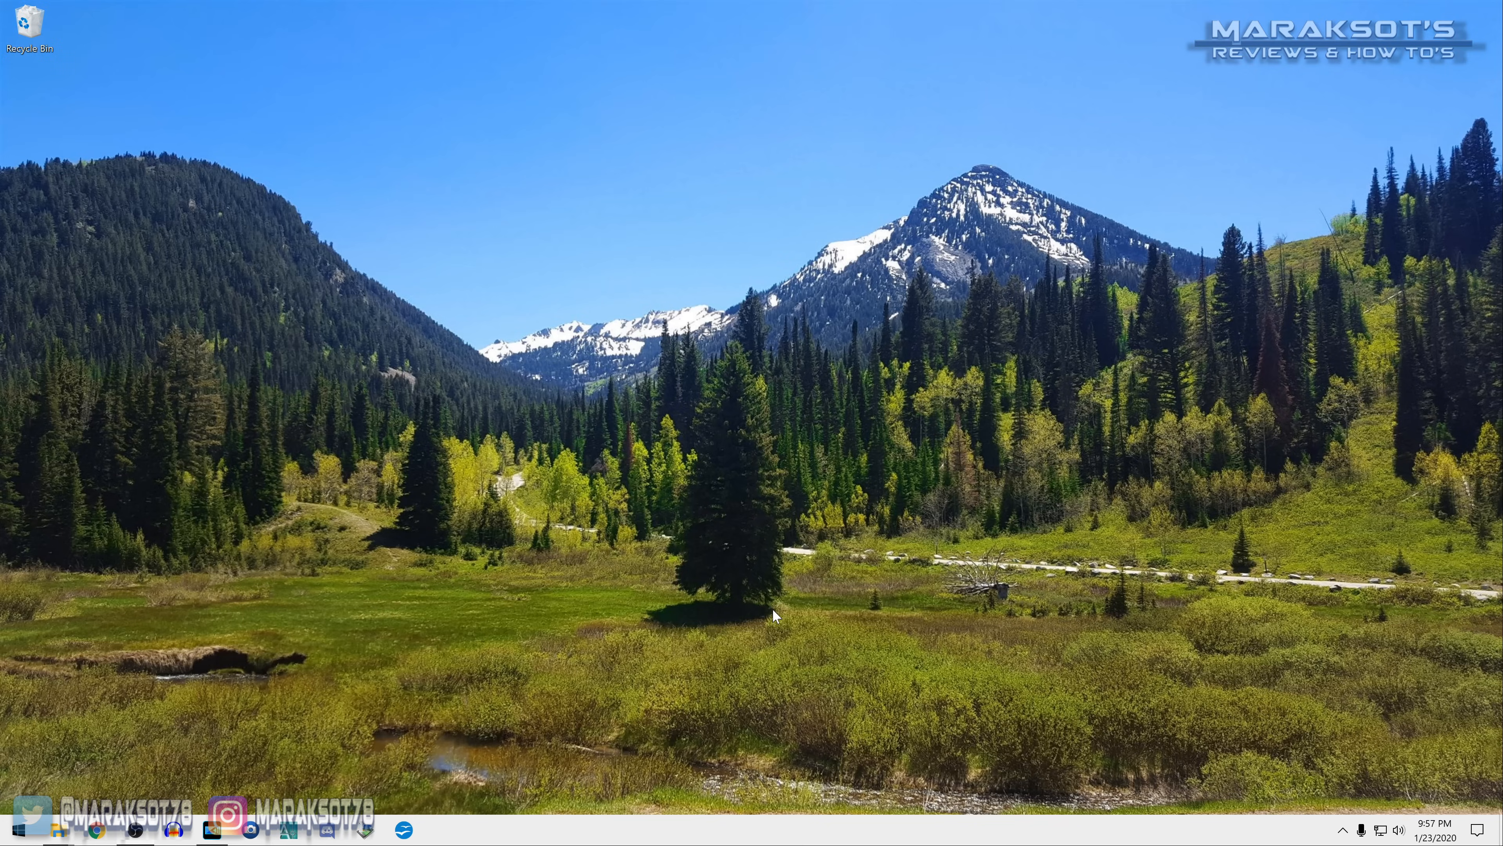
Step: Search the Start menu for 'realtek' to find Realtek Audio Console
click(13, 829)
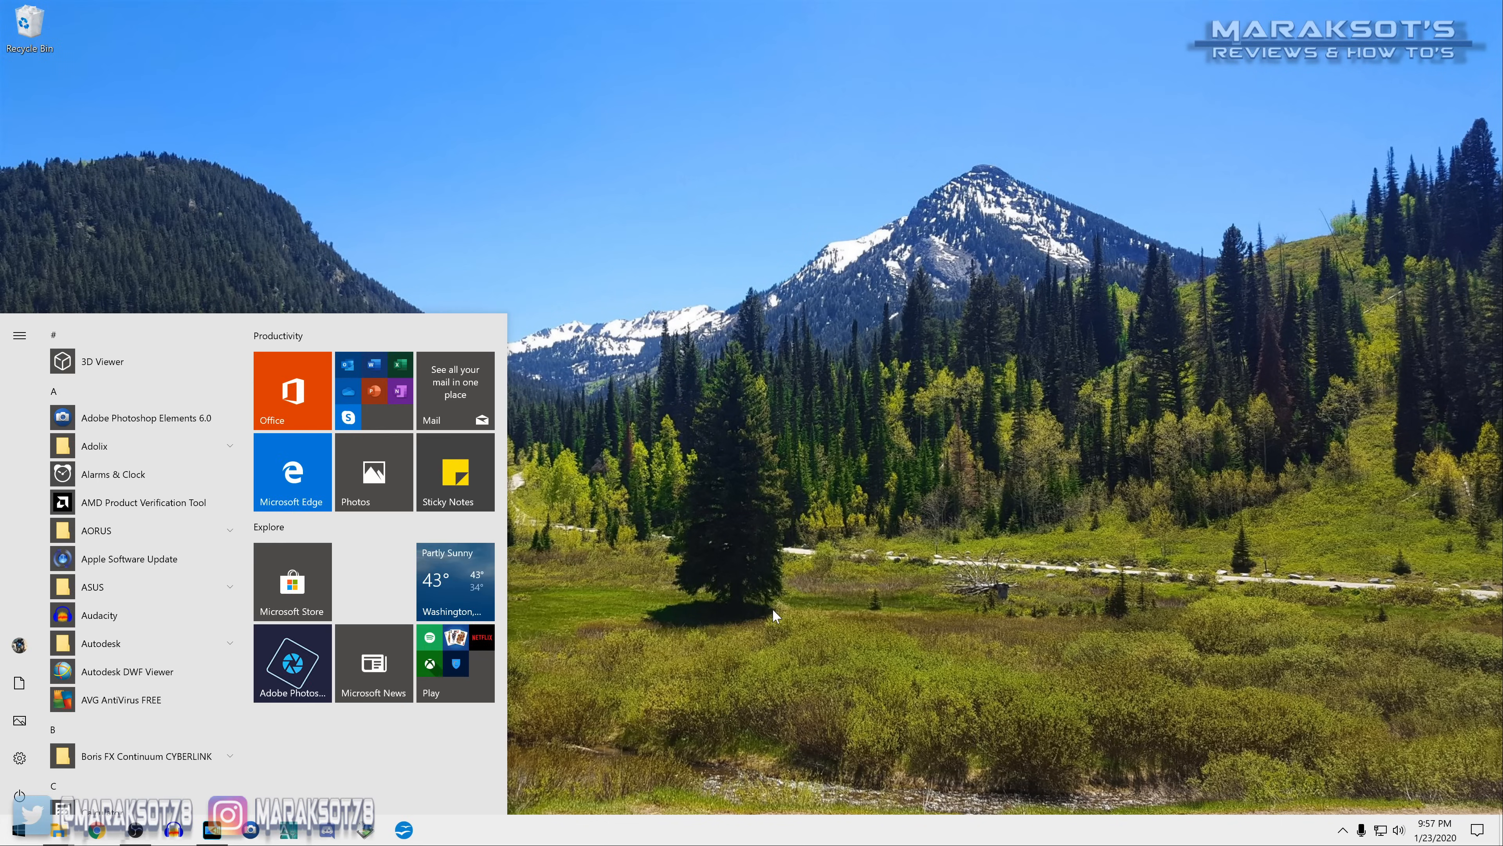
text(realtek)
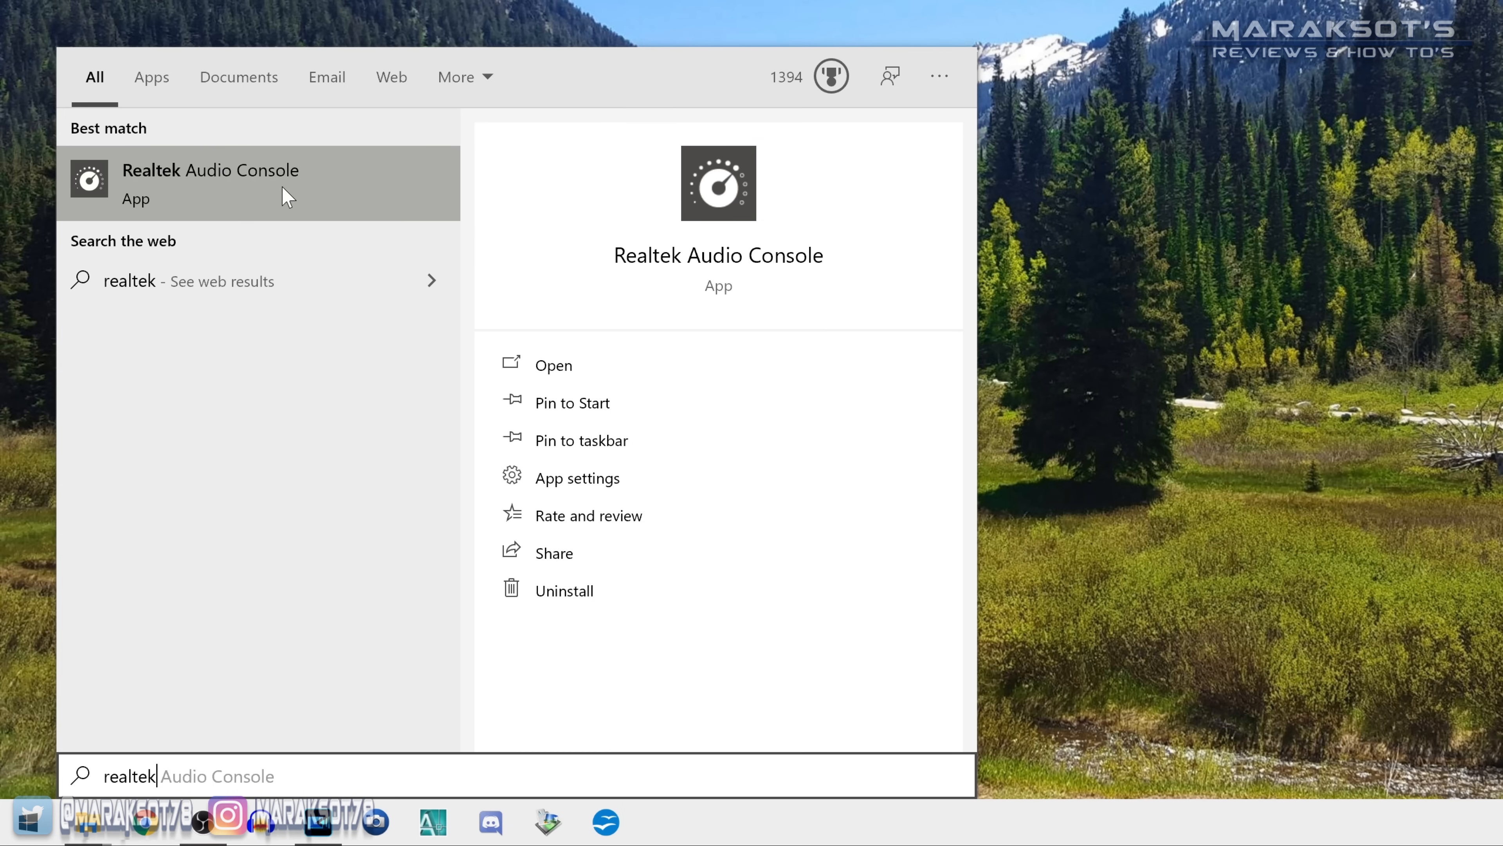
mouse_move(263, 189)
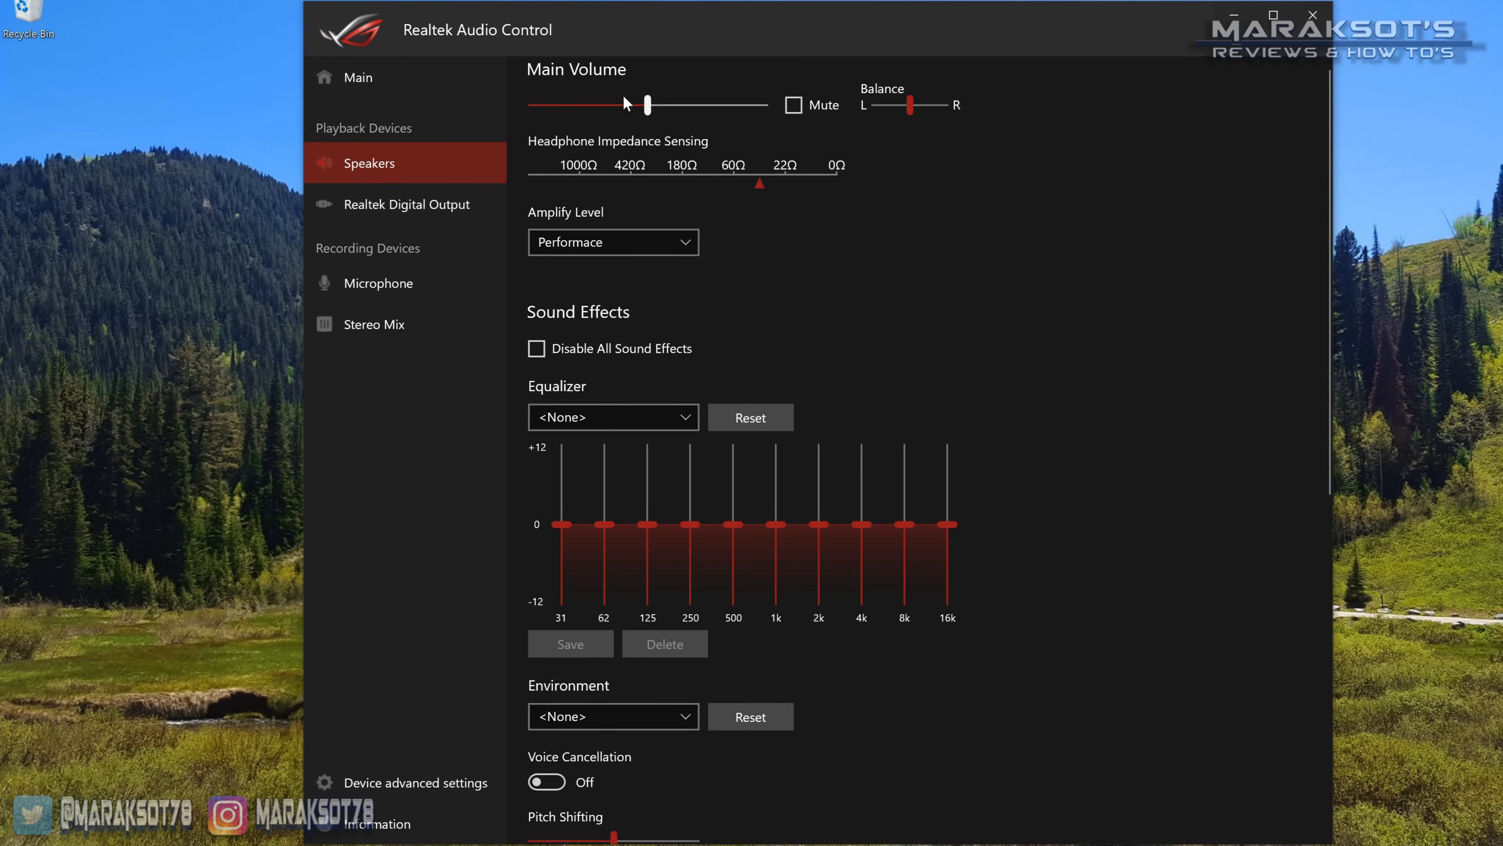
Step: Set the microphone's recording volume to maximum and leave it unmuted
drag(647, 104, 769, 104)
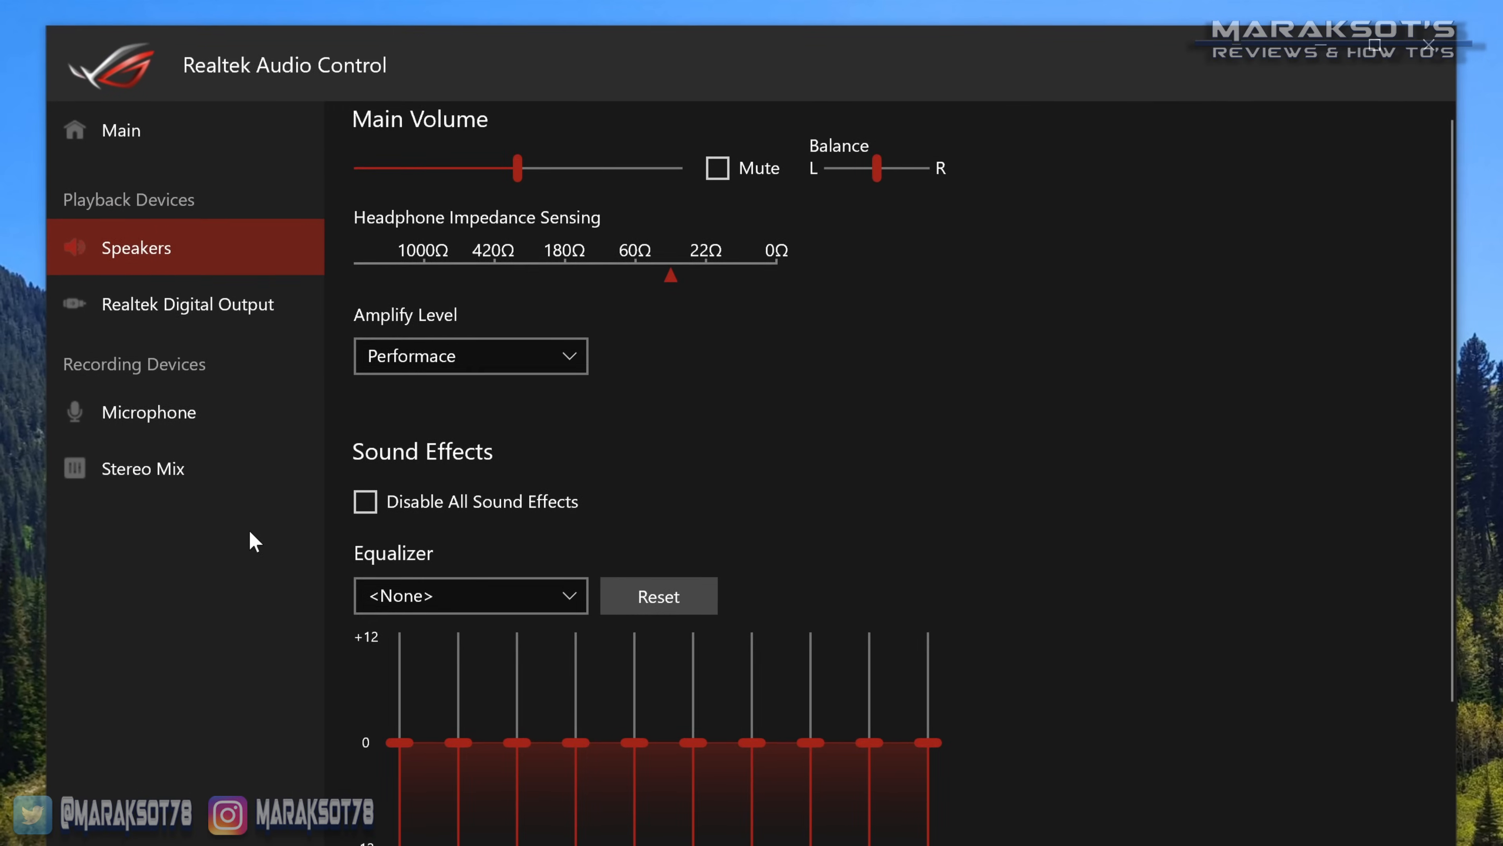
click(149, 407)
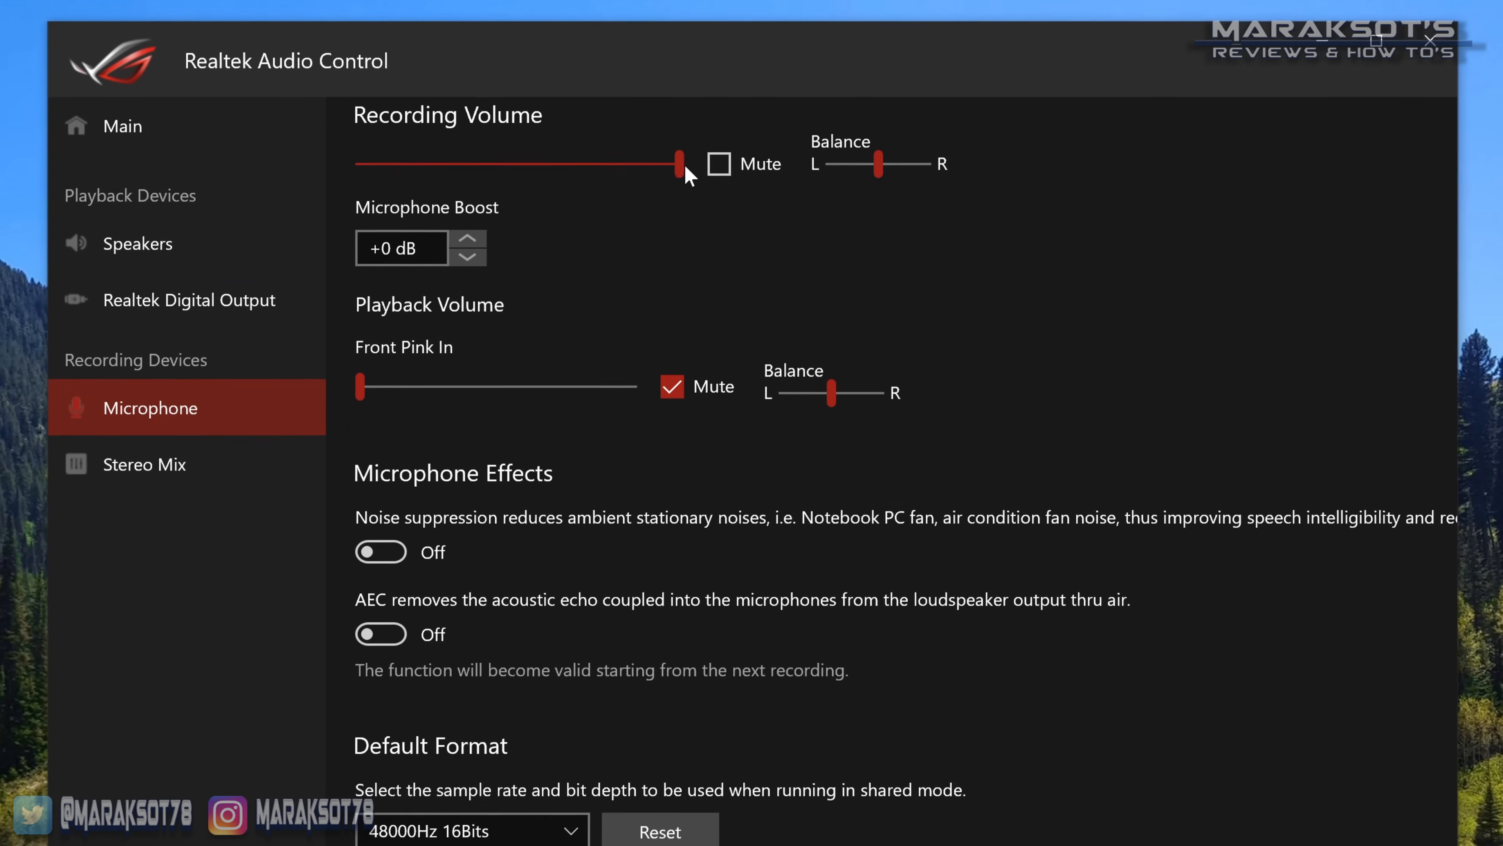
drag(680, 162, 657, 159)
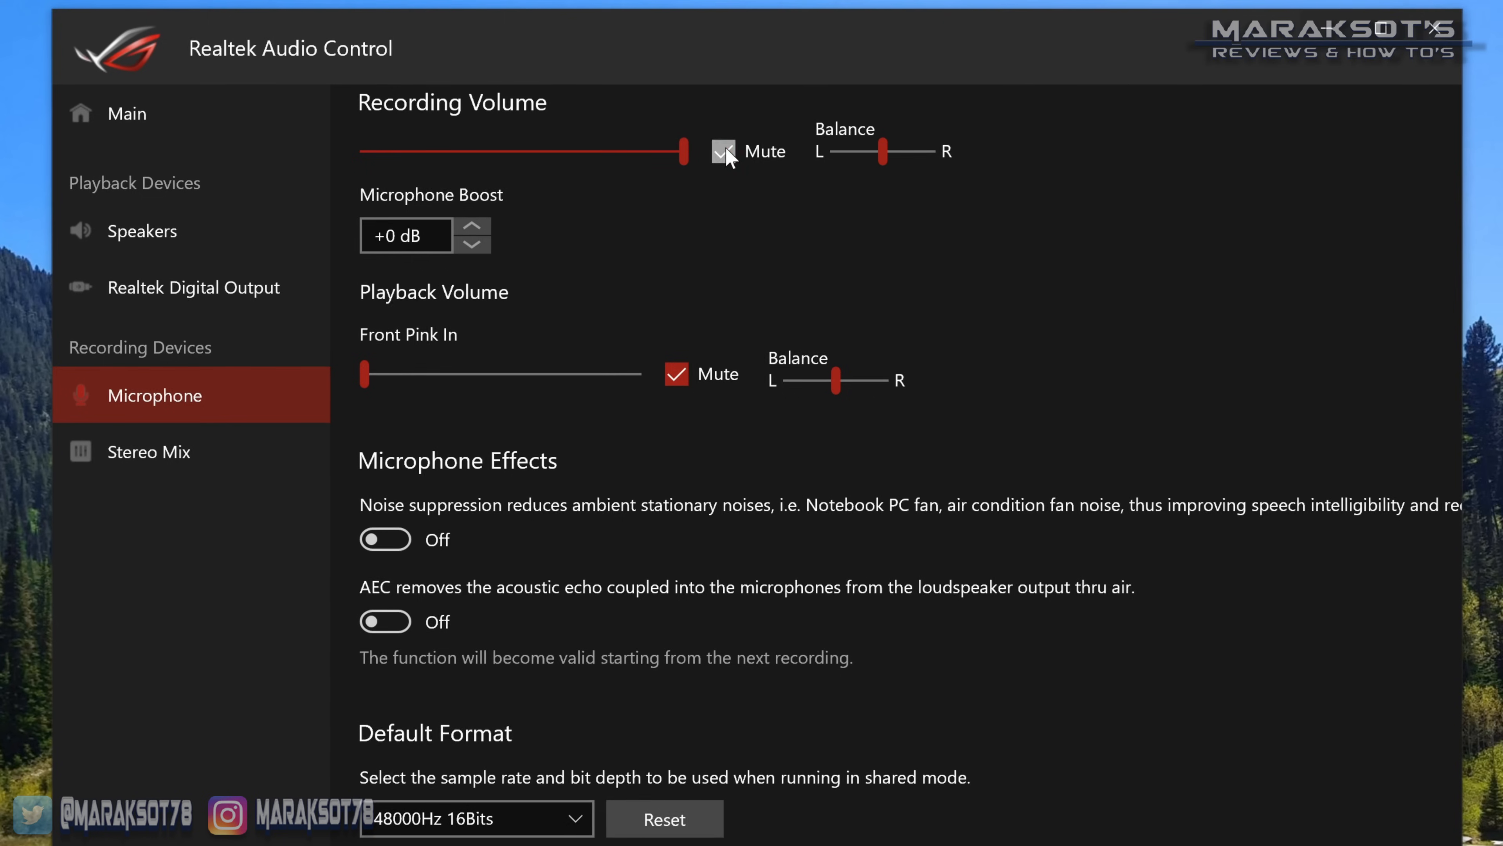
click(726, 150)
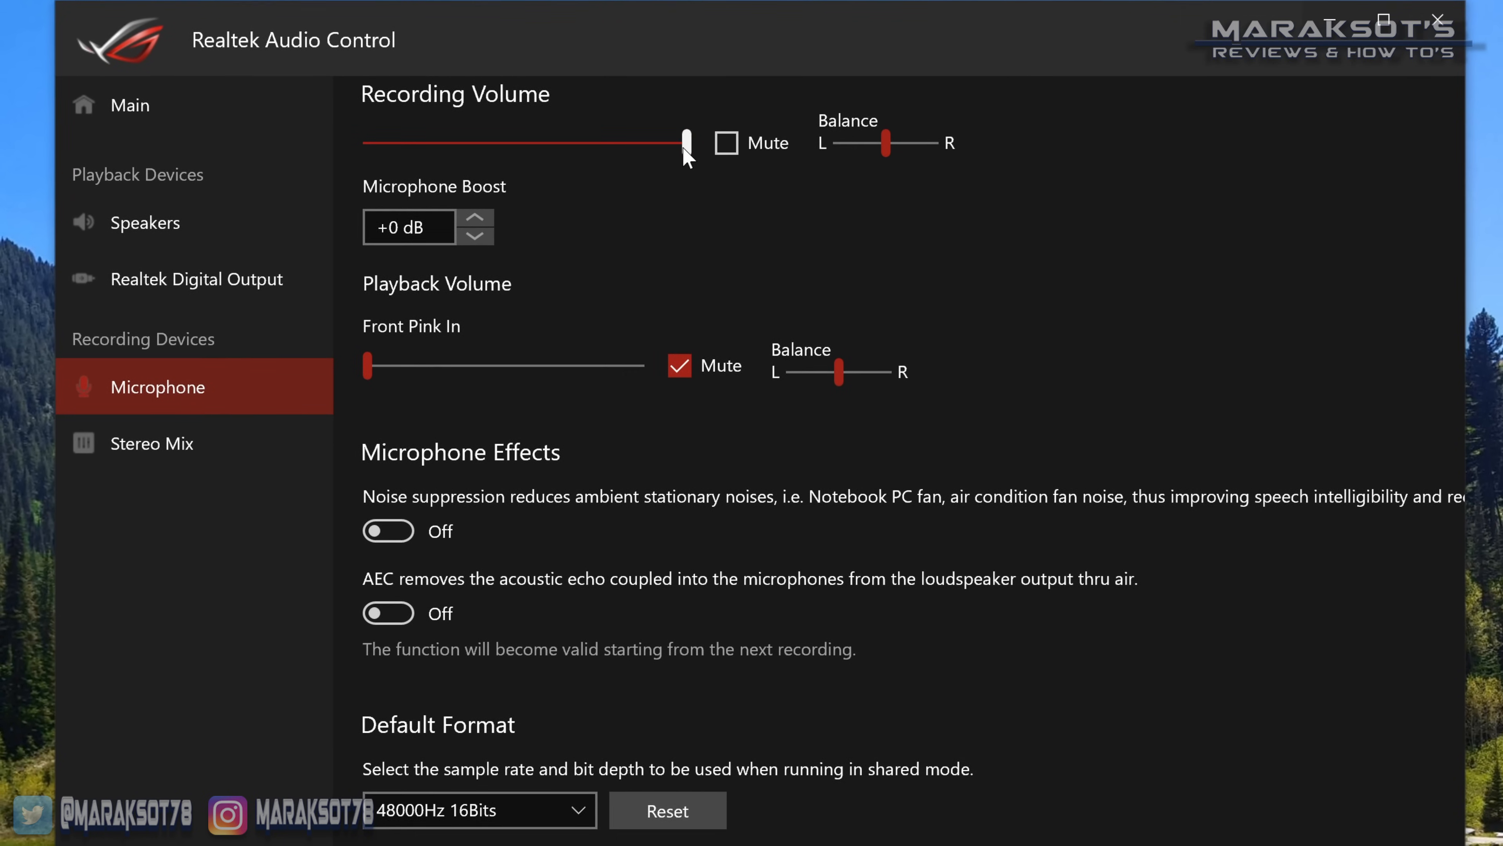
scroll(down, 3)
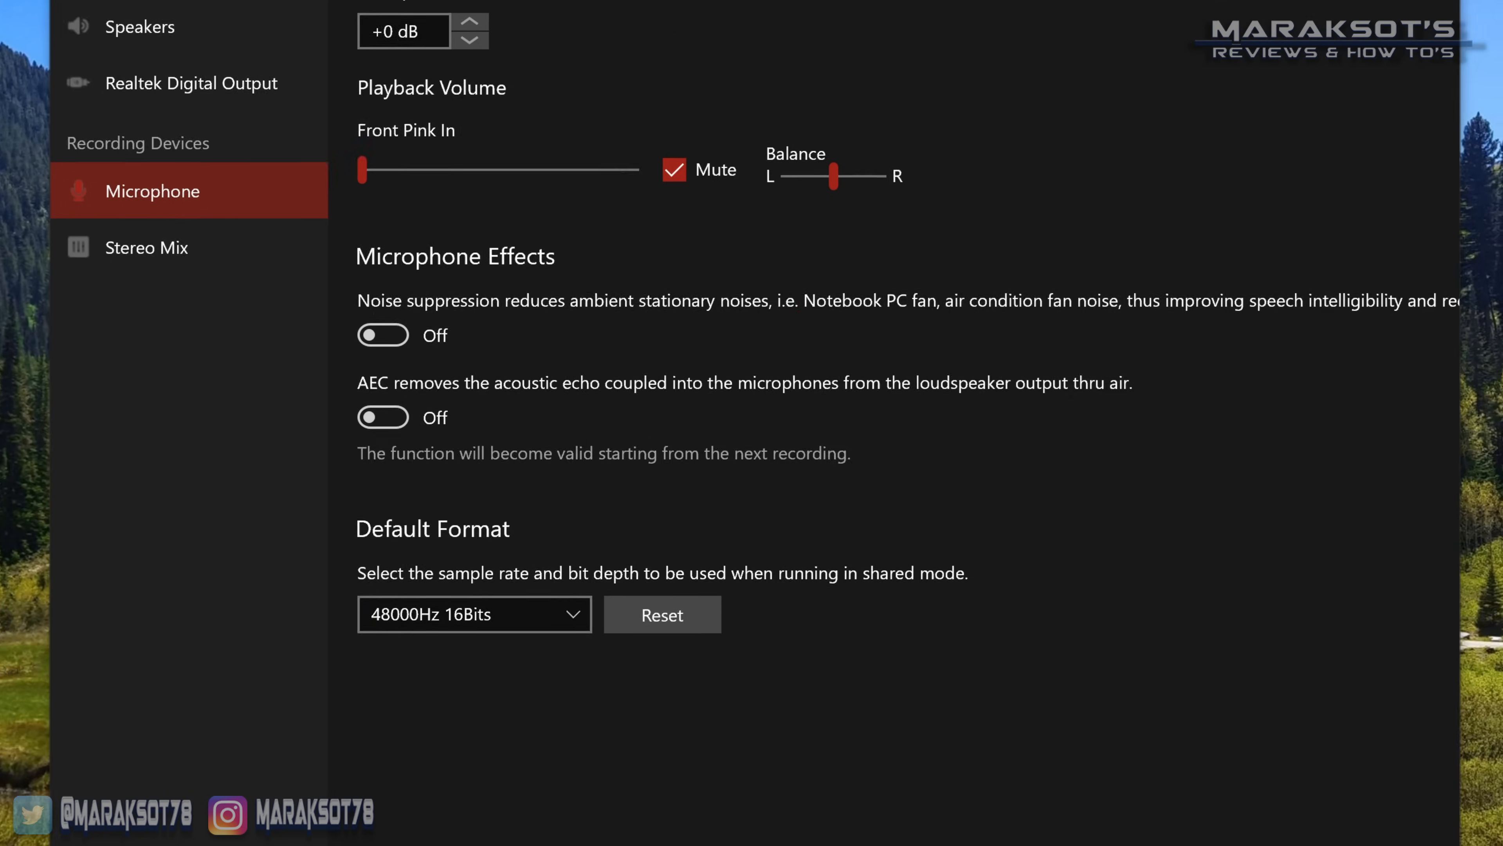
scroll(down, 3)
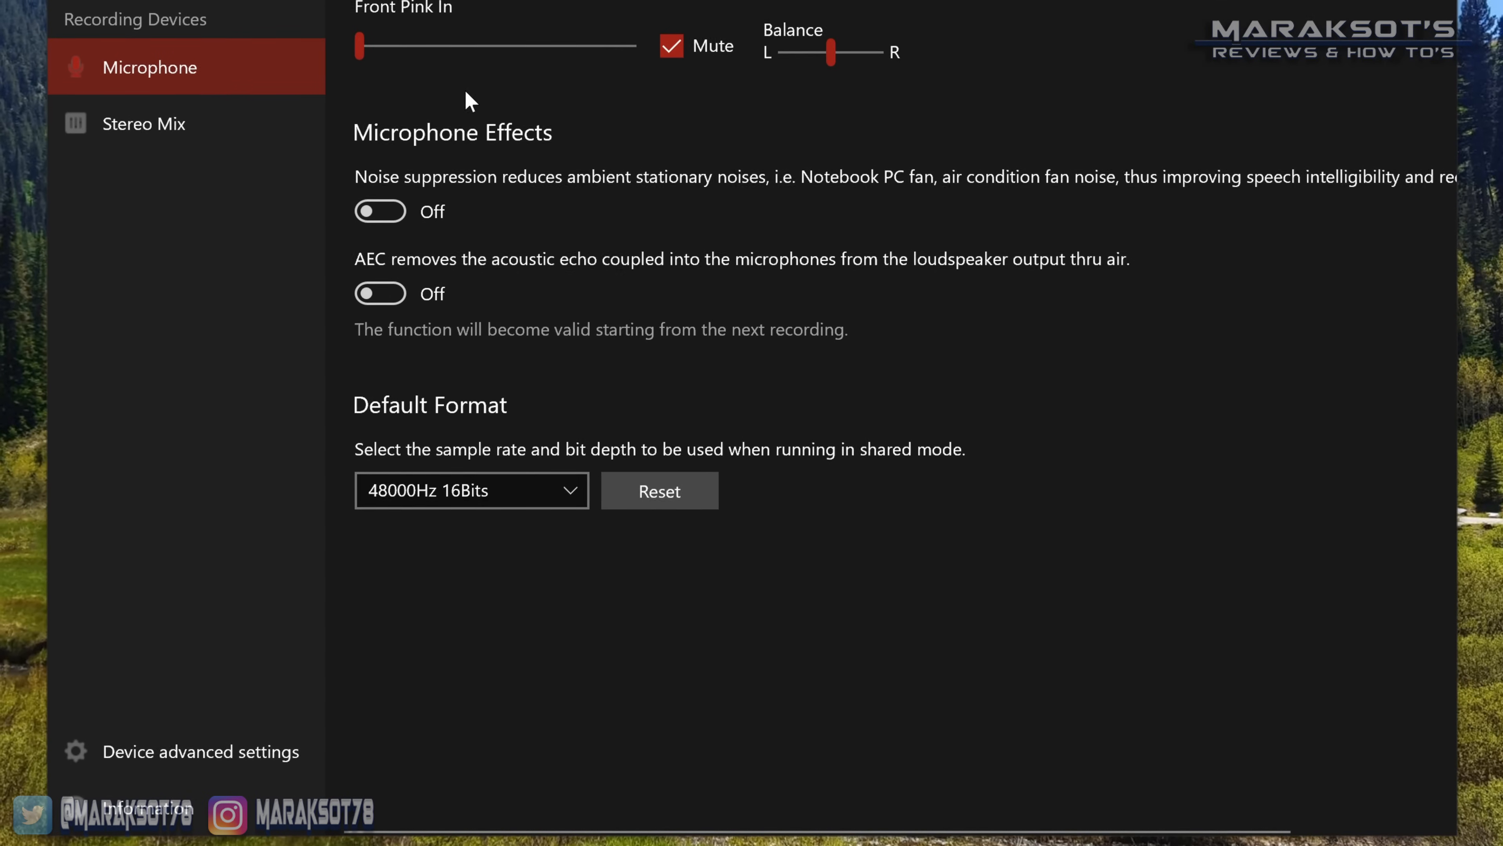
Step: Retask the back-panel green jack to Front Speaker Out, keeping front jacks Headphone and Mic In
click(201, 755)
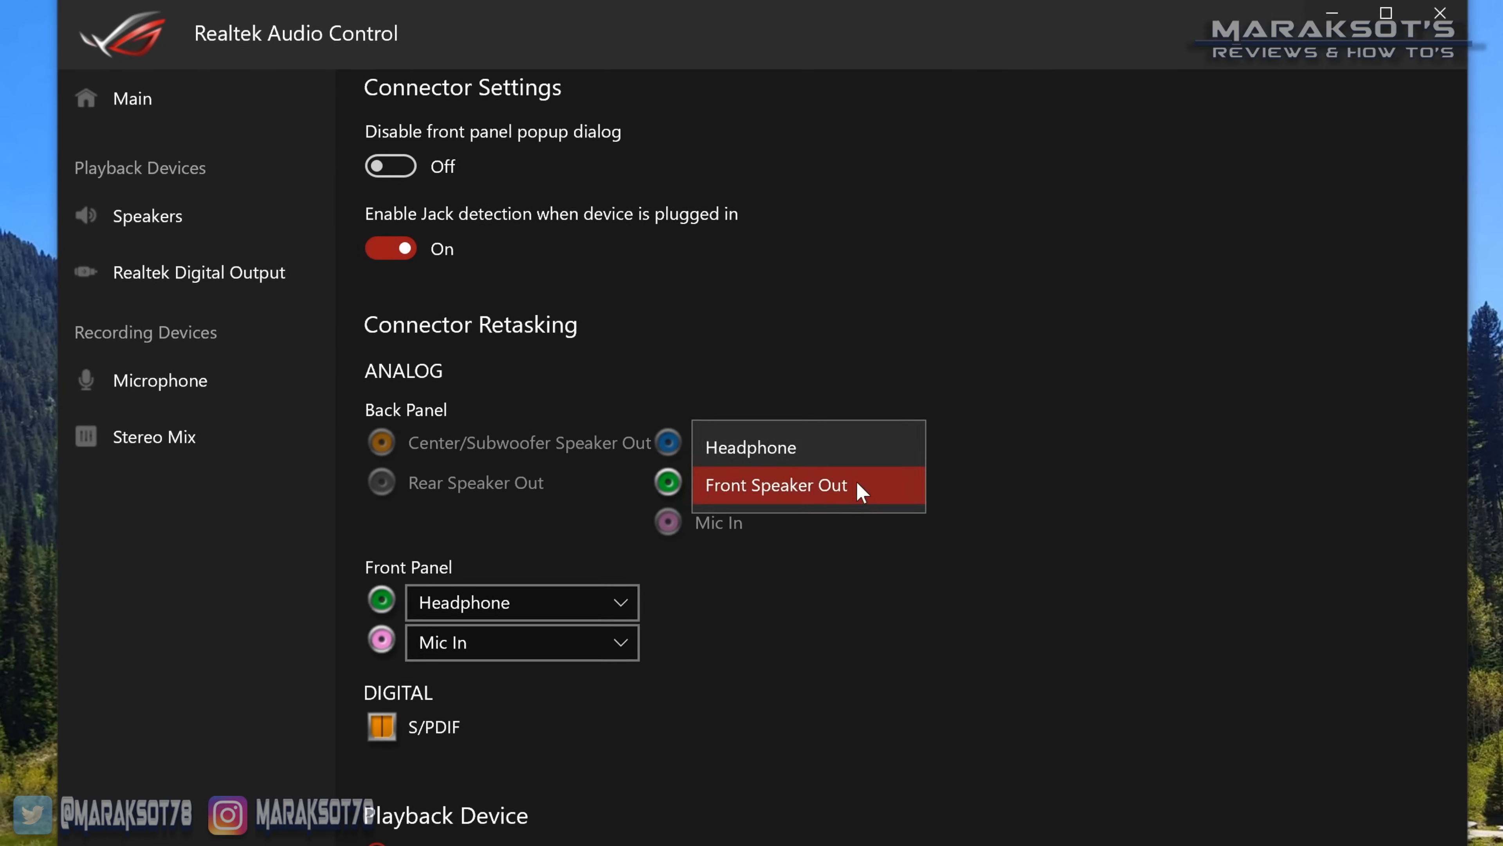
click(777, 484)
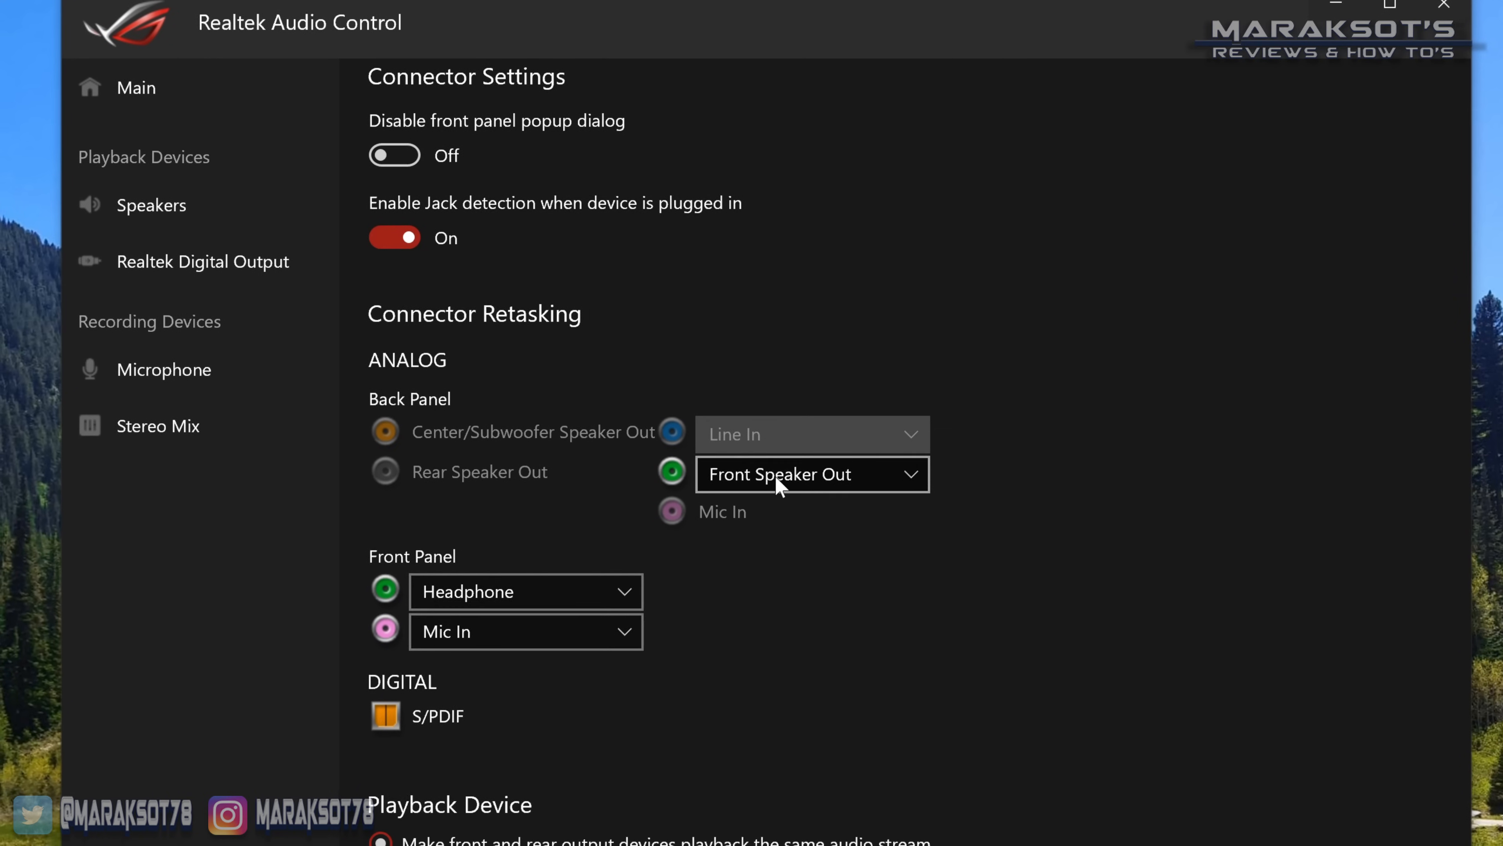
click(811, 474)
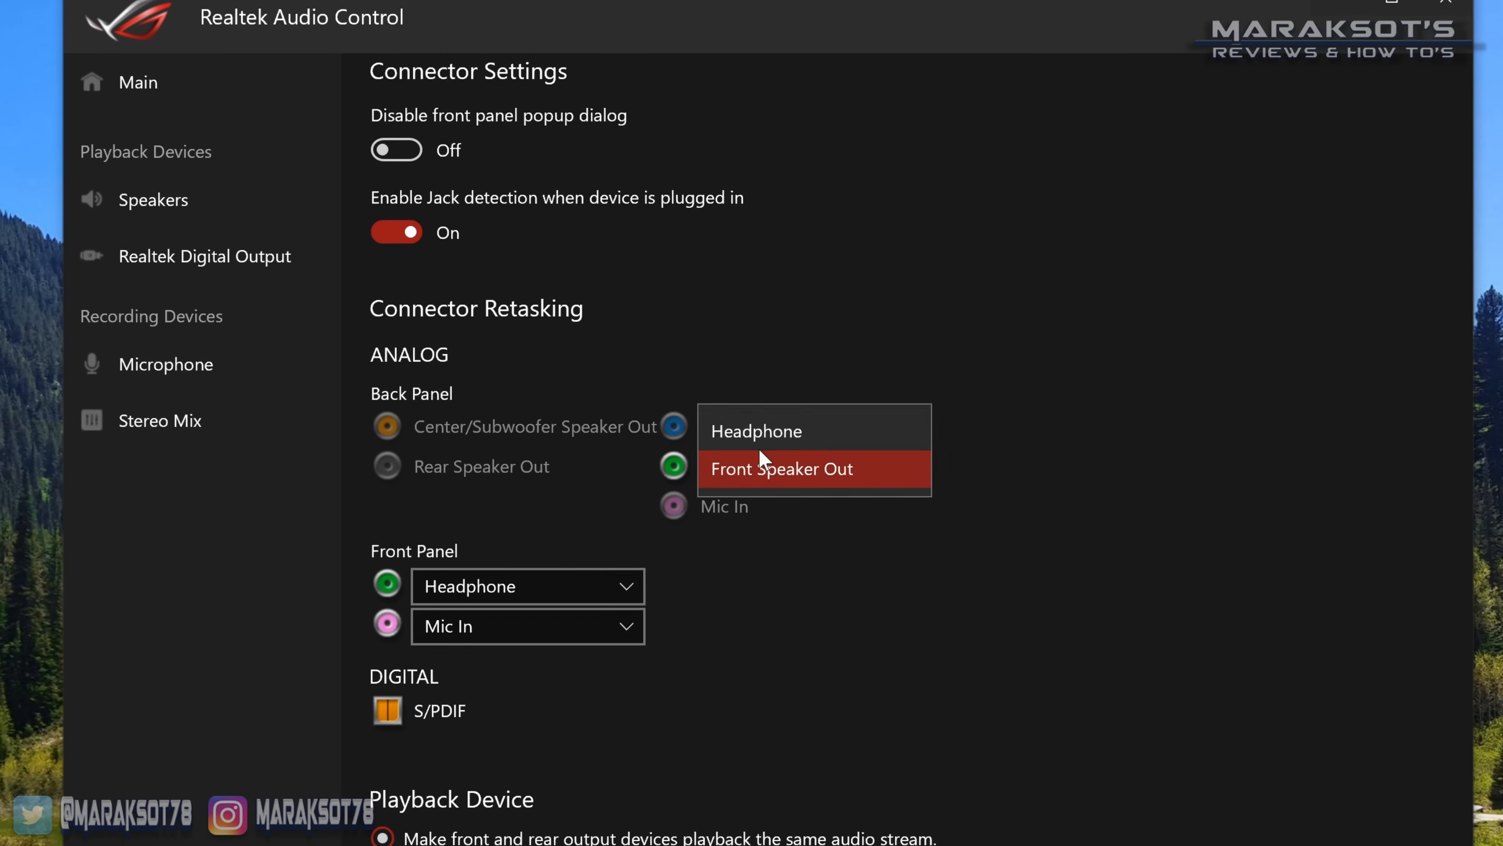
click(781, 469)
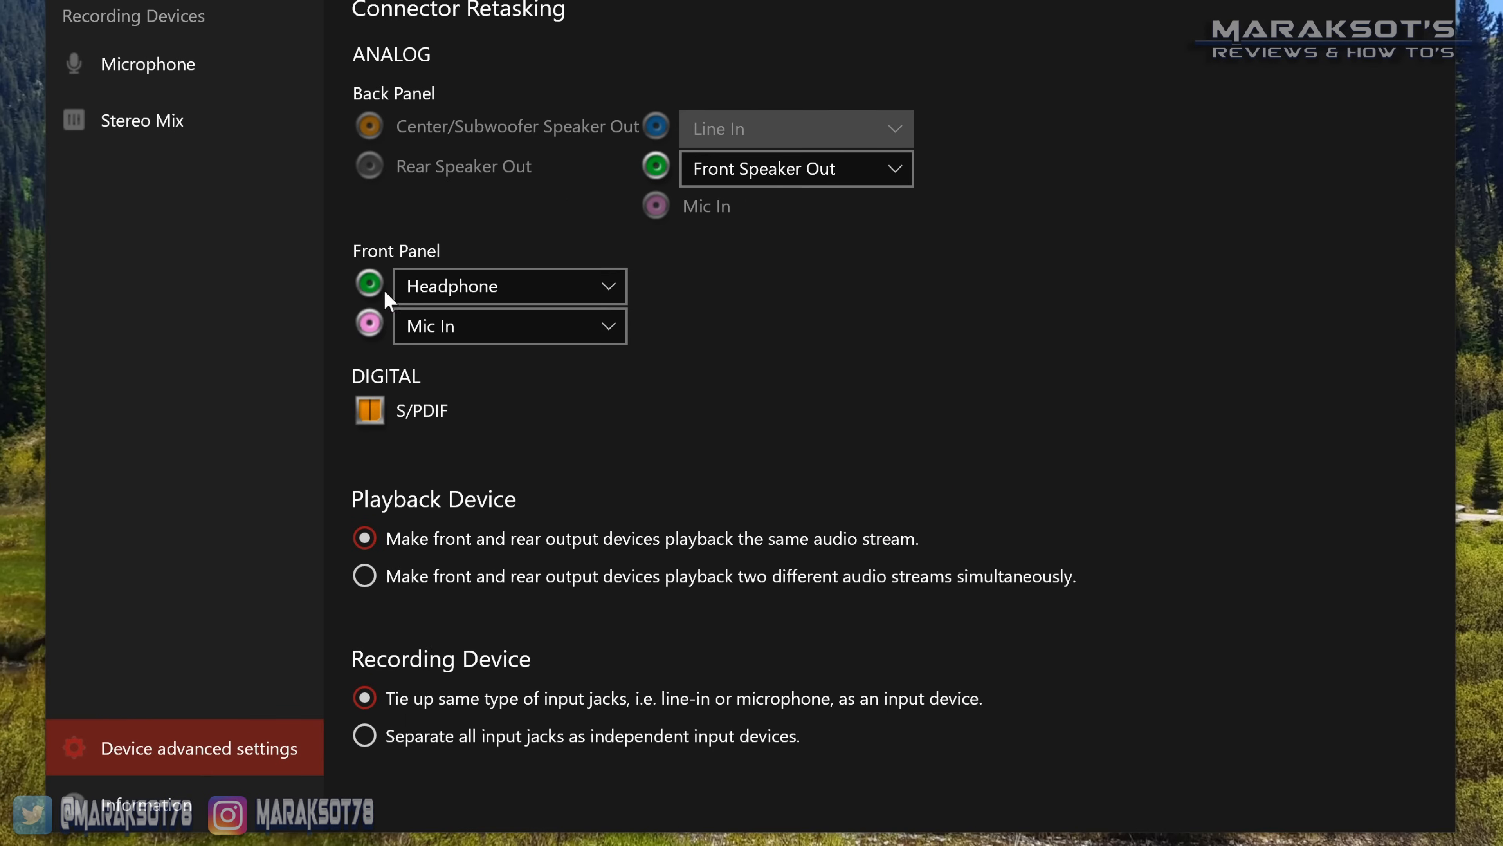
click(508, 286)
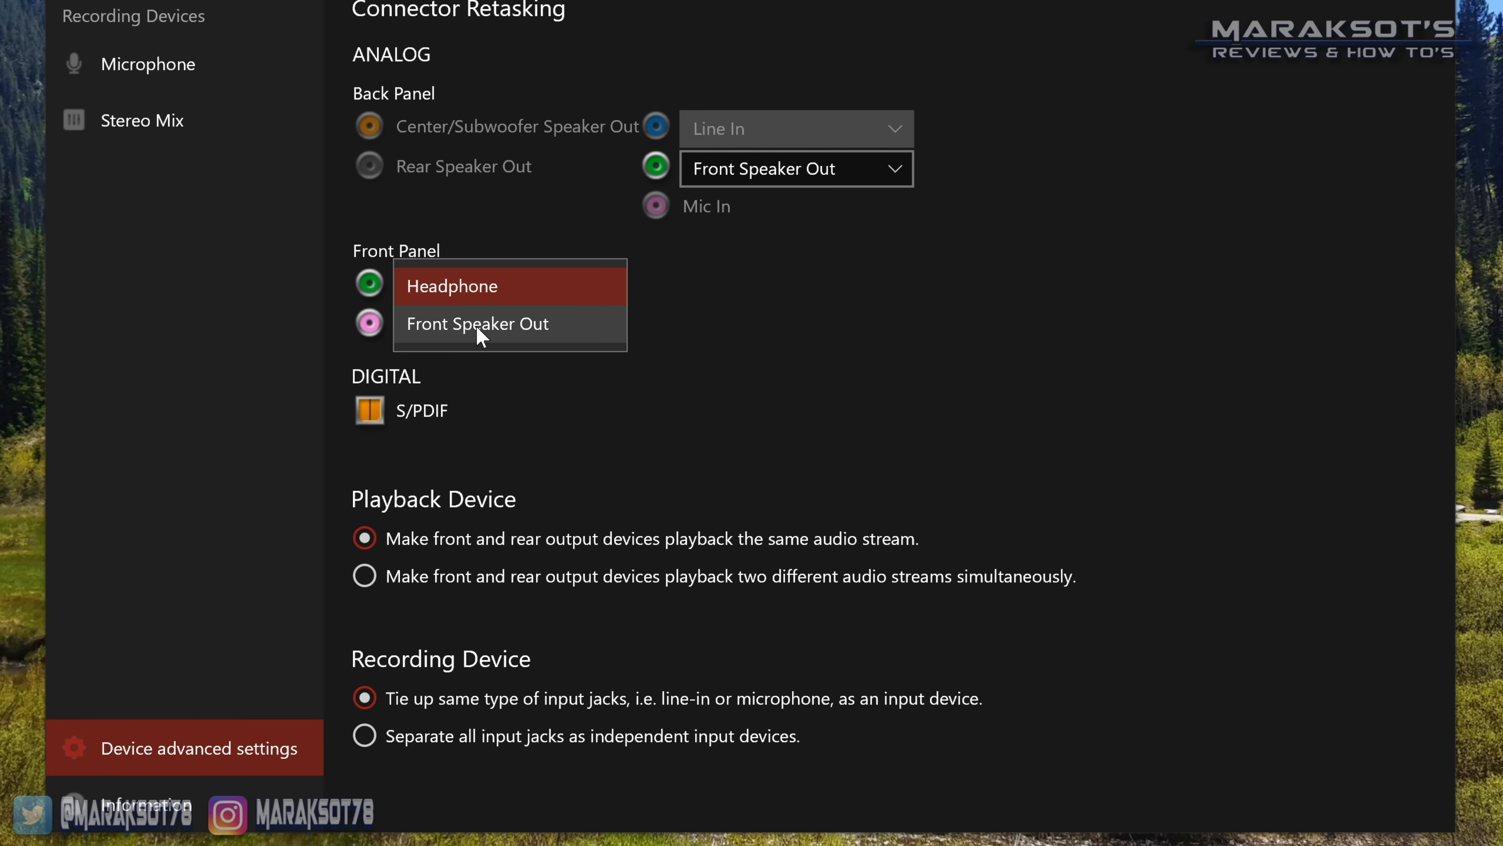
mouse_move(550, 286)
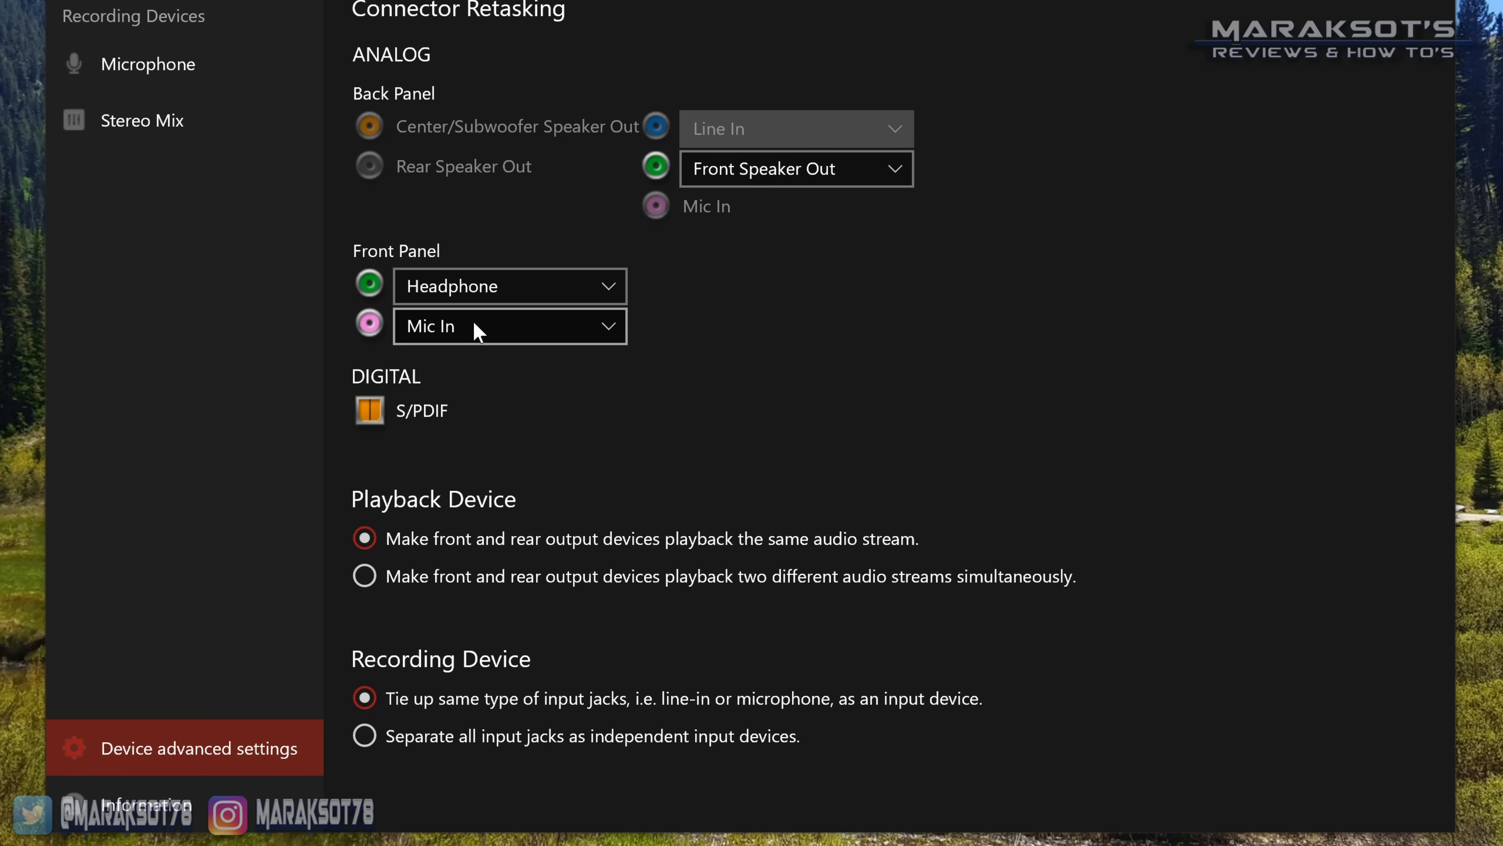
mouse_move(460, 582)
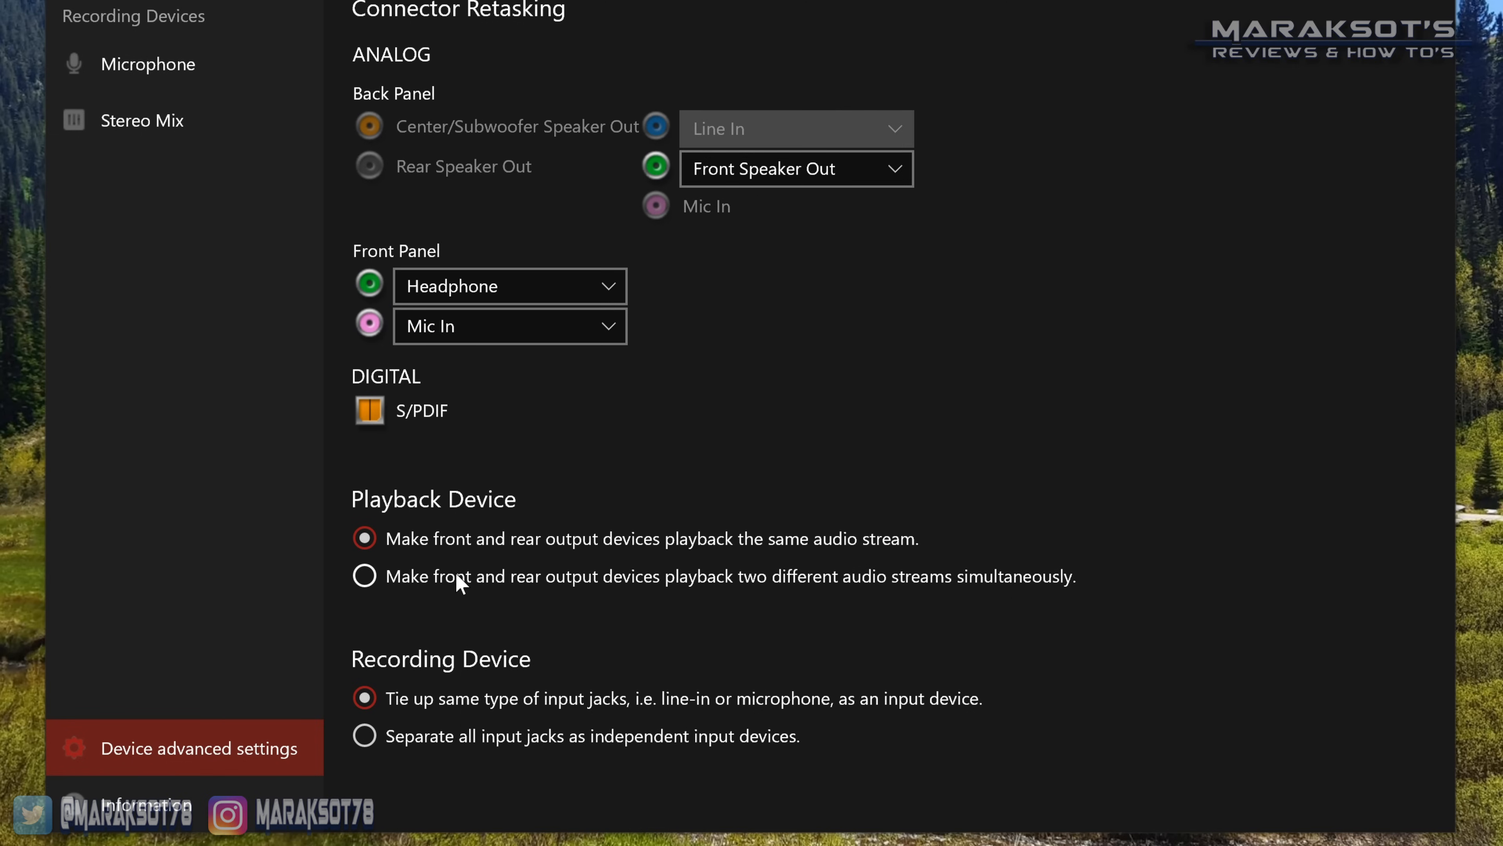
mouse_move(449, 510)
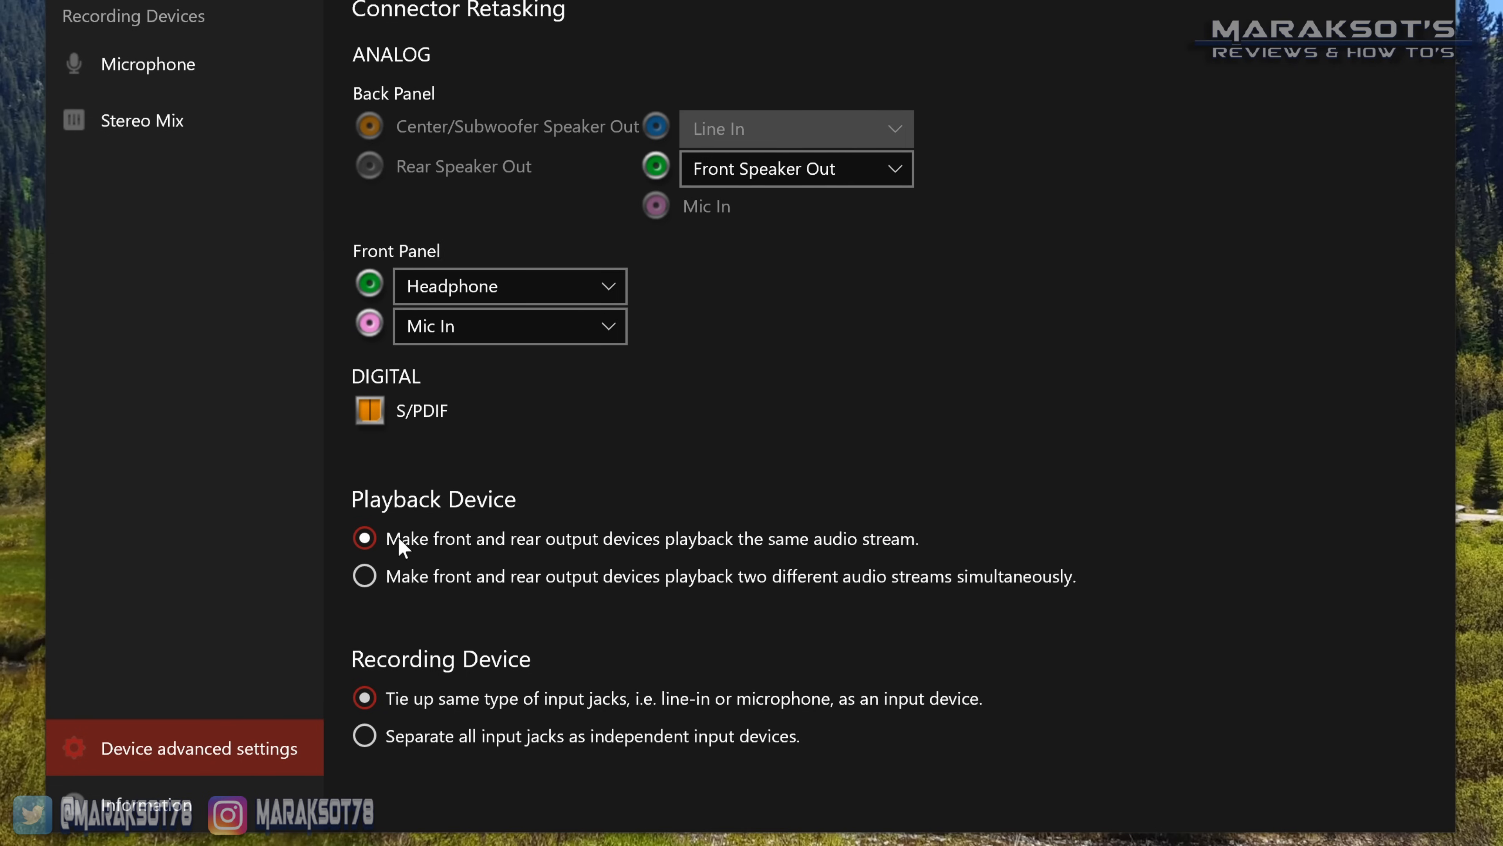
mouse_move(611, 551)
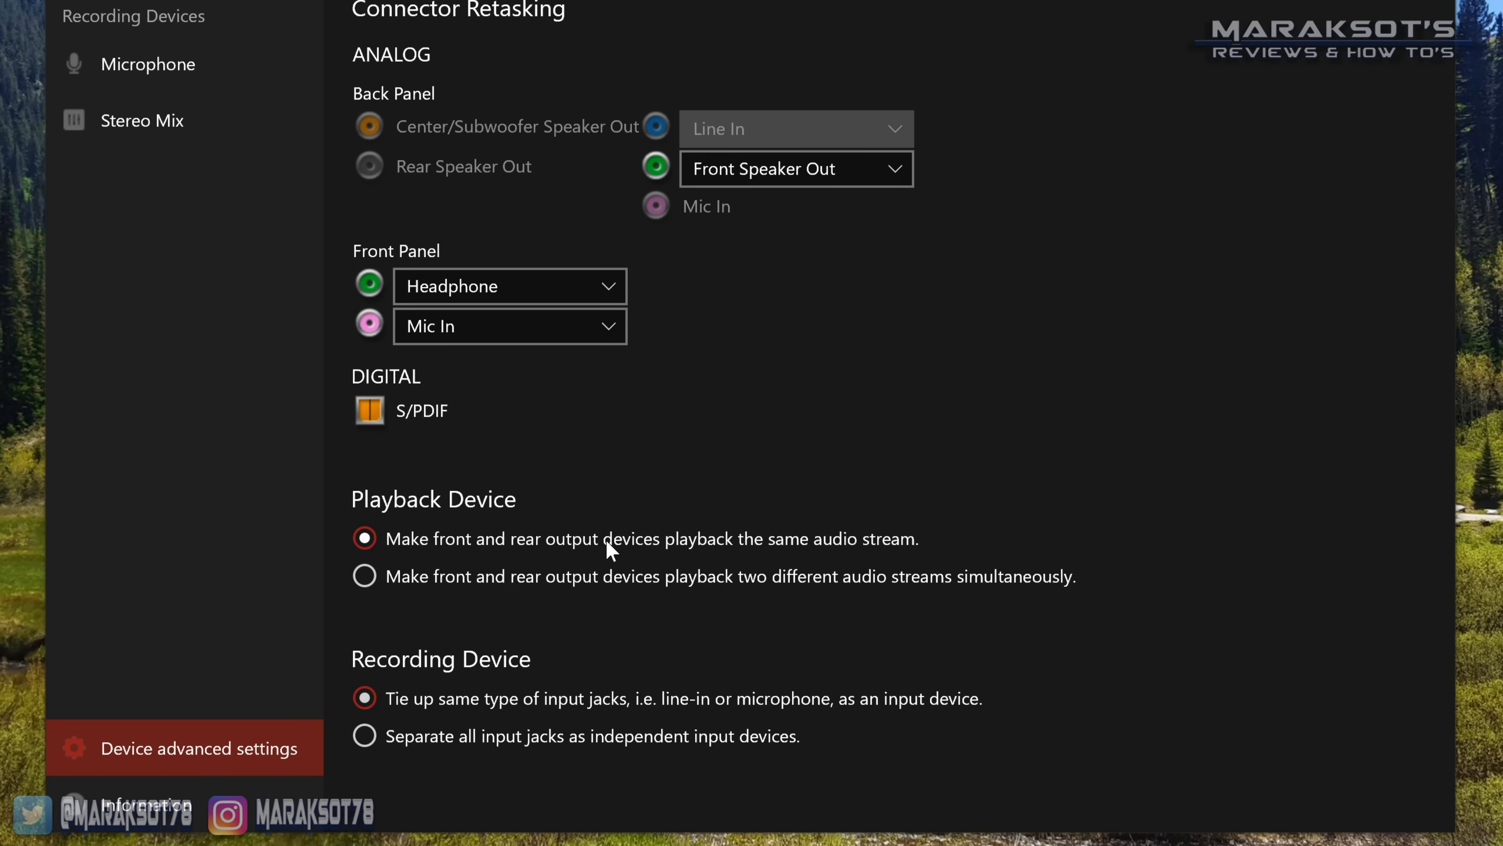
mouse_move(889, 549)
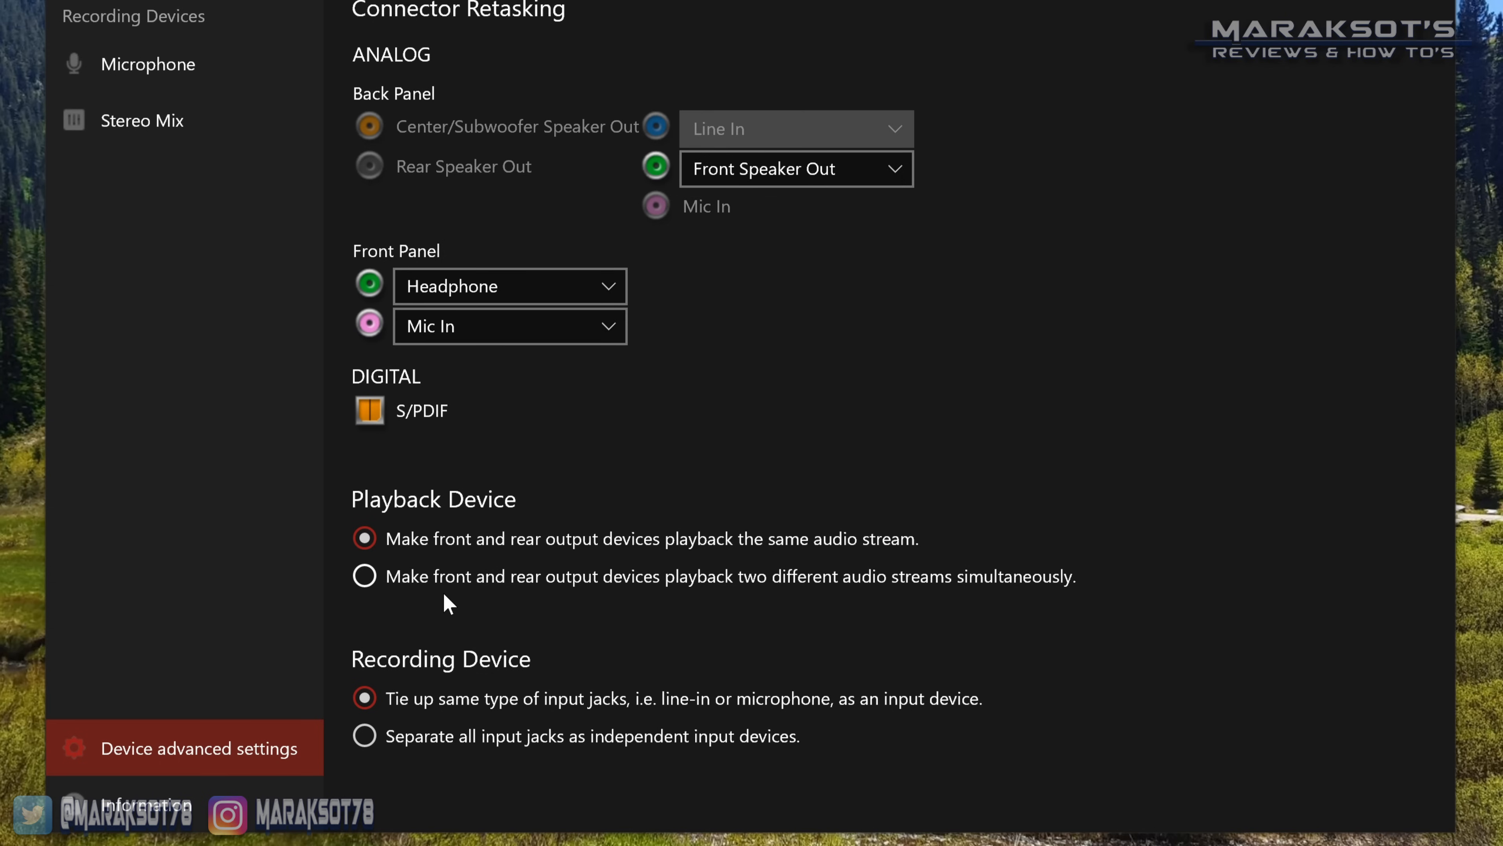
mouse_move(706, 585)
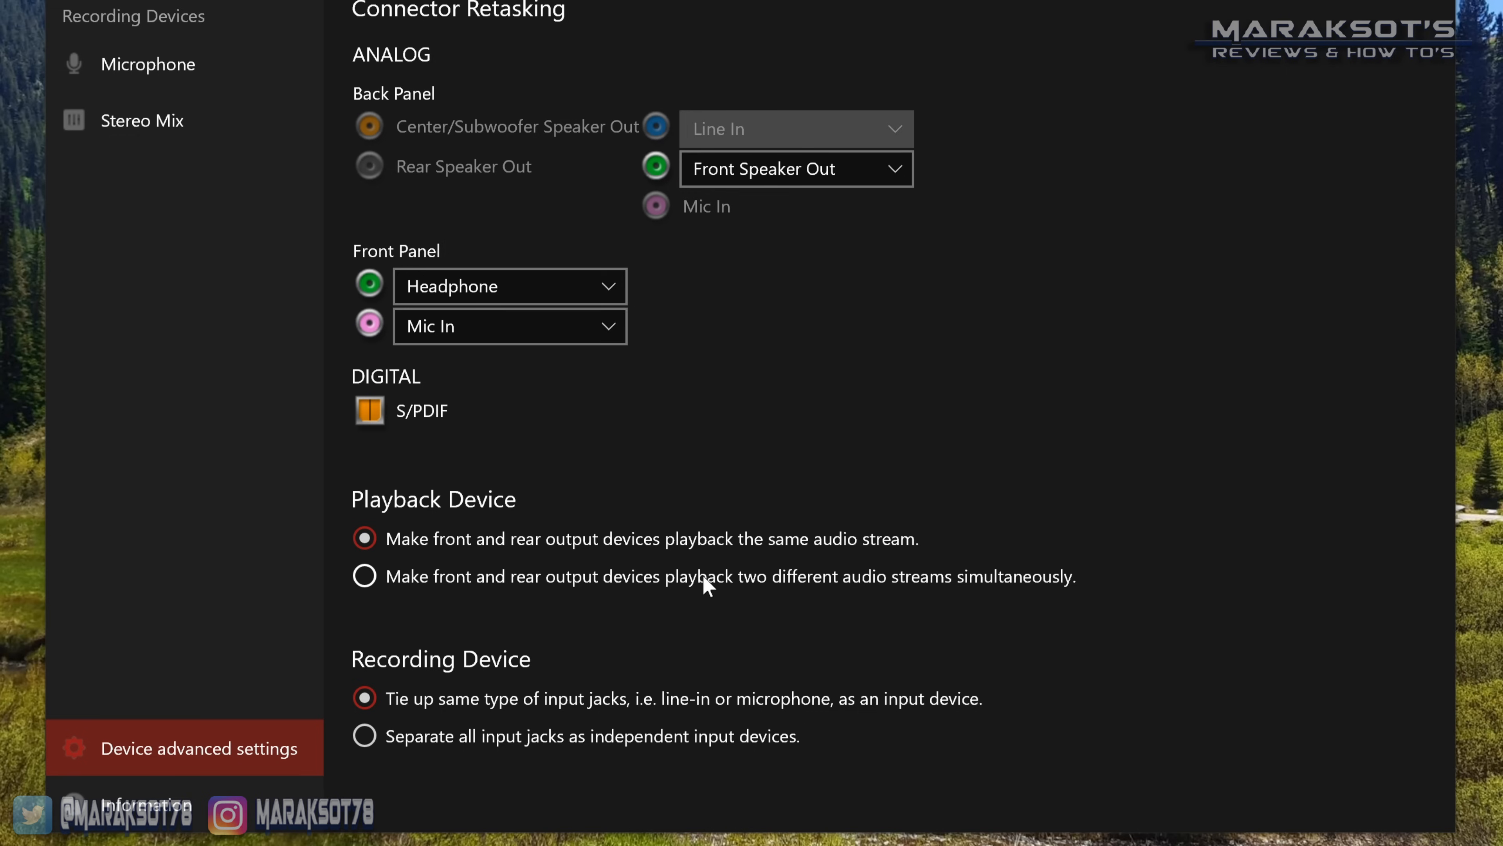
mouse_move(1084, 588)
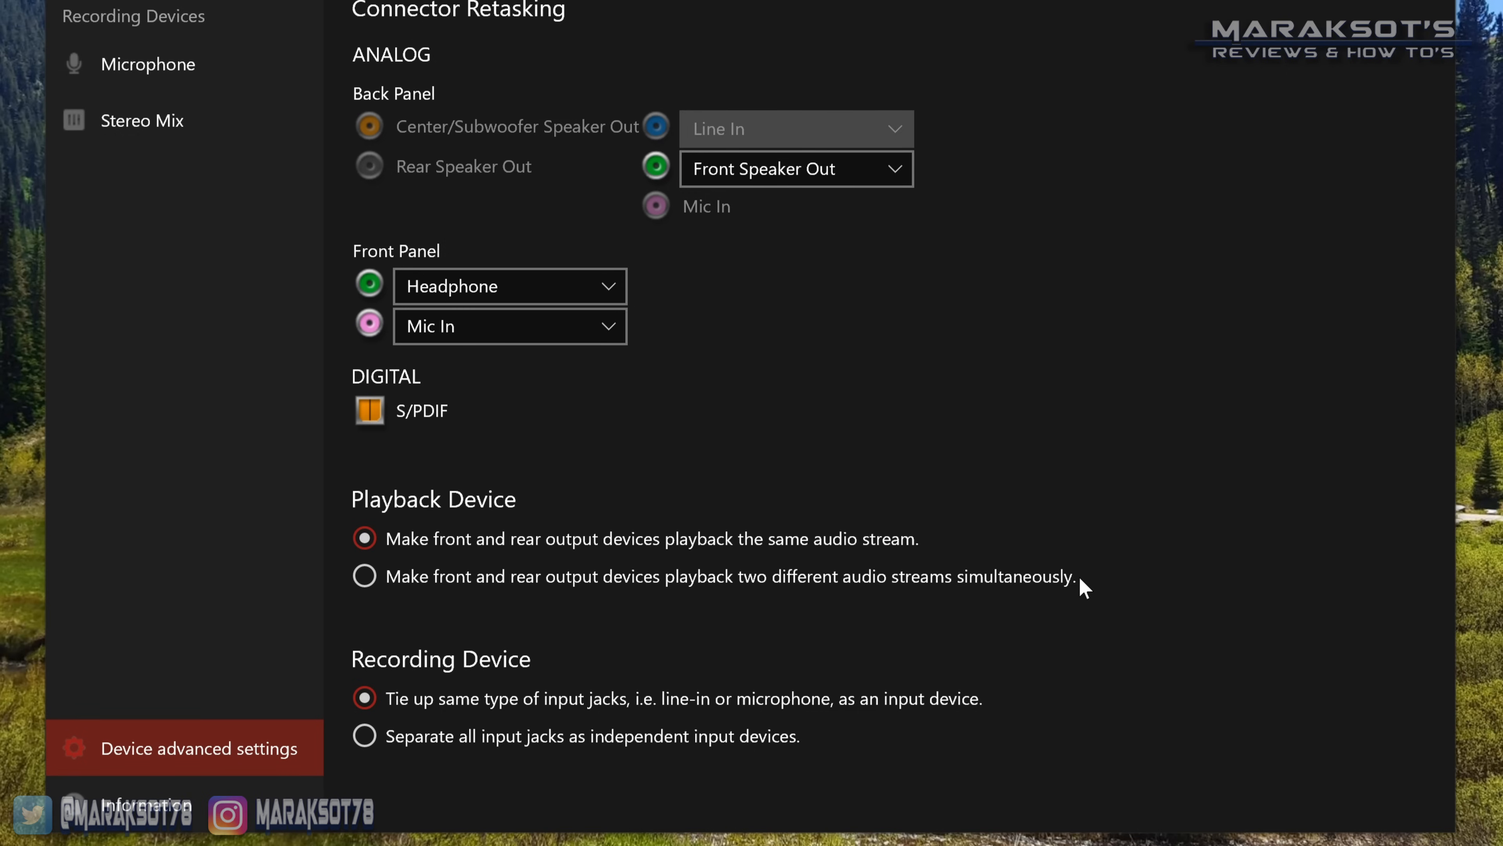
mouse_move(385, 564)
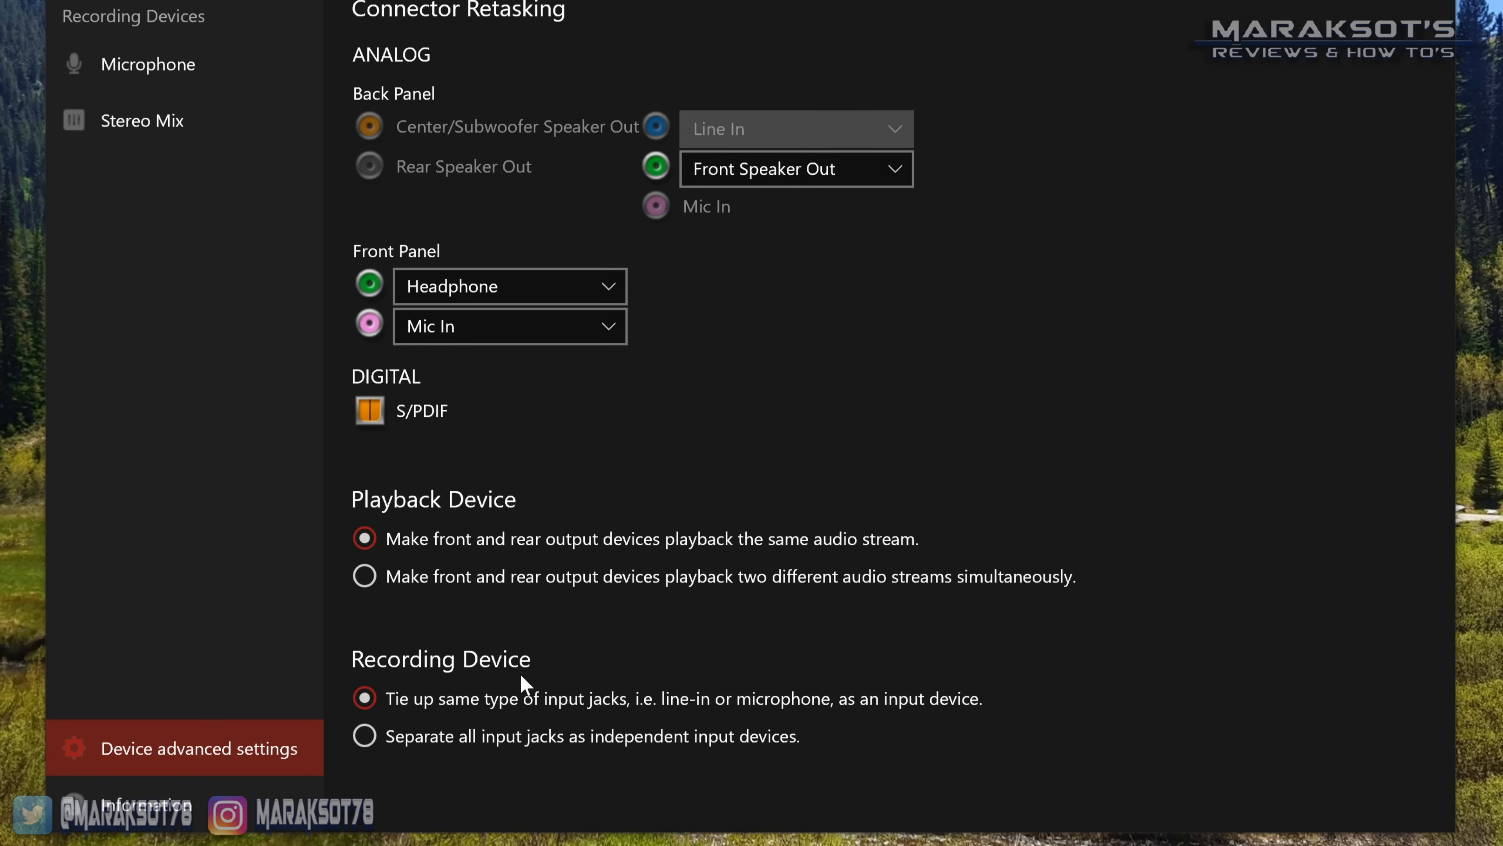
mouse_move(642, 706)
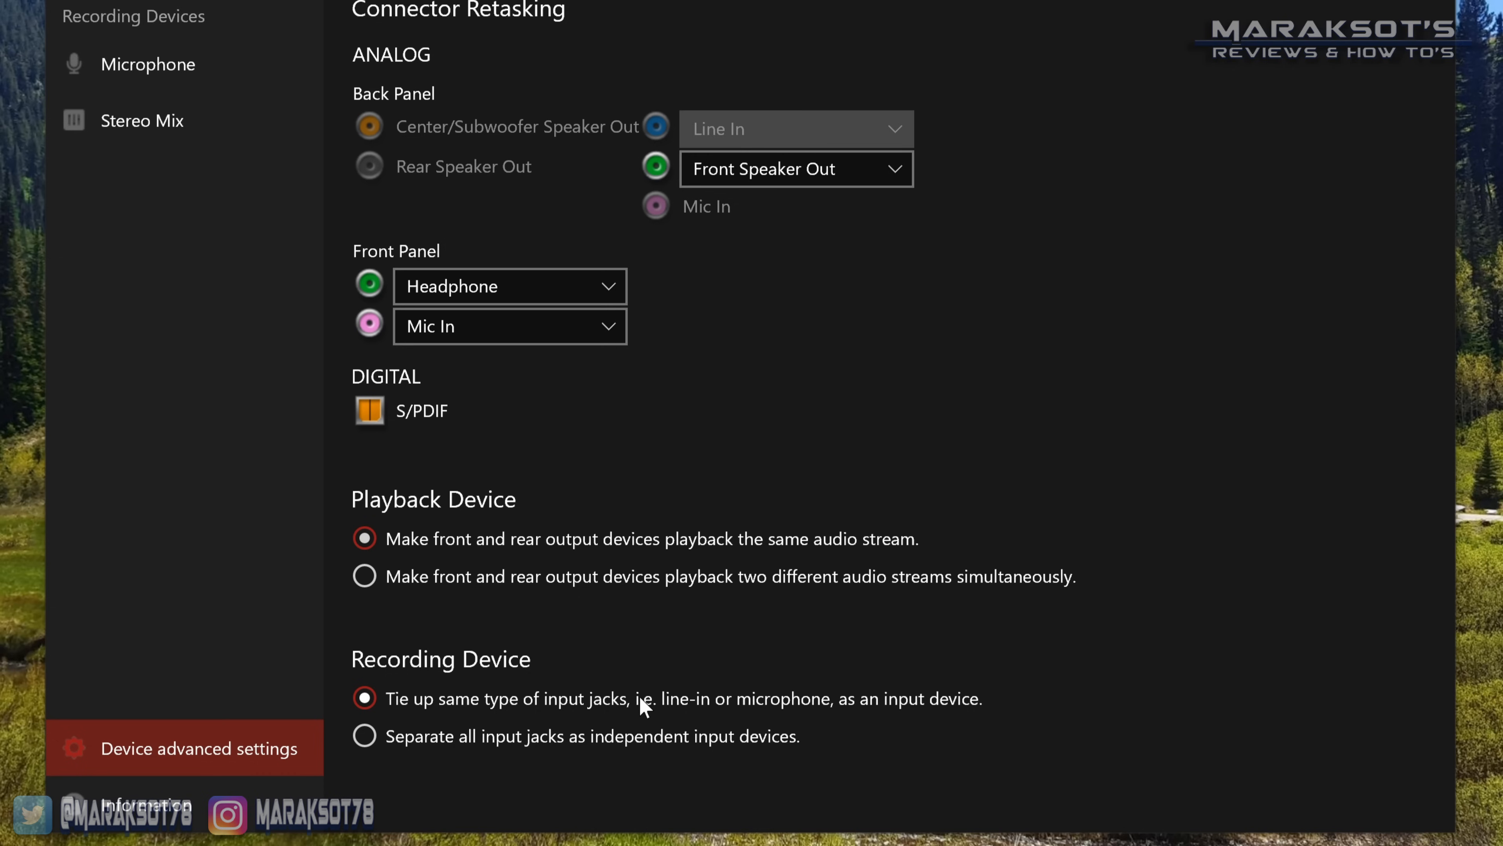
mouse_move(676, 717)
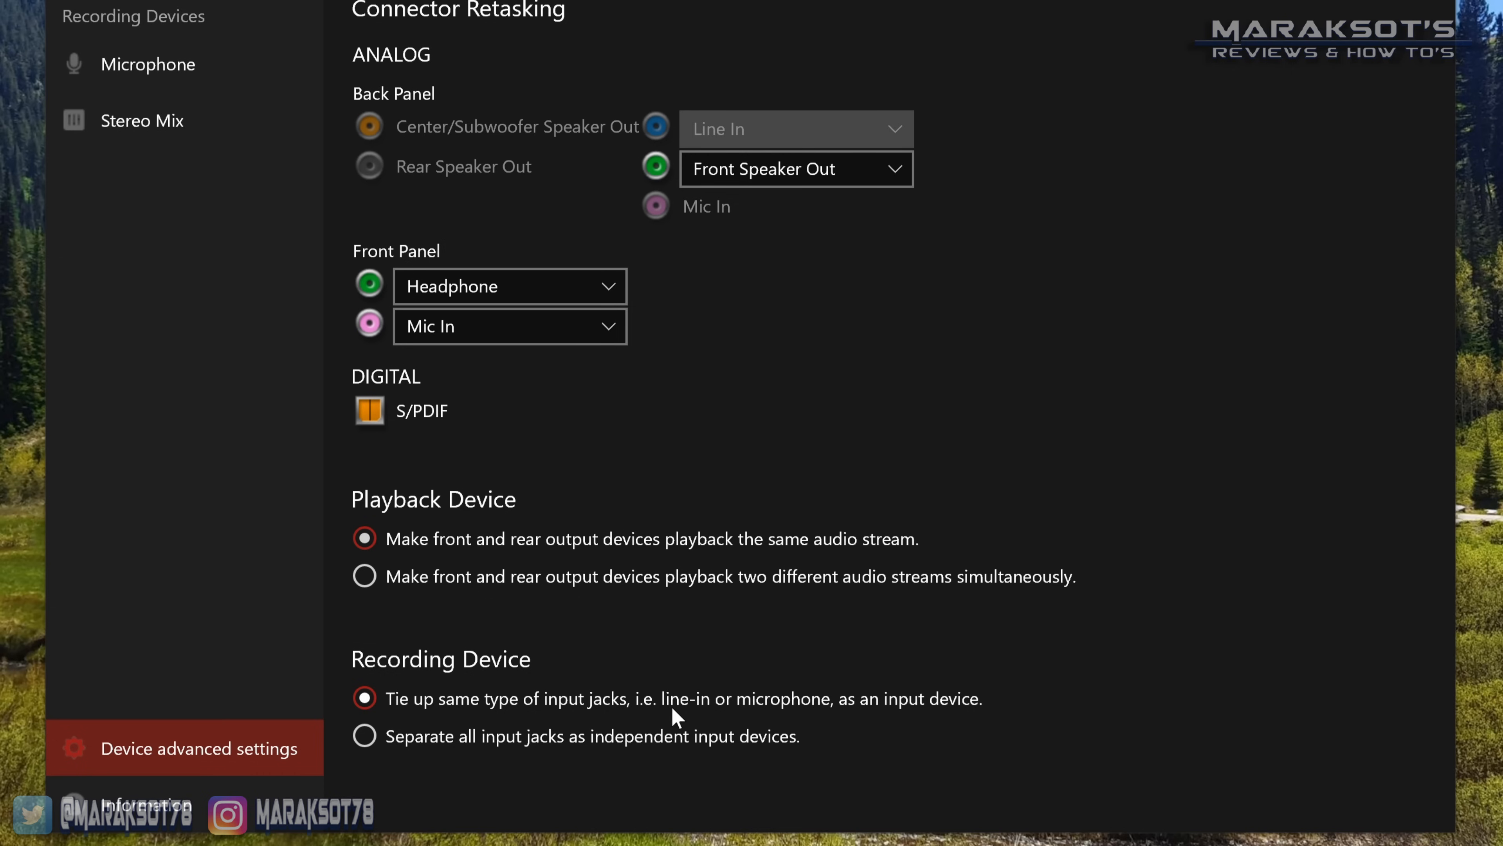
mouse_move(743, 752)
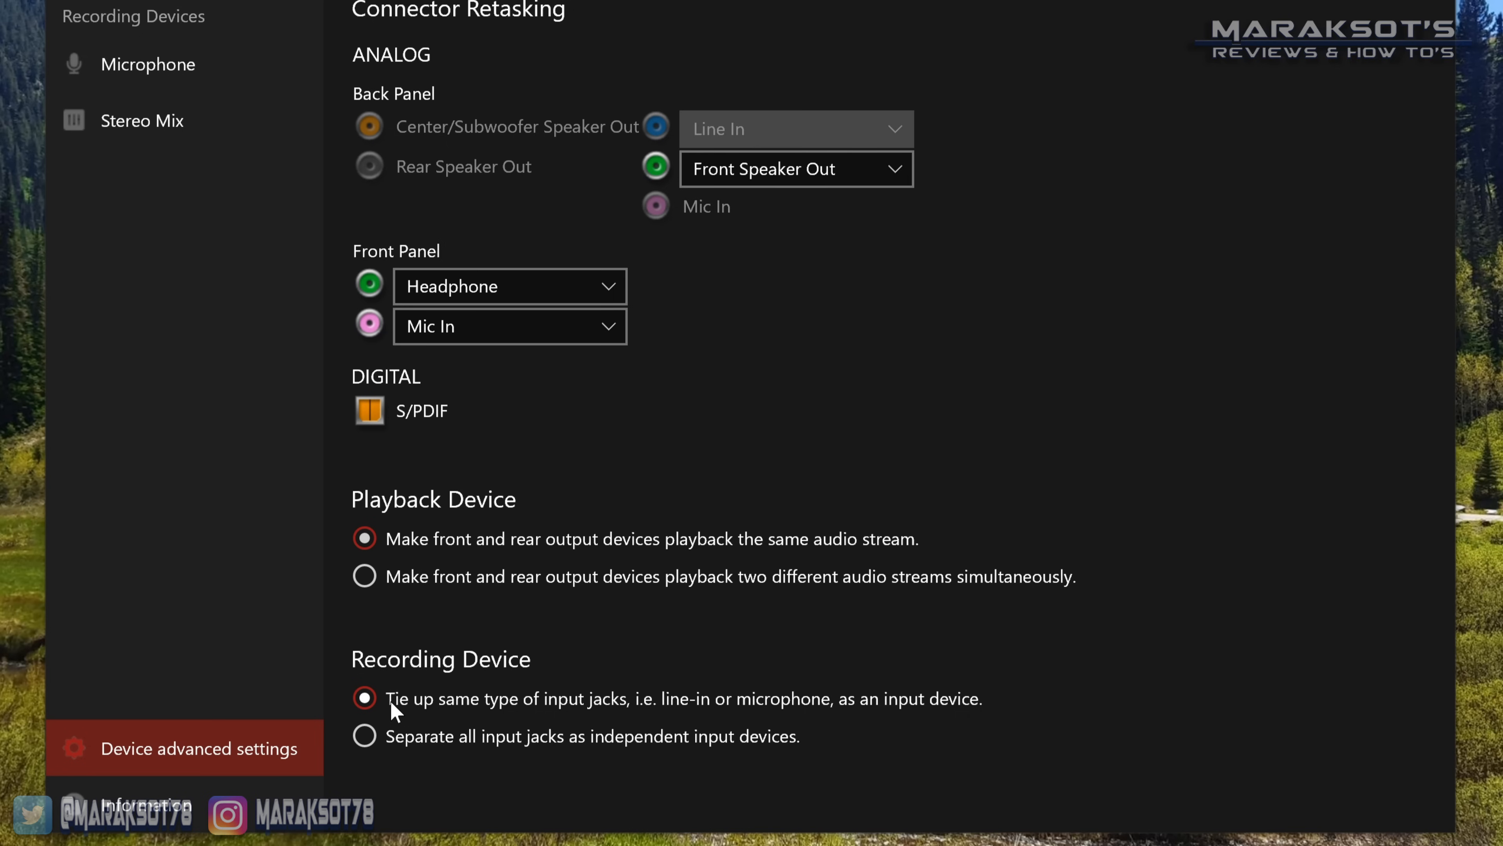
mouse_move(992, 709)
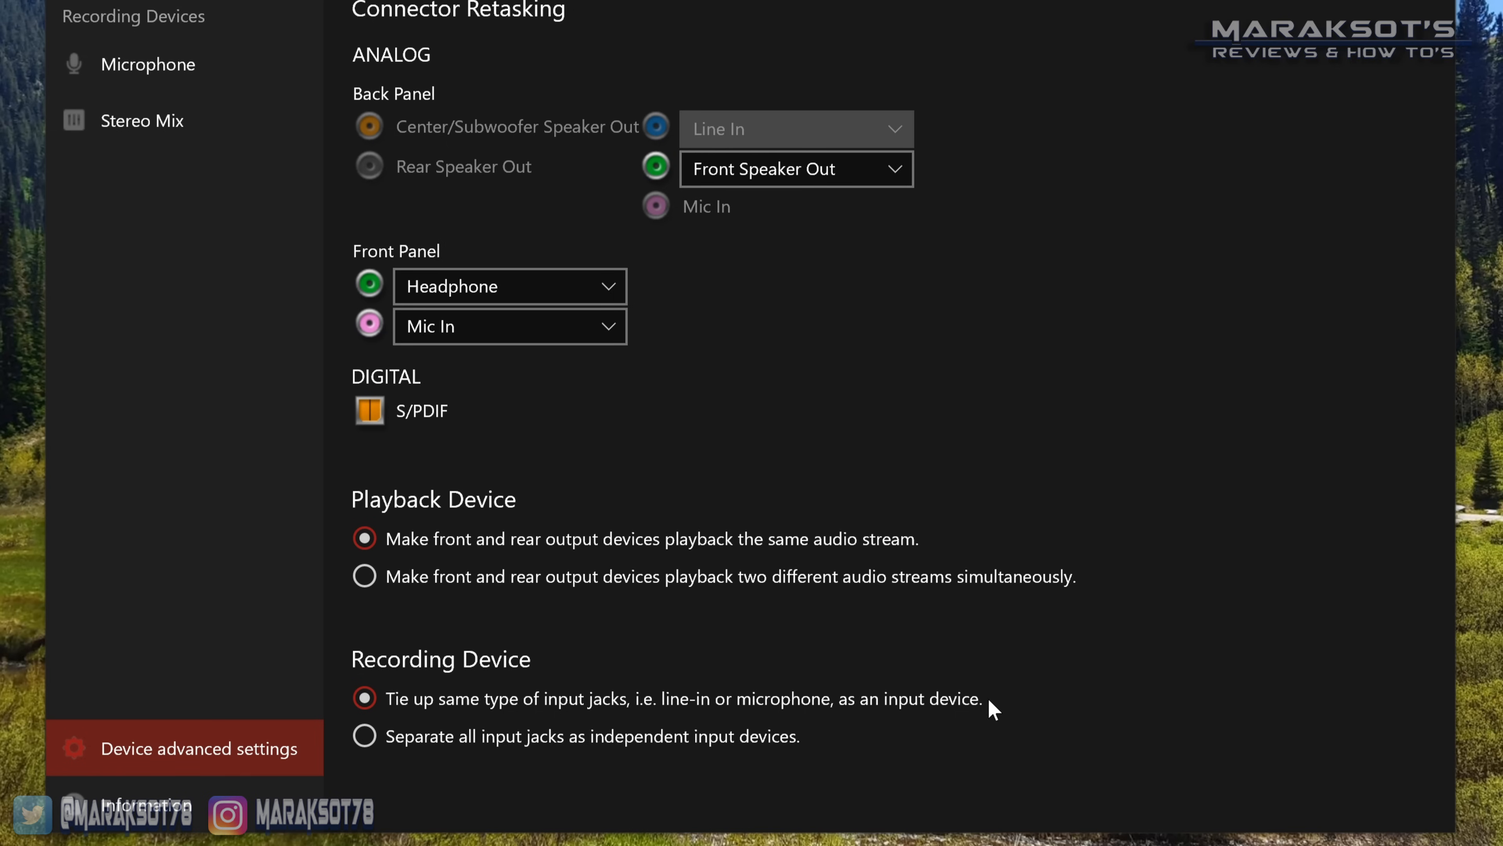
mouse_move(658, 69)
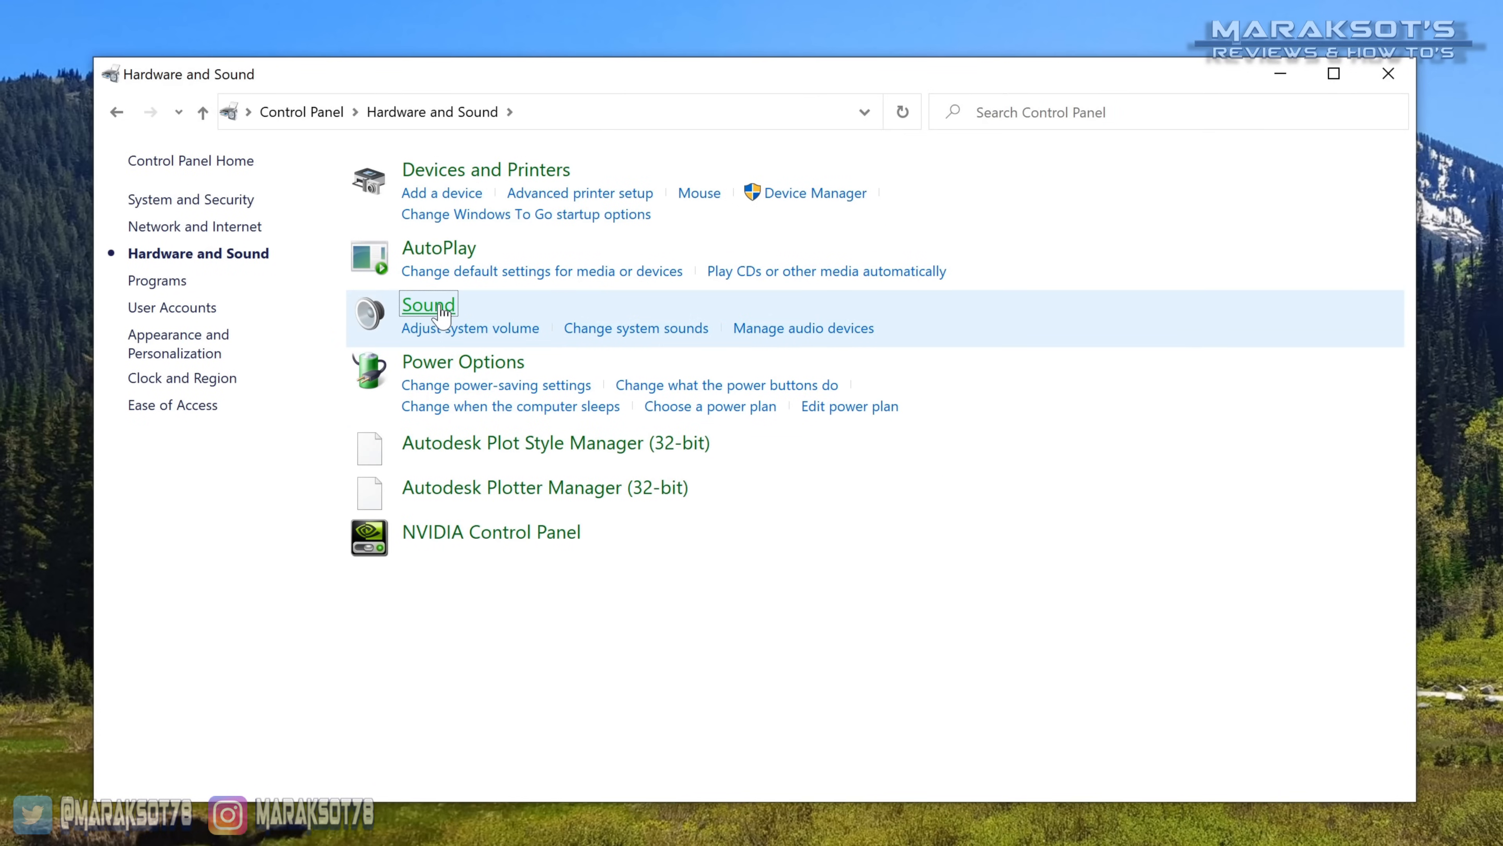
Step: Show the Sound dialog's Recording devices and select the Realtek Microphone
click(428, 305)
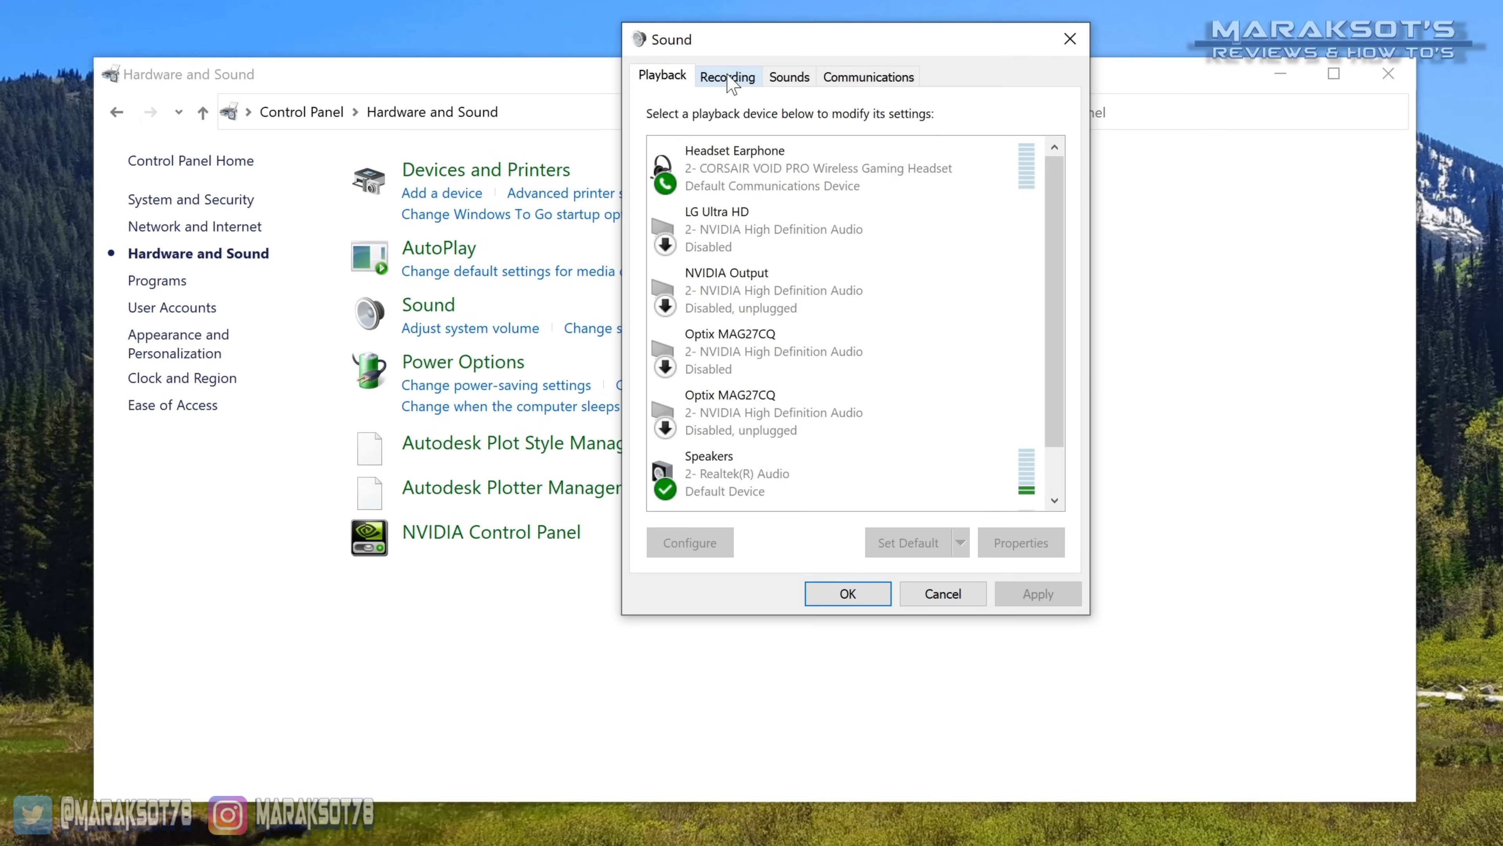
click(726, 77)
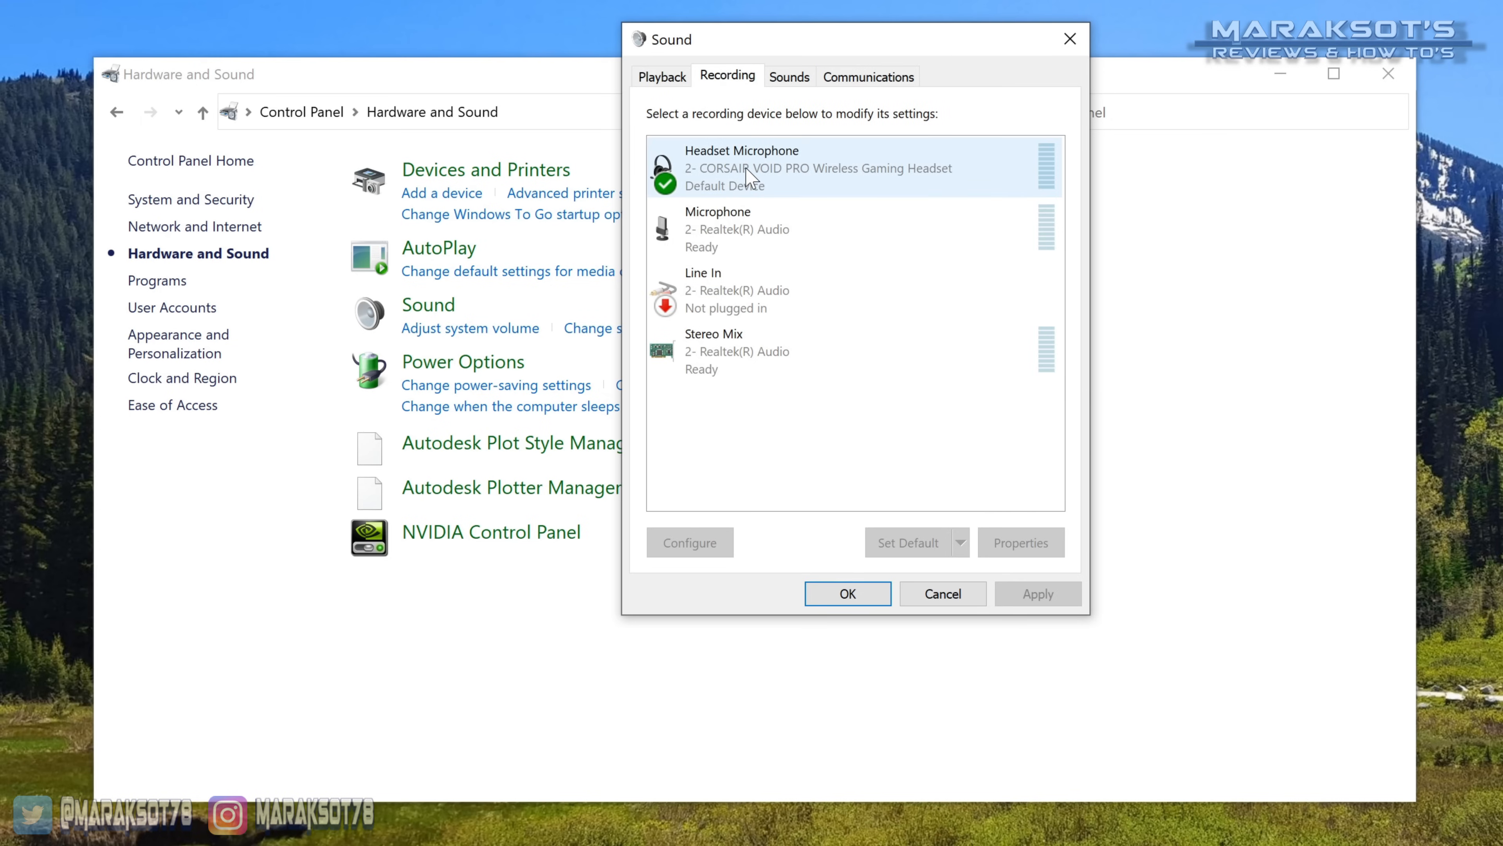
click(757, 228)
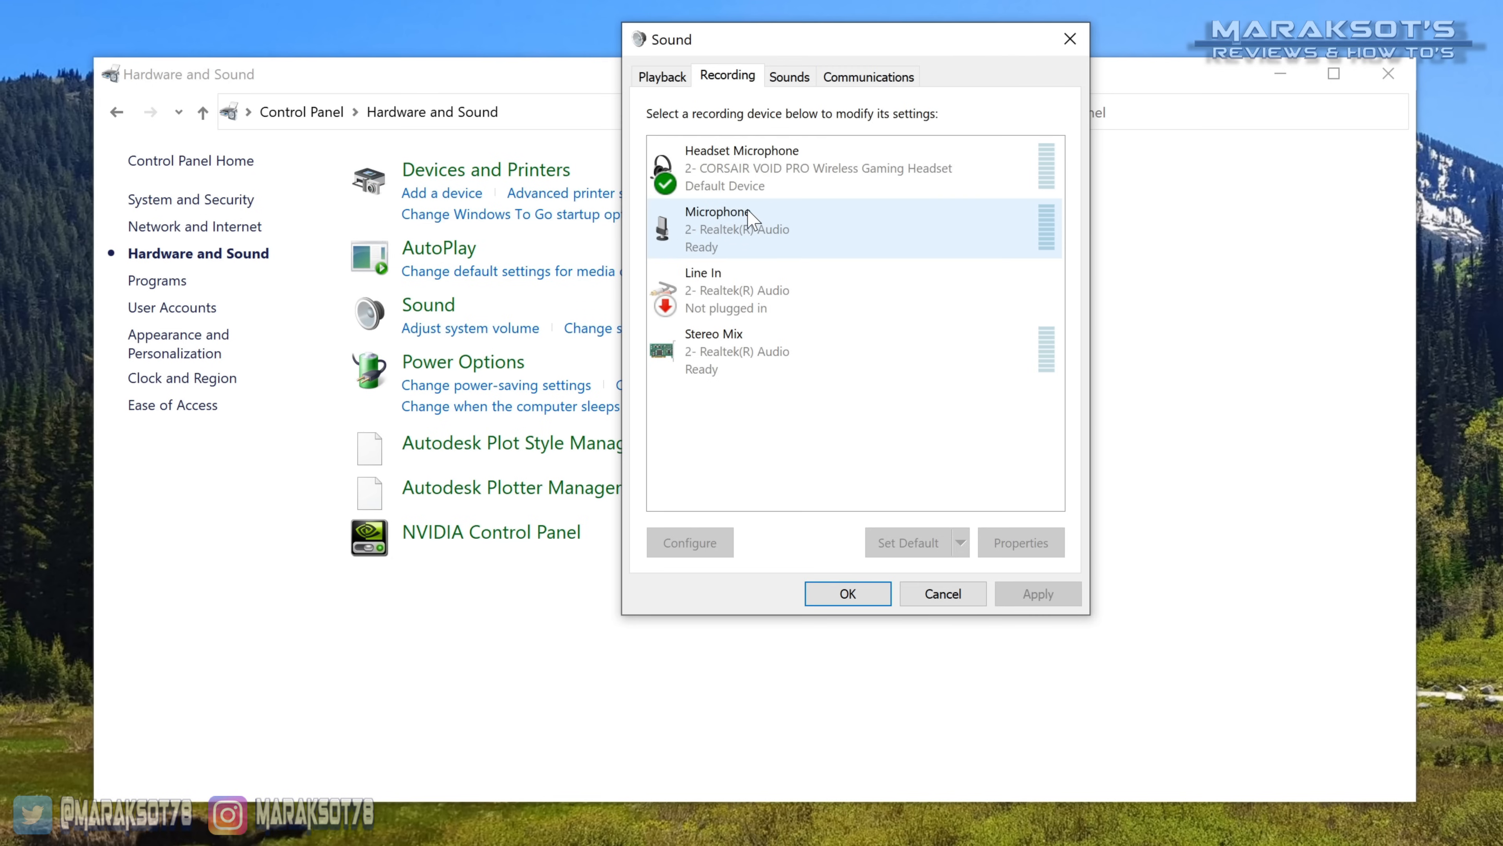
mouse_move(727, 236)
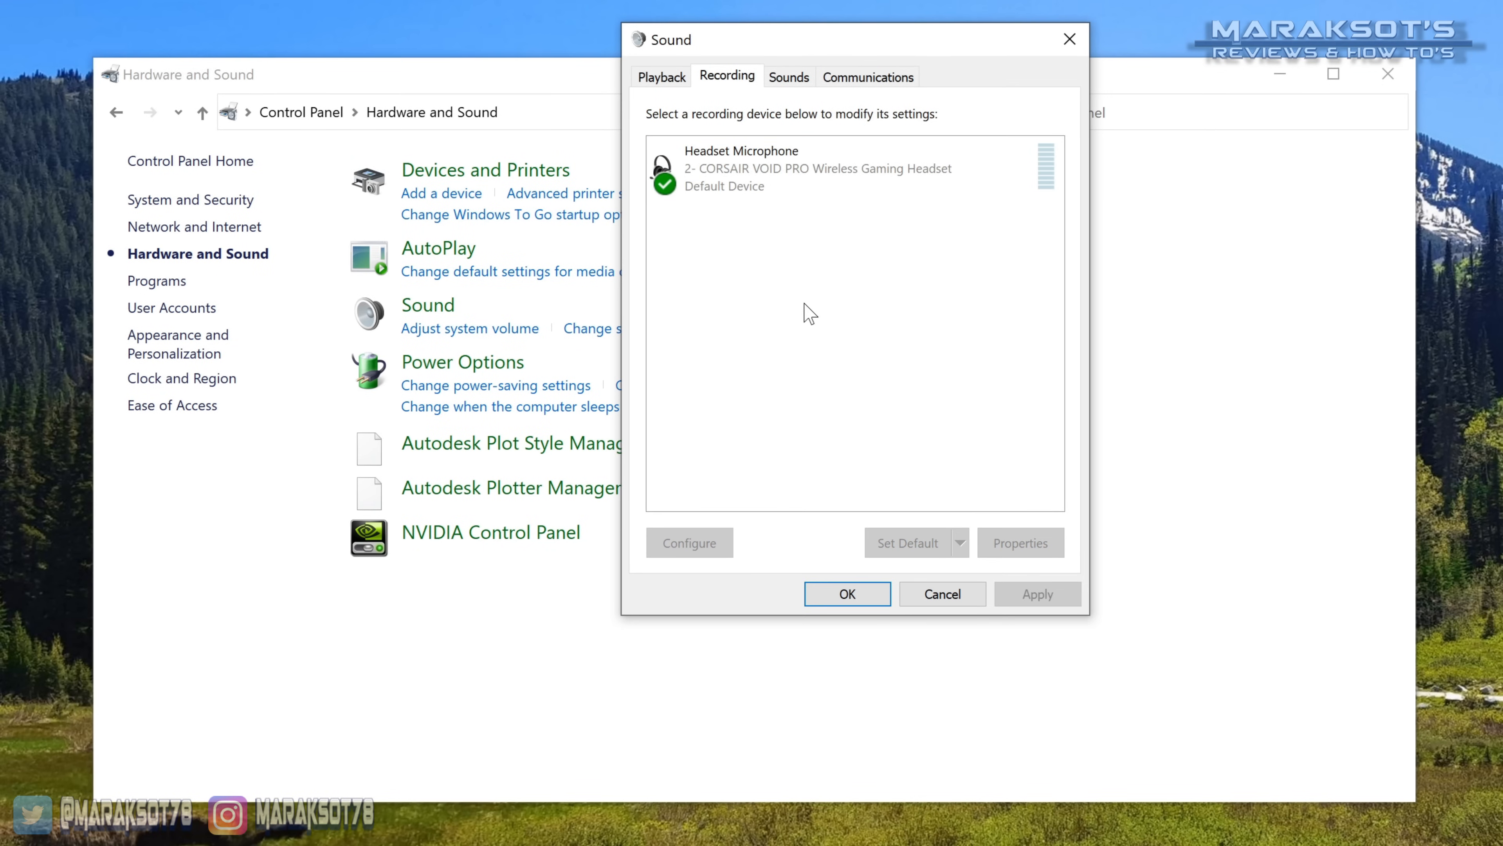
Step: List disabled devices, enable the Realtek Microphone and make it the default recording device
right_click(854, 316)
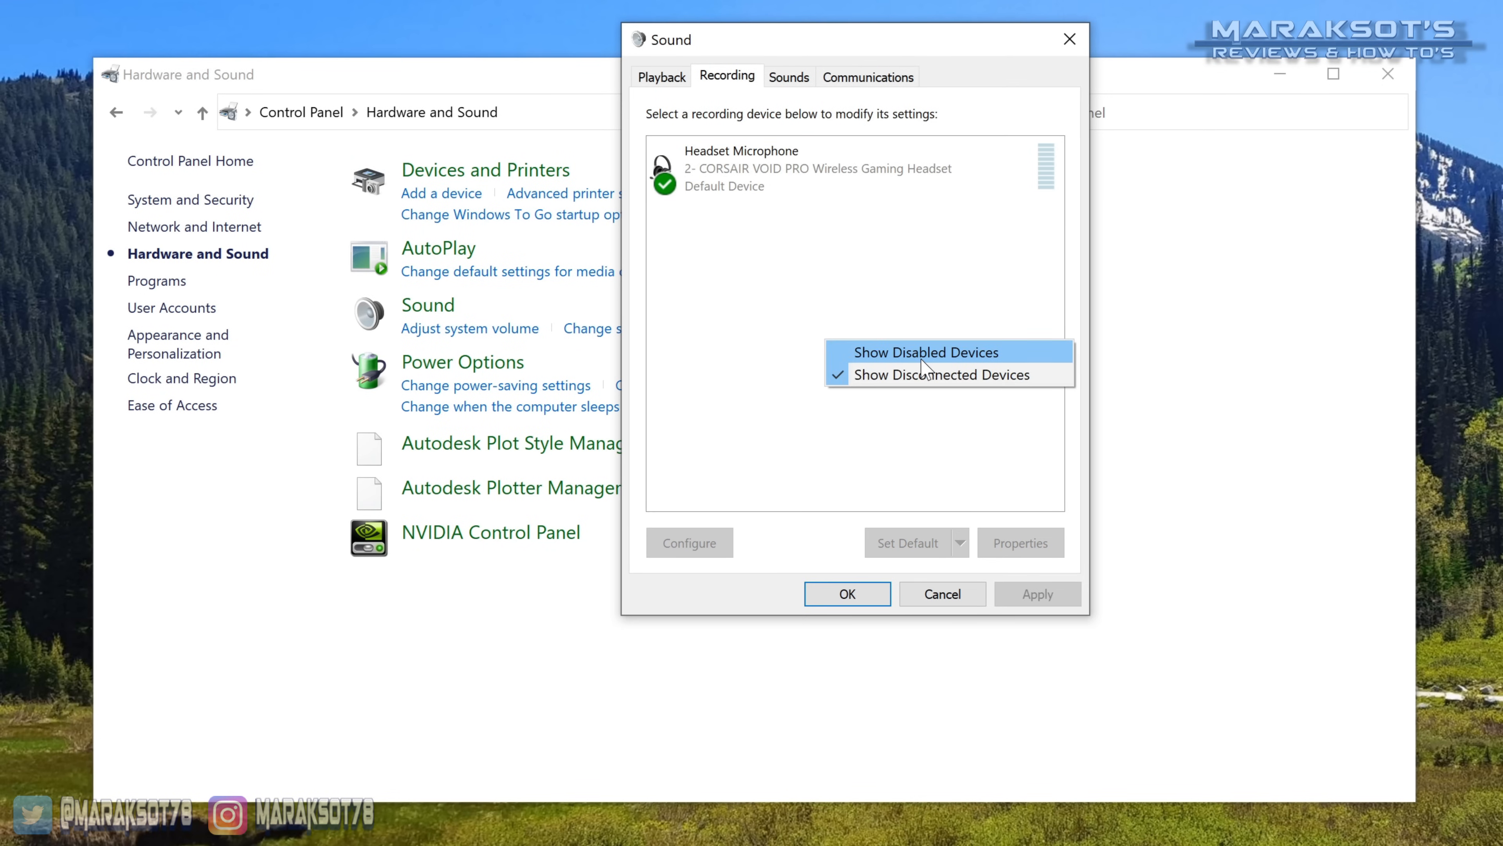
mouse_move(898, 366)
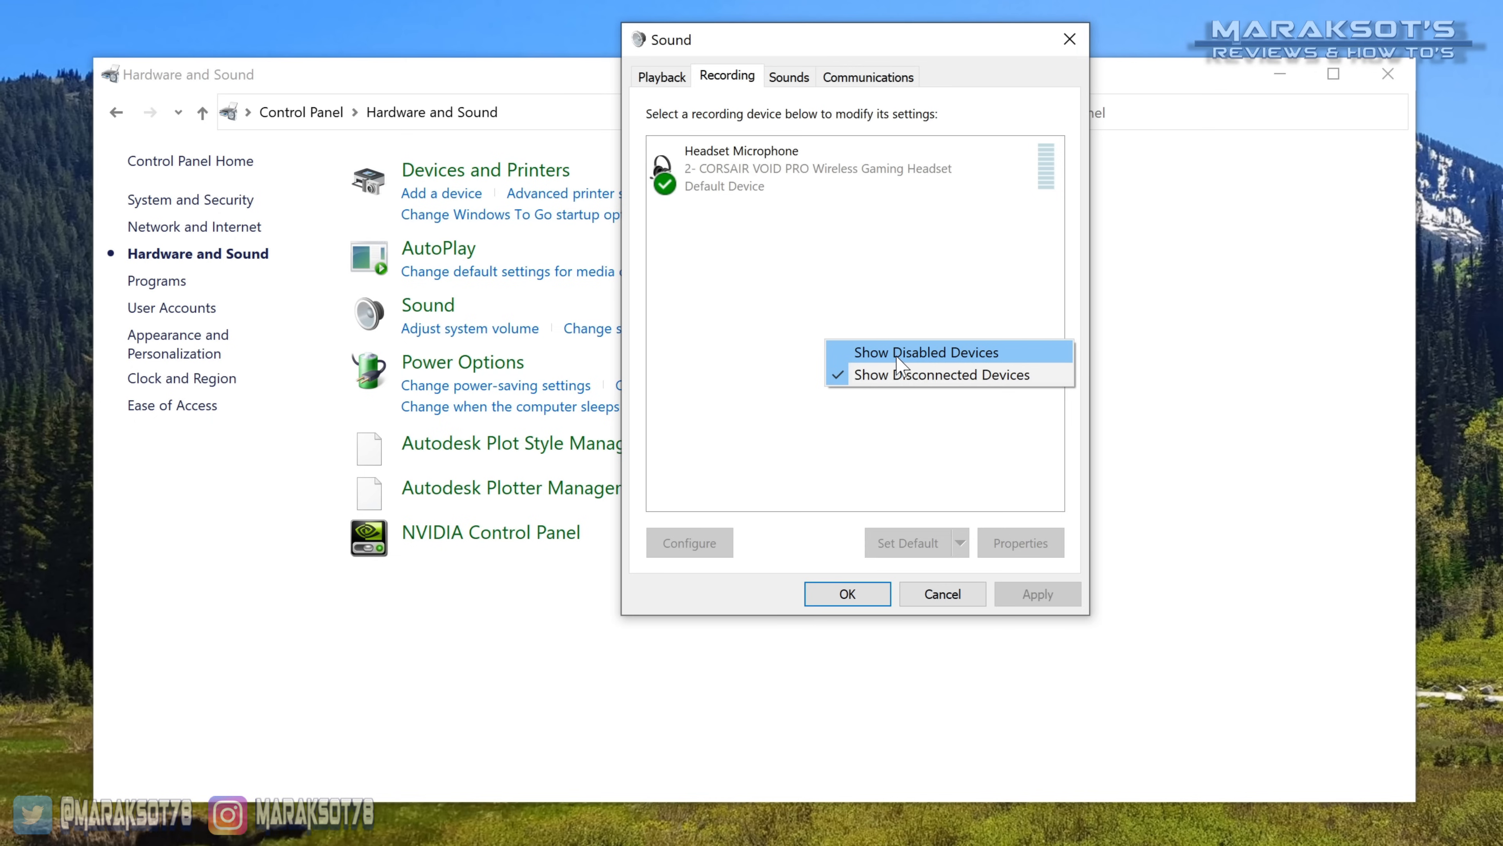
click(923, 352)
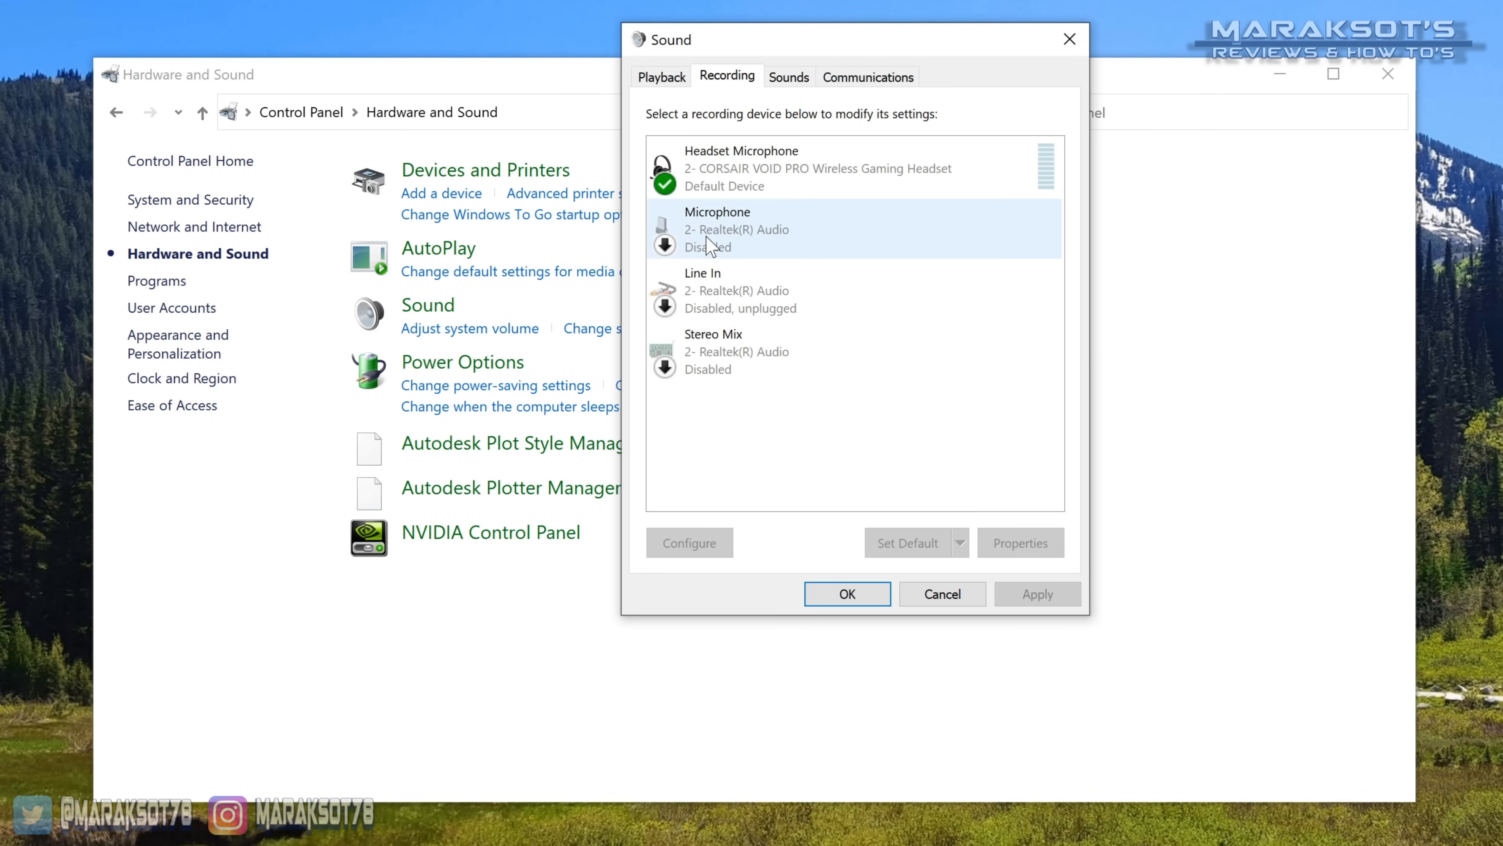
mouse_move(731, 240)
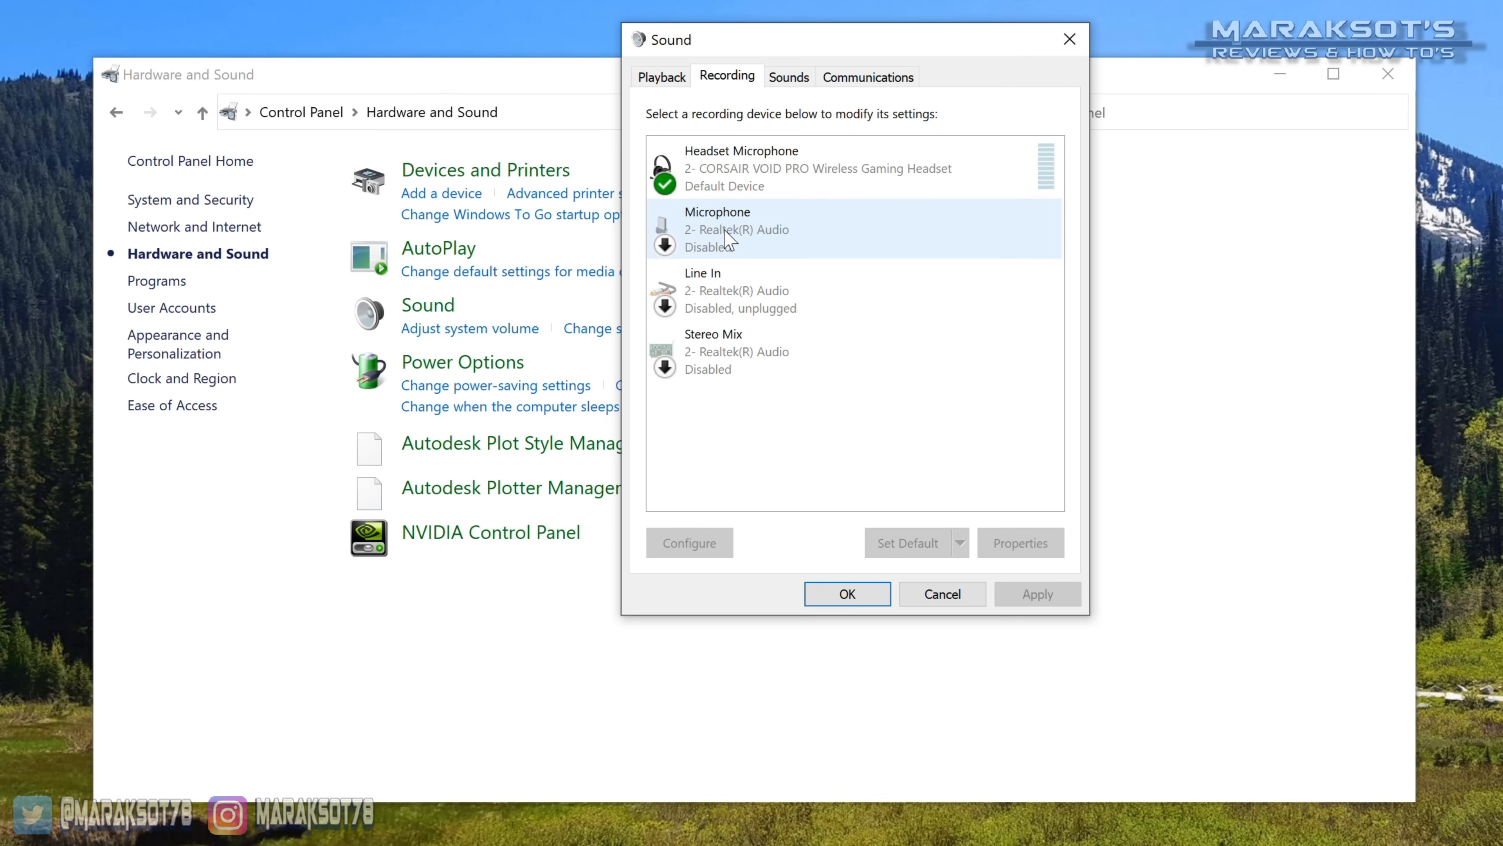
mouse_move(718, 245)
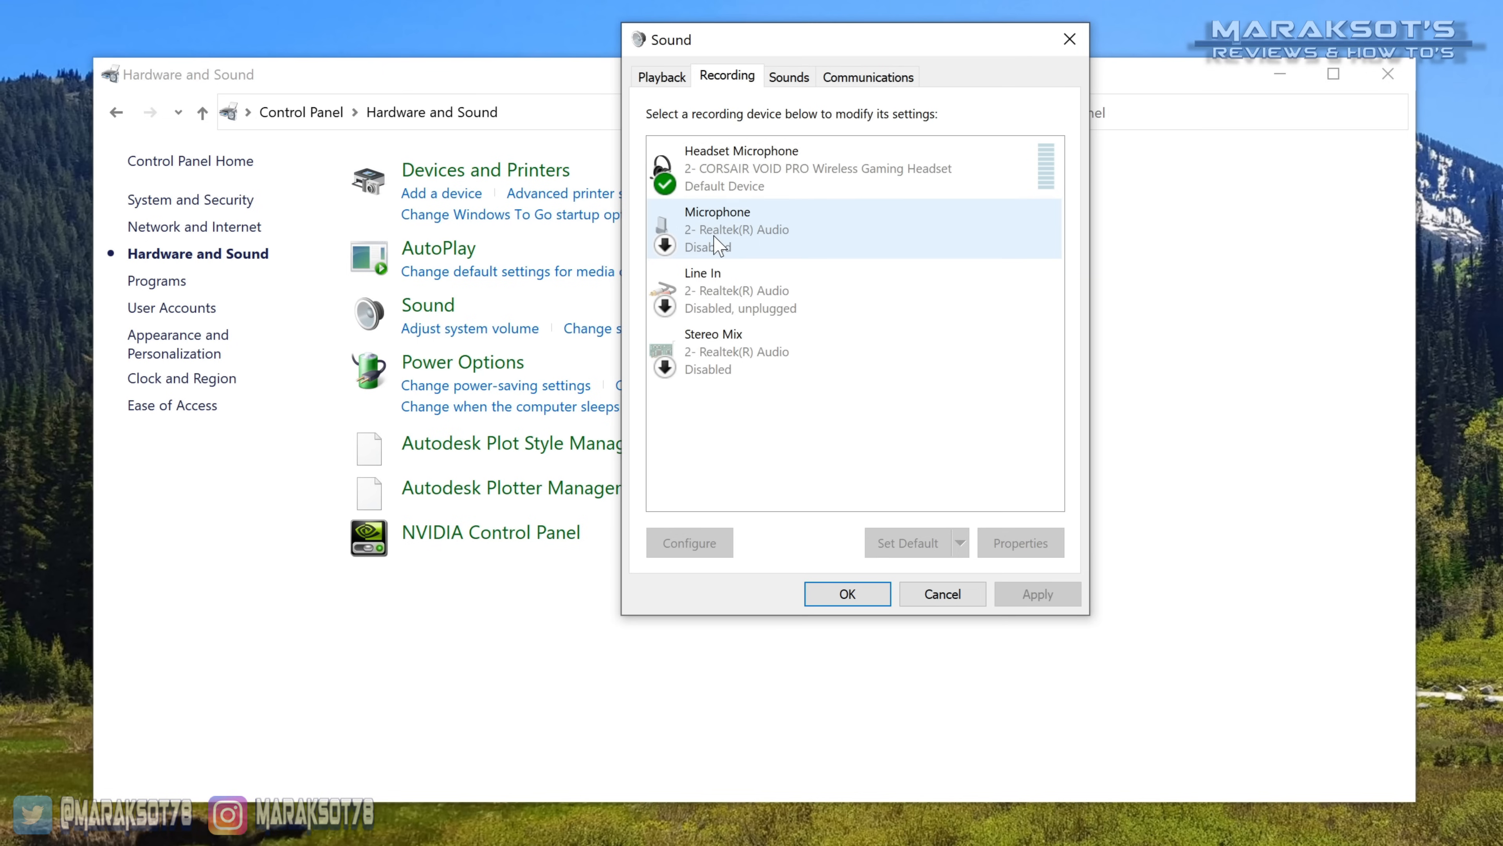
right_click(738, 228)
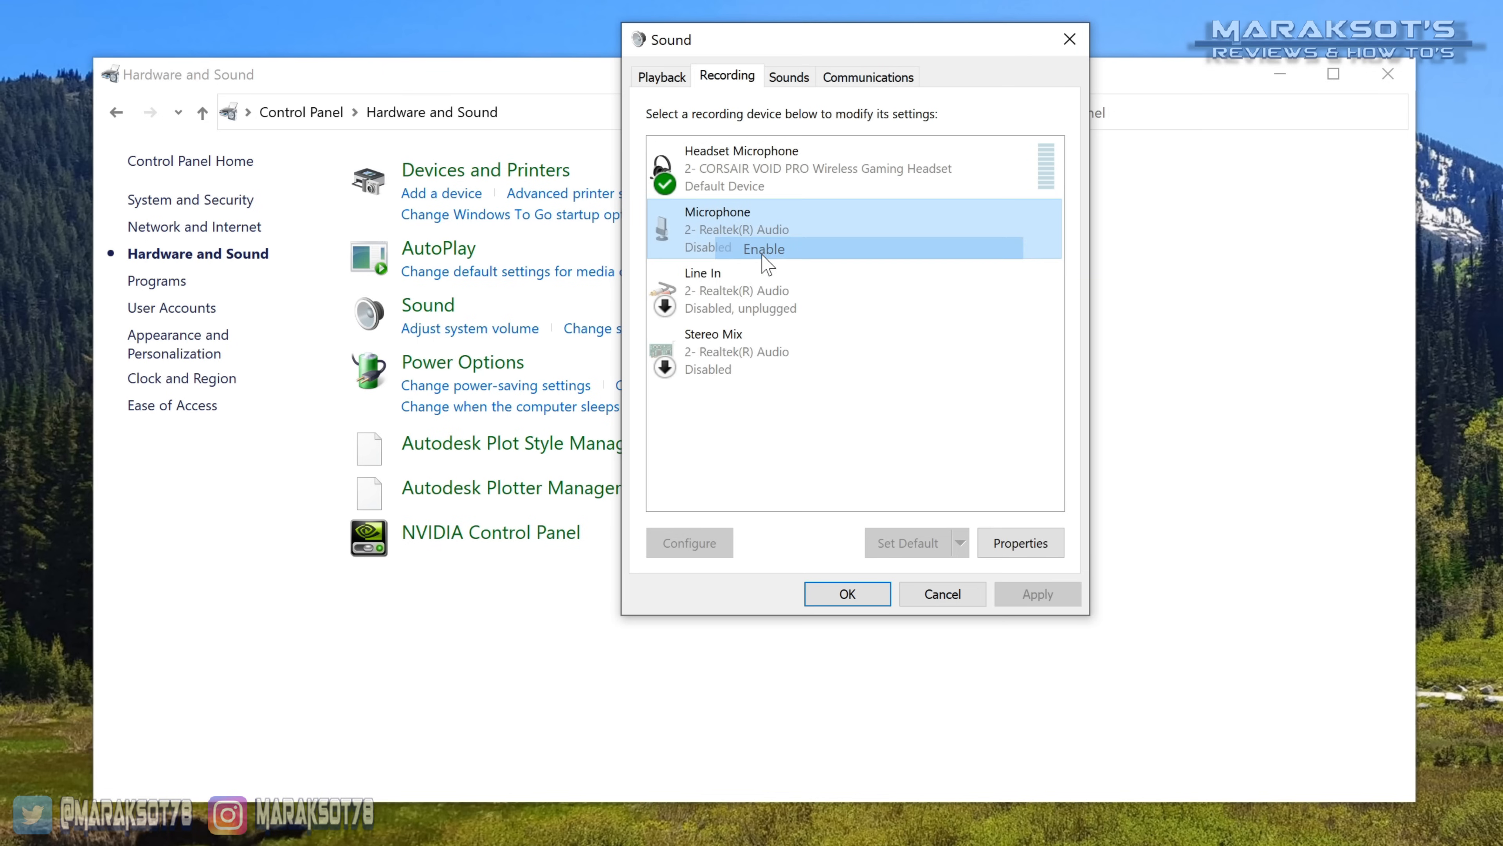
click(763, 248)
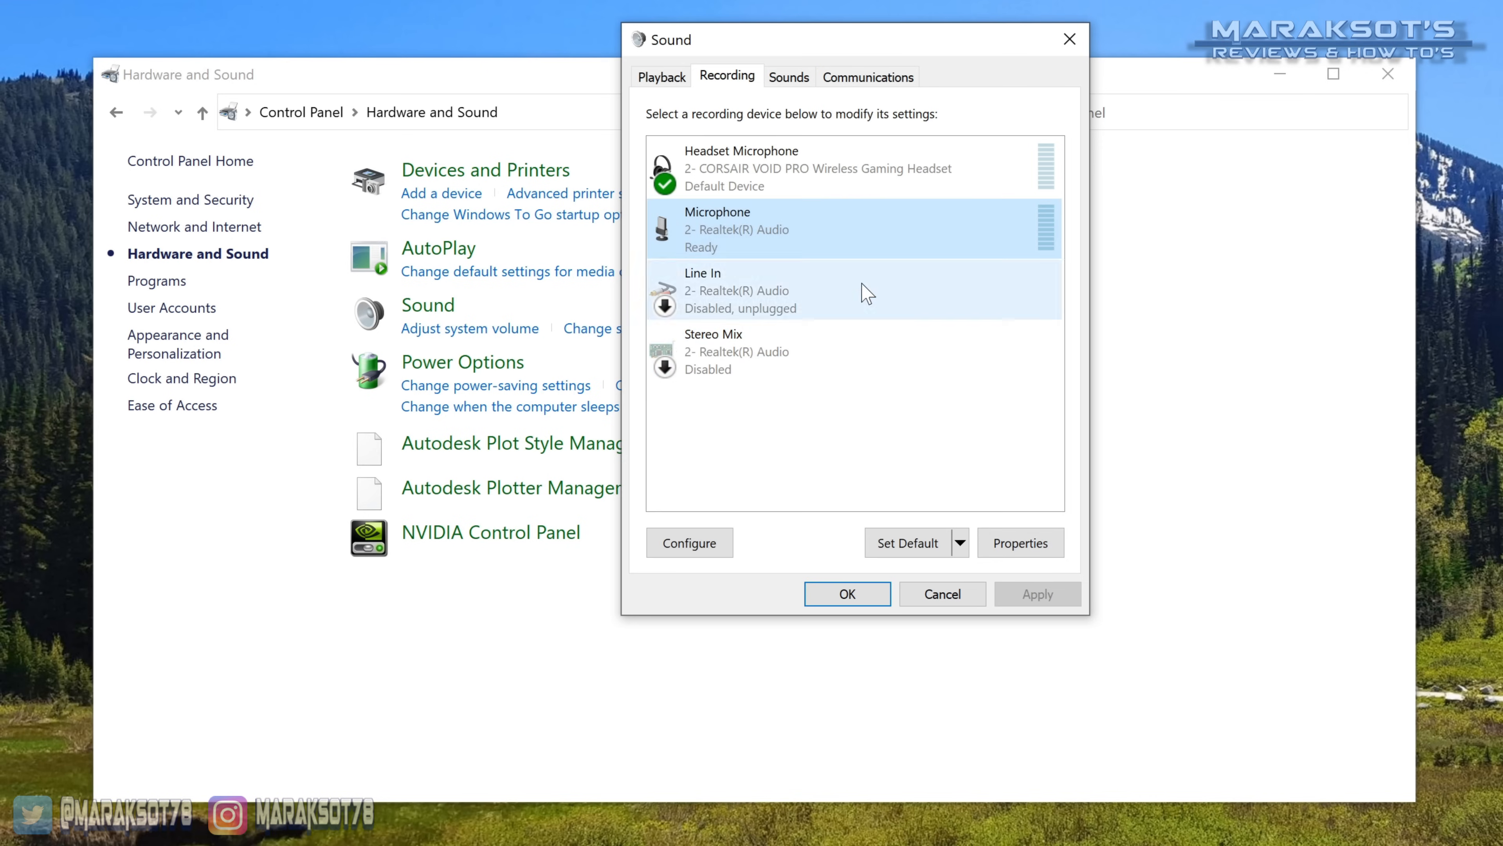
click(906, 543)
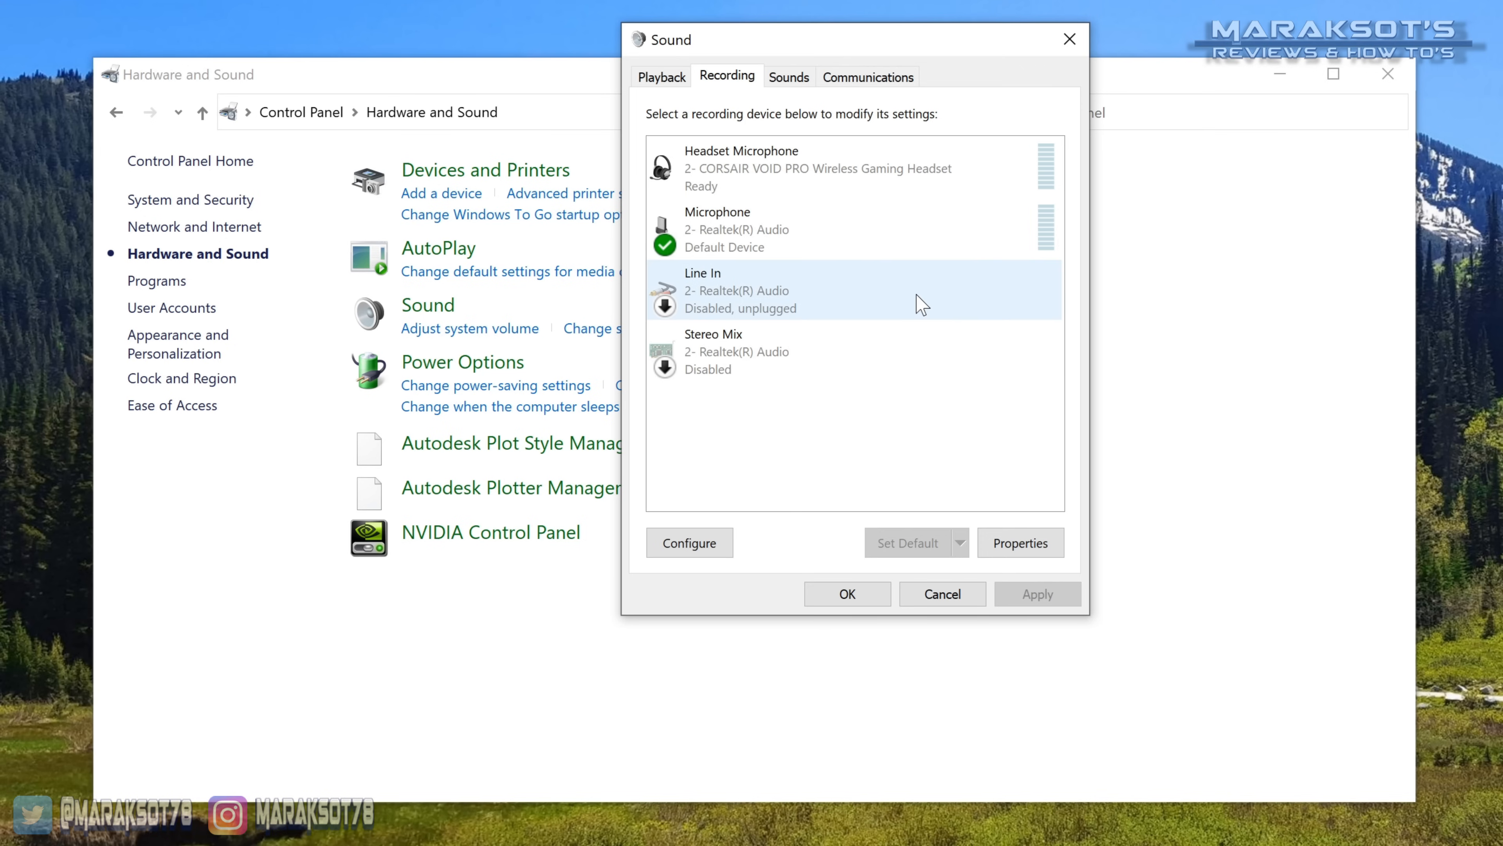
mouse_move(961, 310)
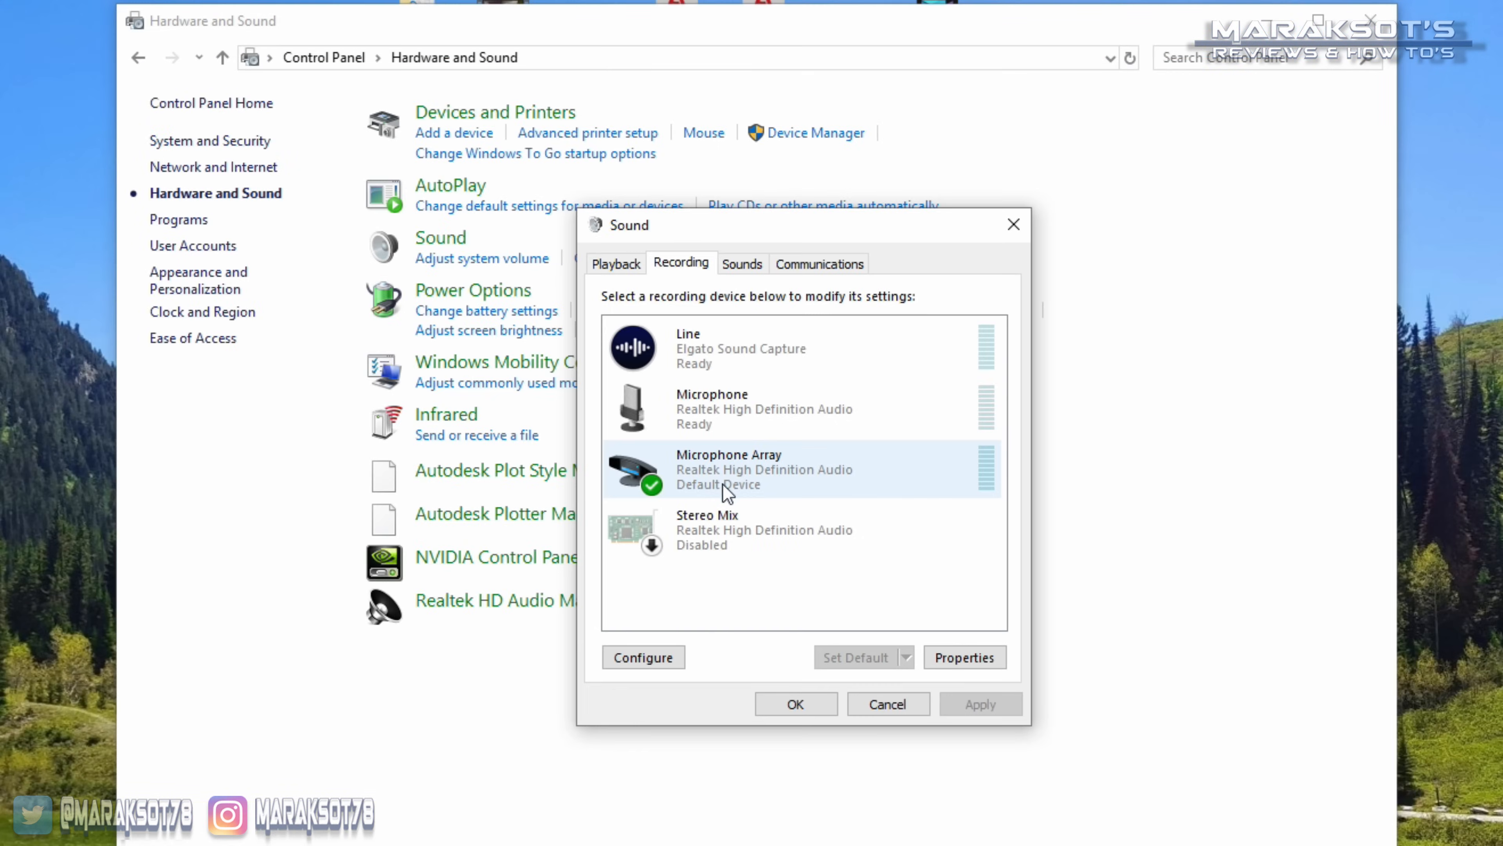
mouse_move(837, 467)
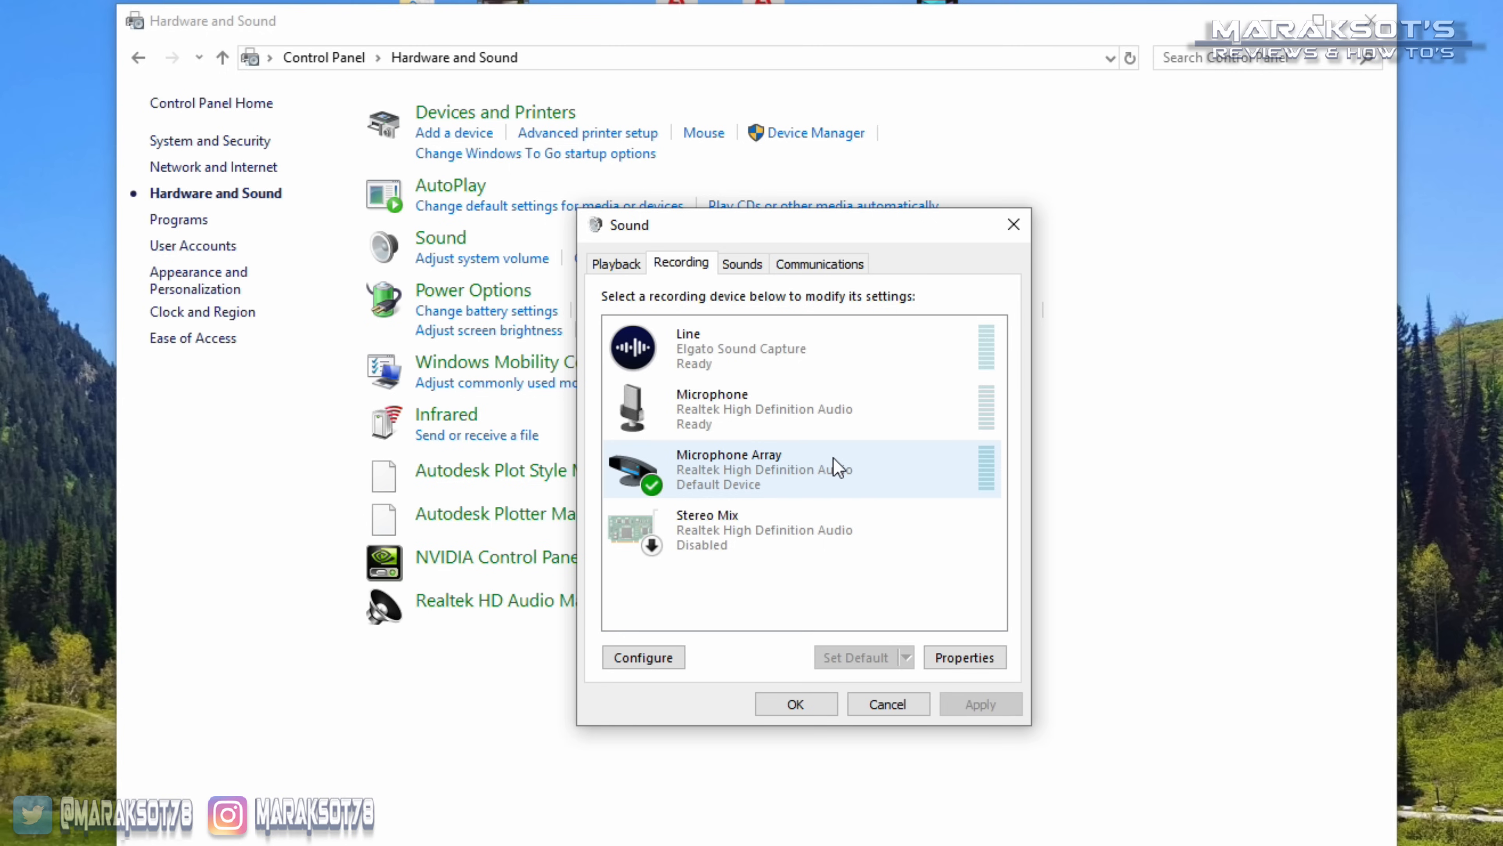
mouse_move(704, 503)
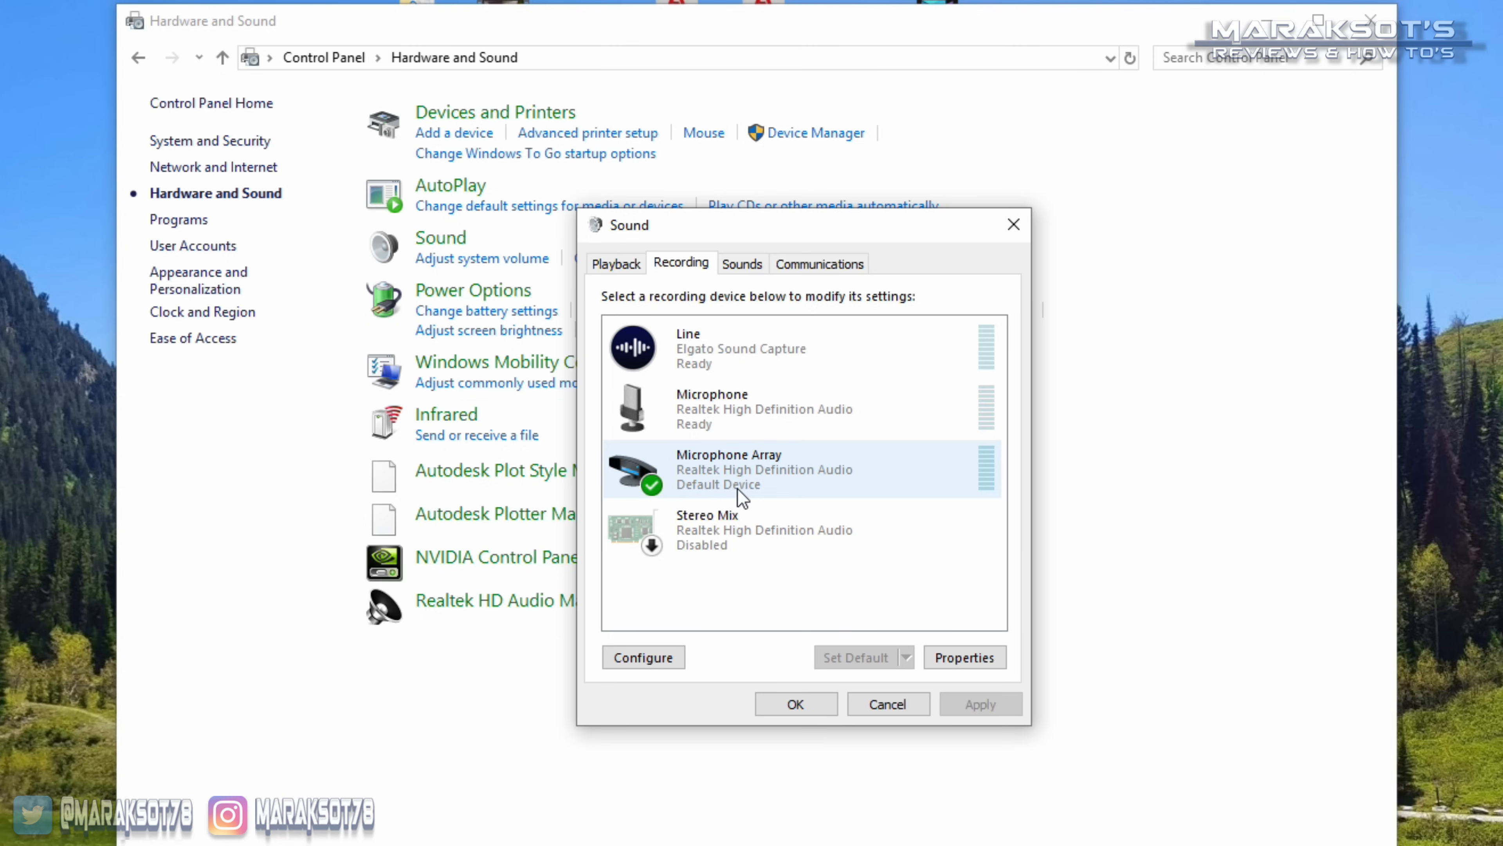
mouse_move(760, 498)
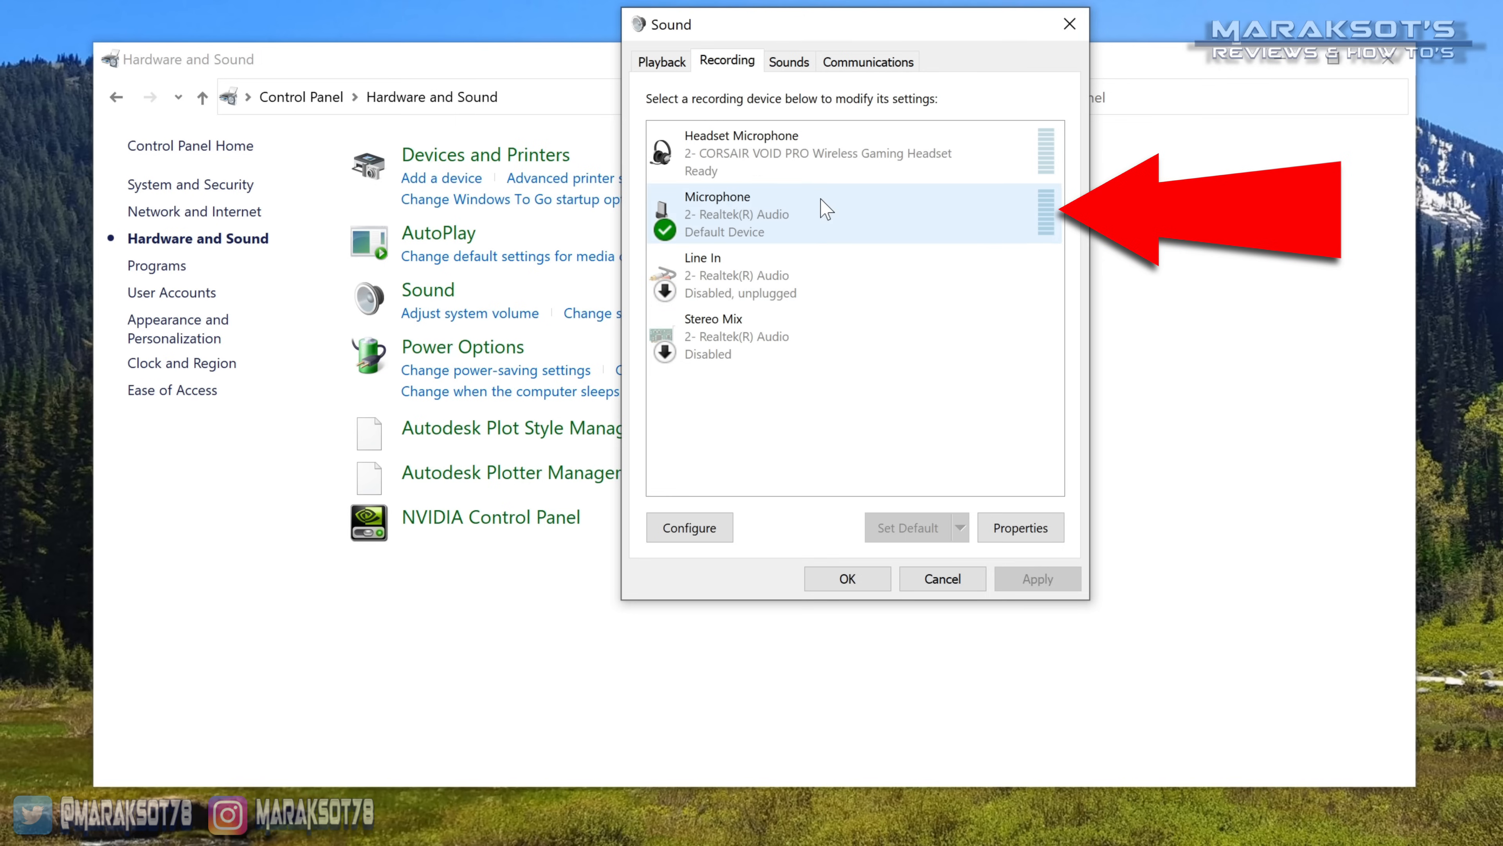
Step: Keep the Realtek Microphone's level at 100 and boost at 0.0 dB in its properties
click(1020, 527)
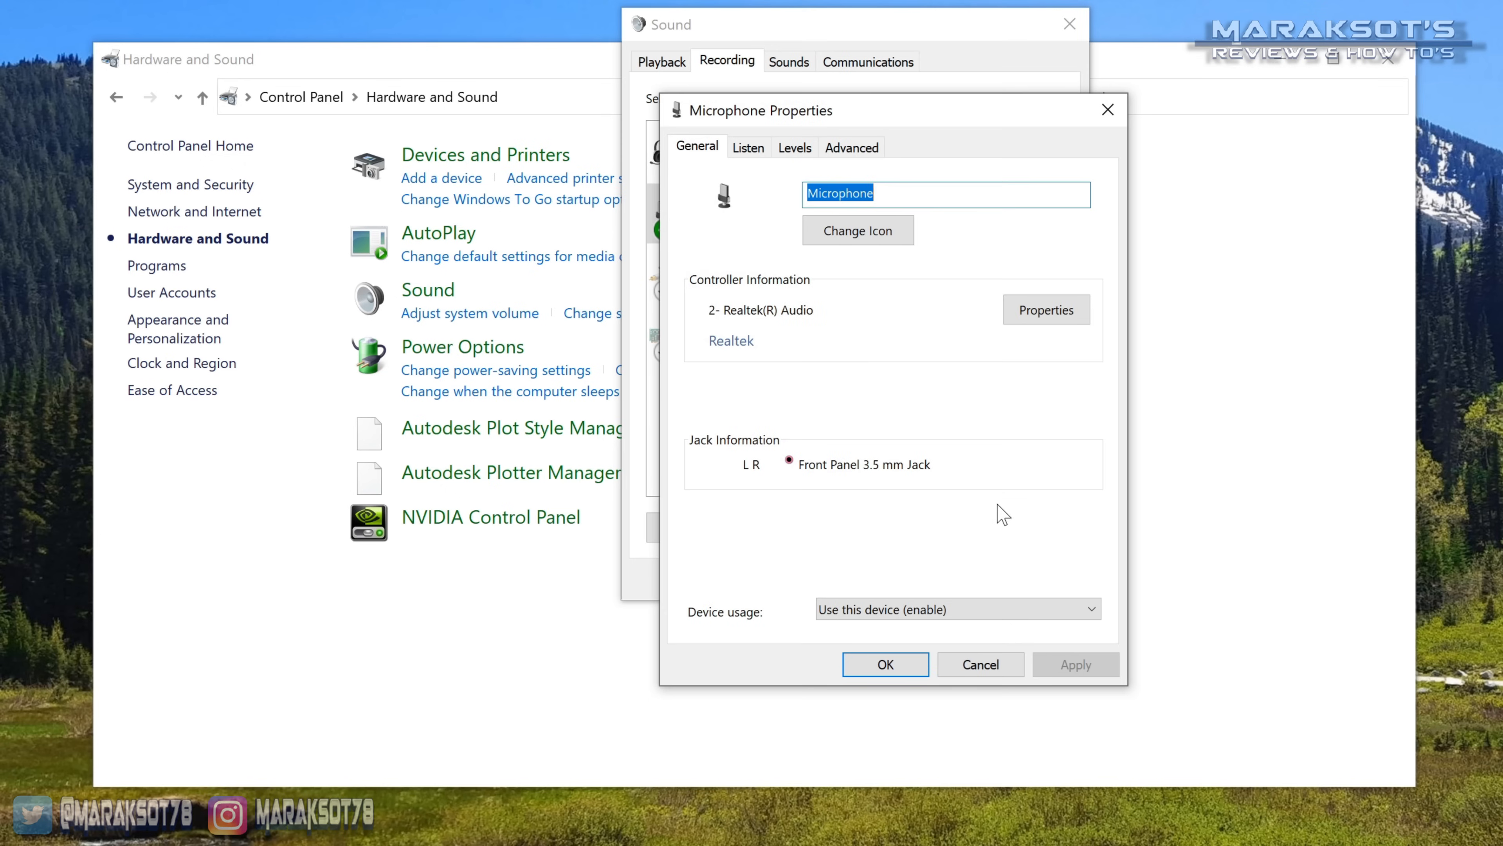
click(794, 146)
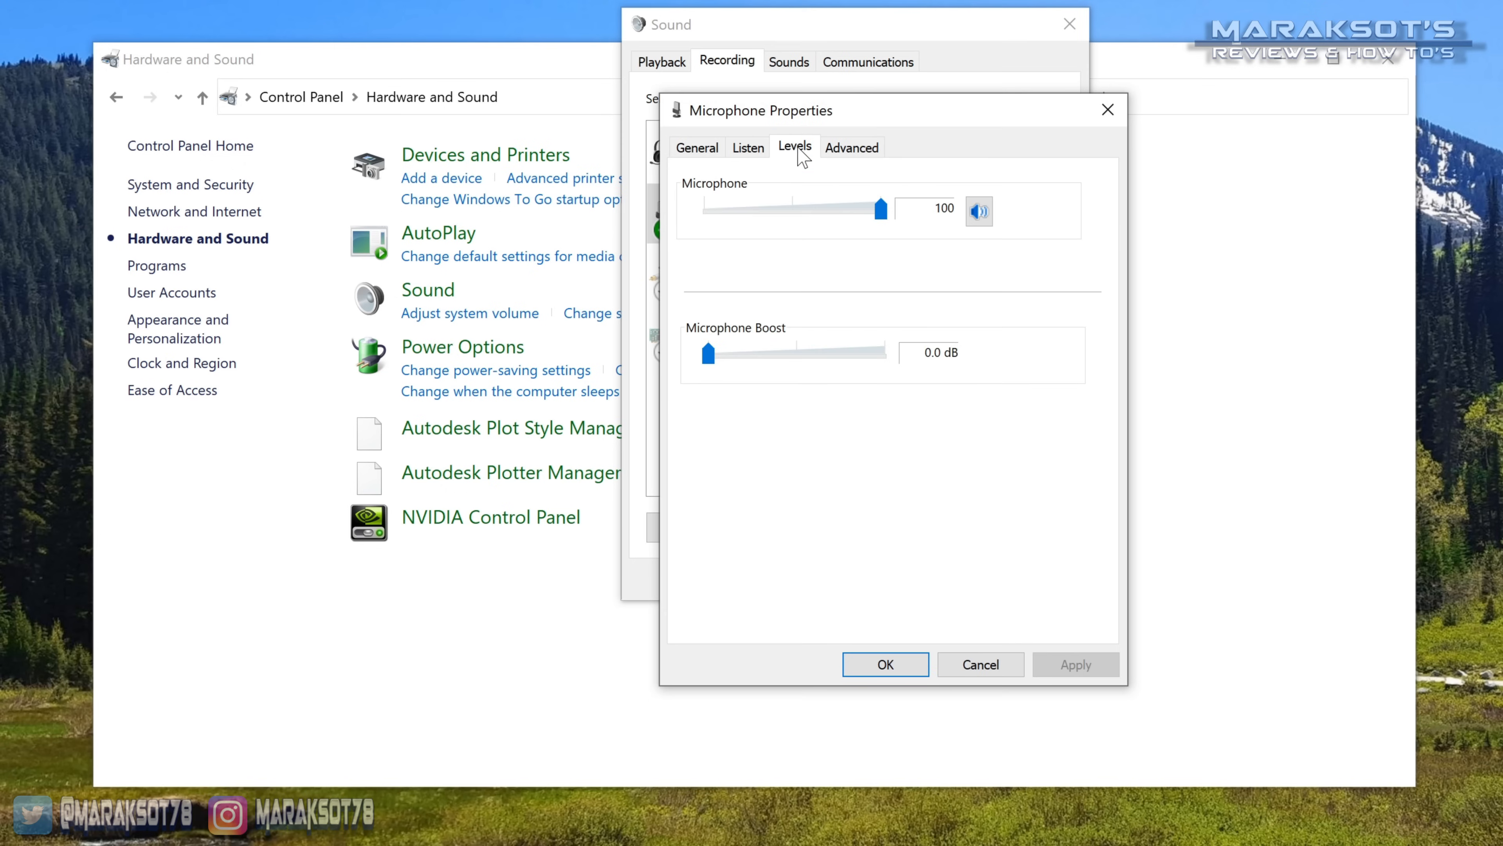
click(979, 209)
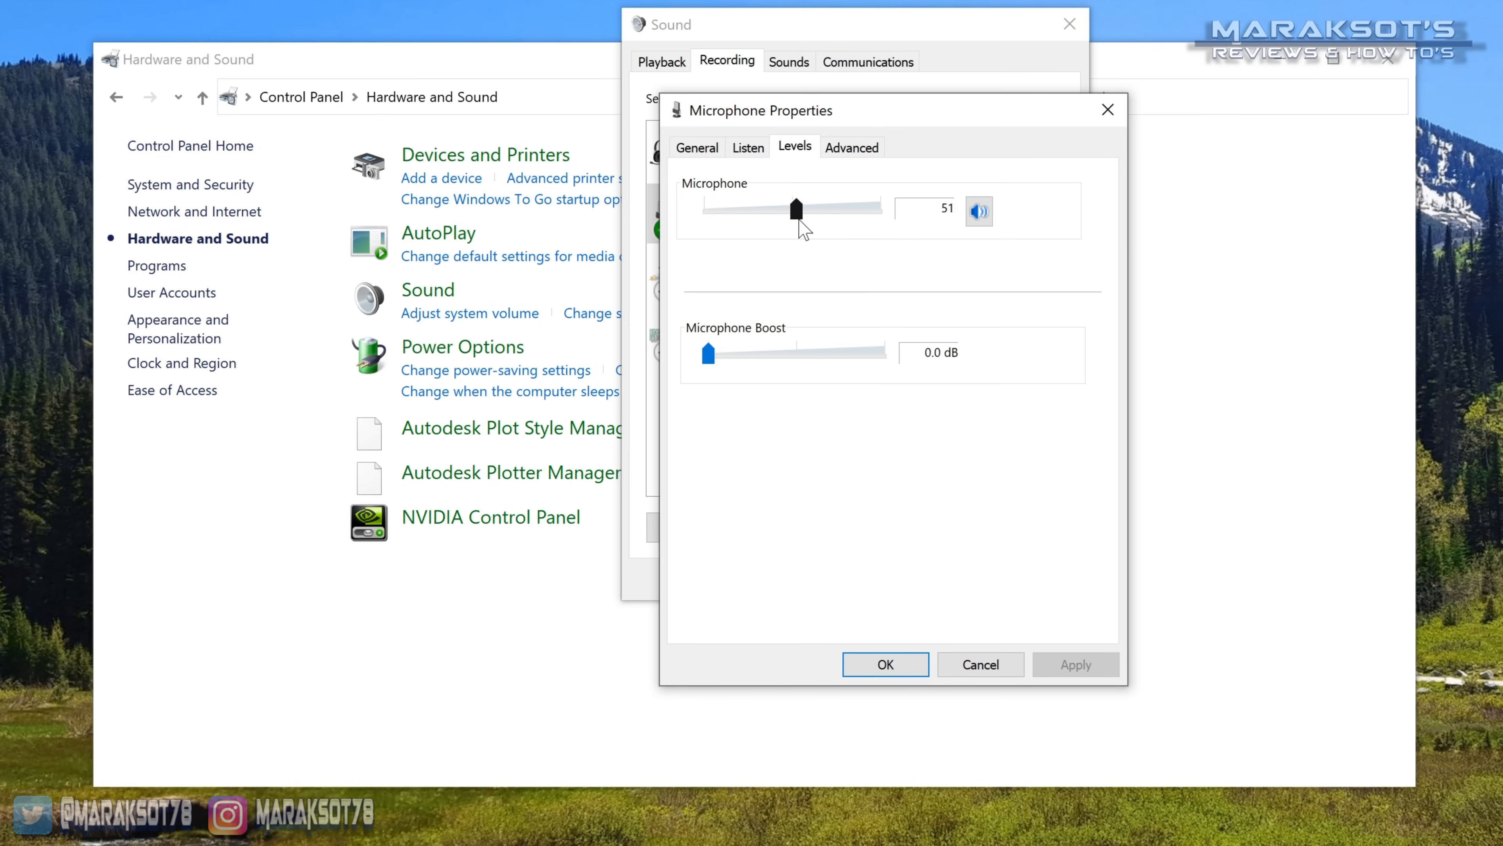
drag(795, 209, 880, 209)
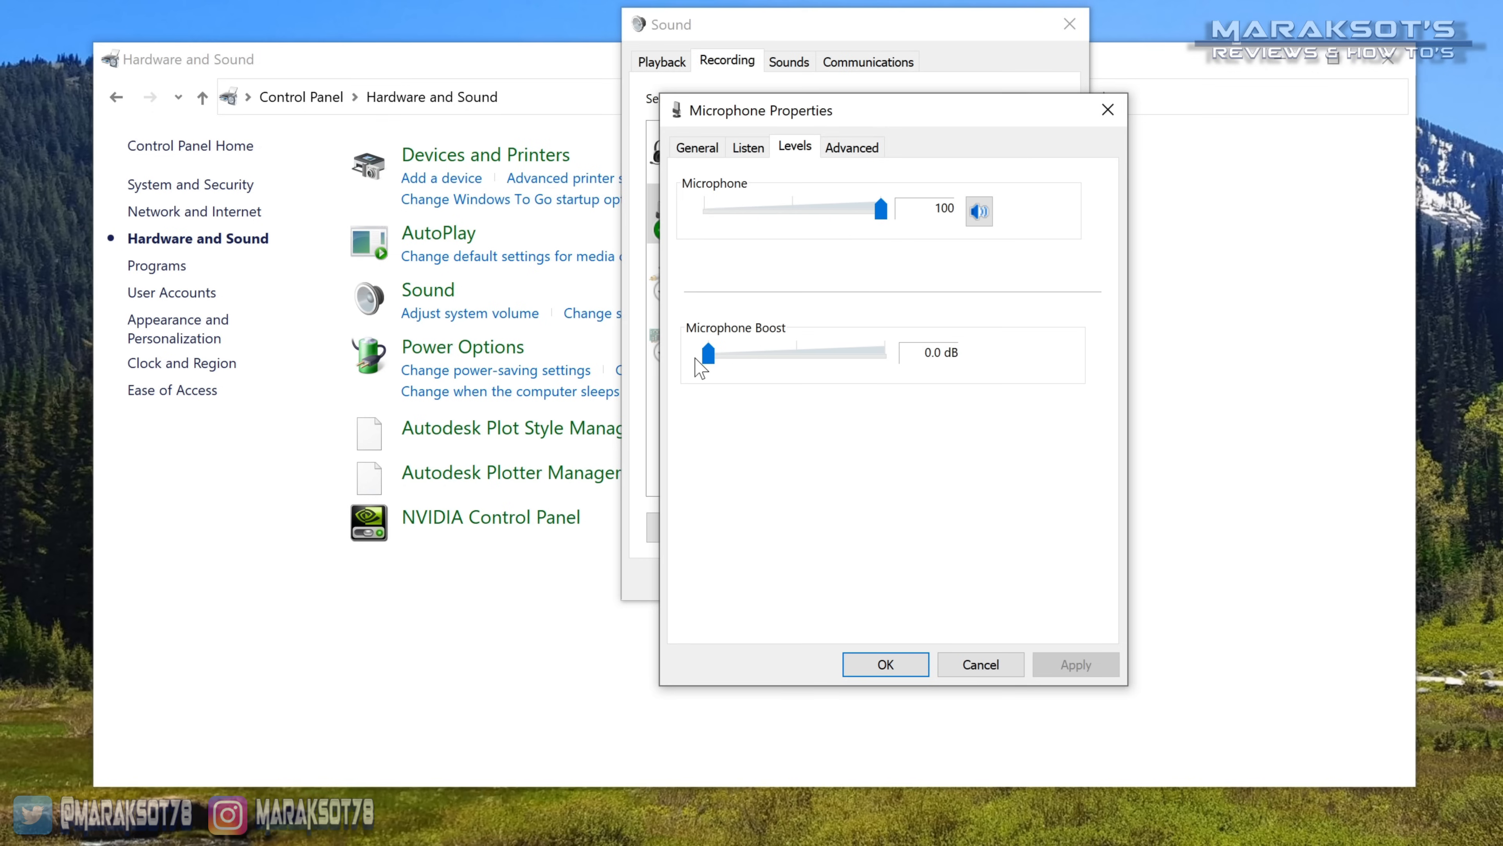
mouse_move(952, 353)
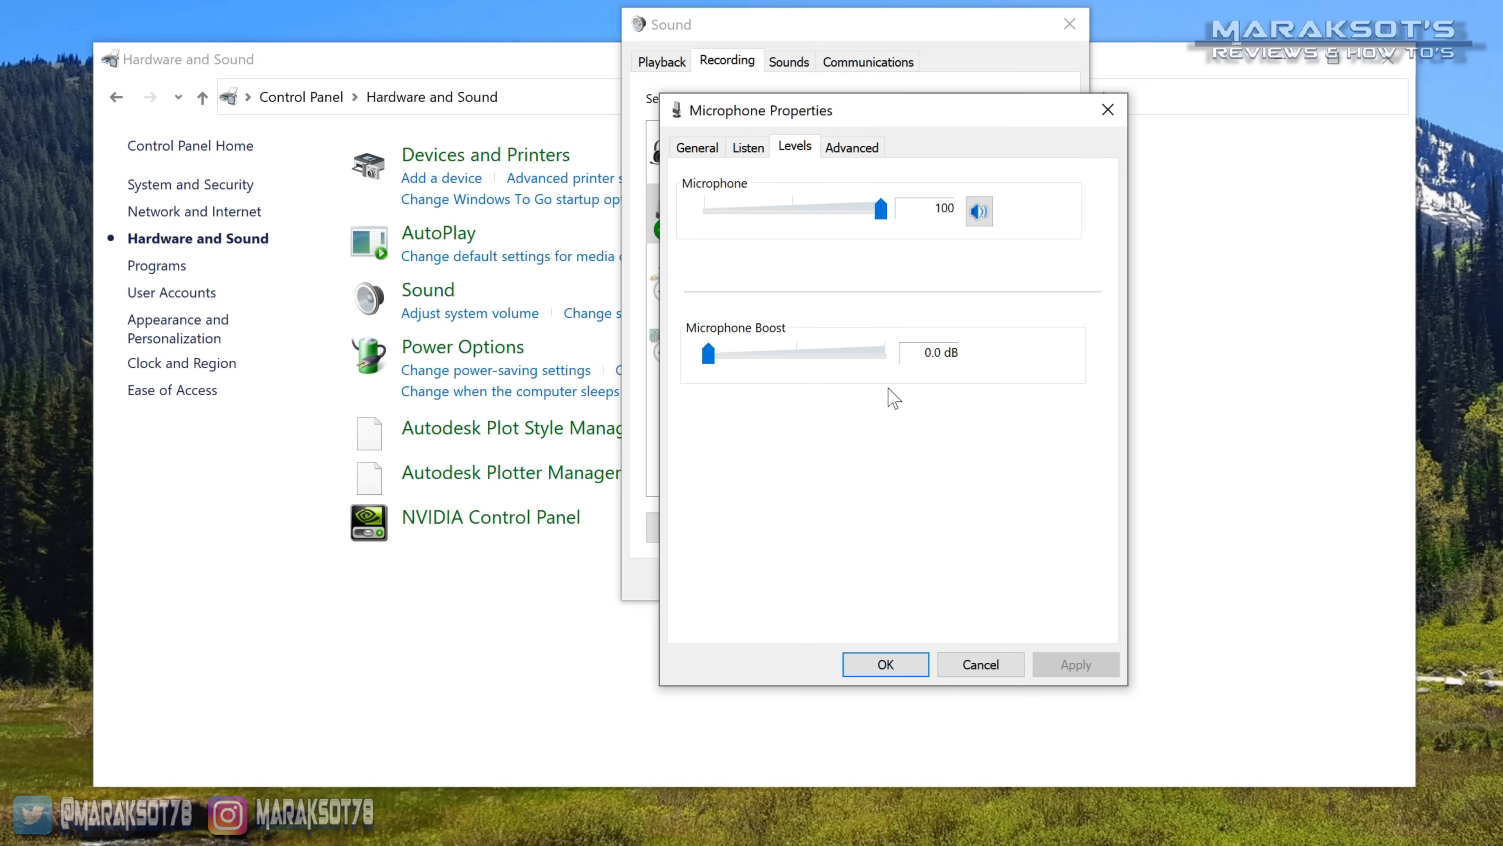
click(747, 146)
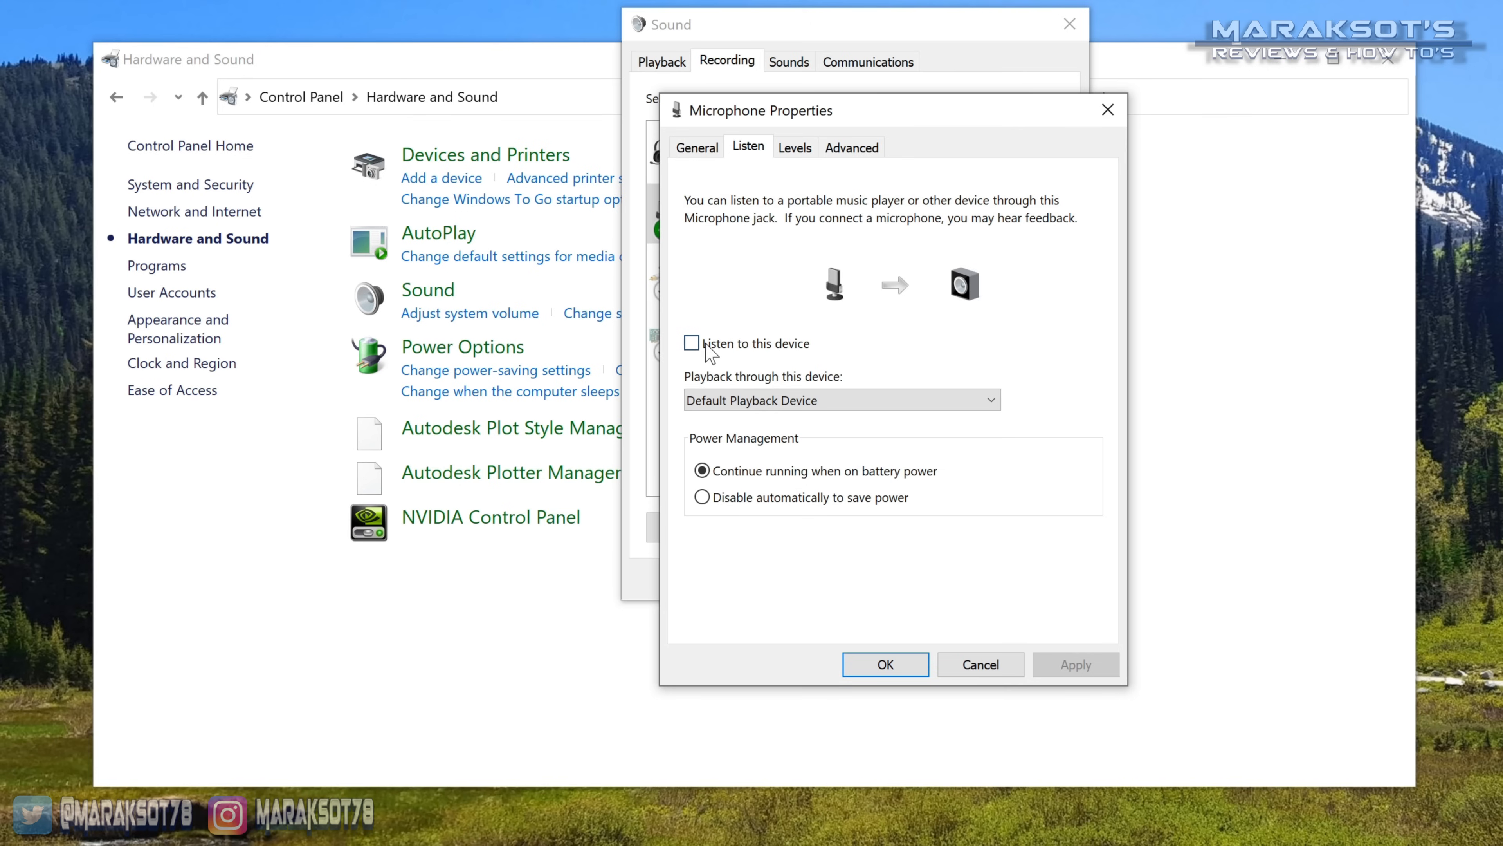
click(691, 343)
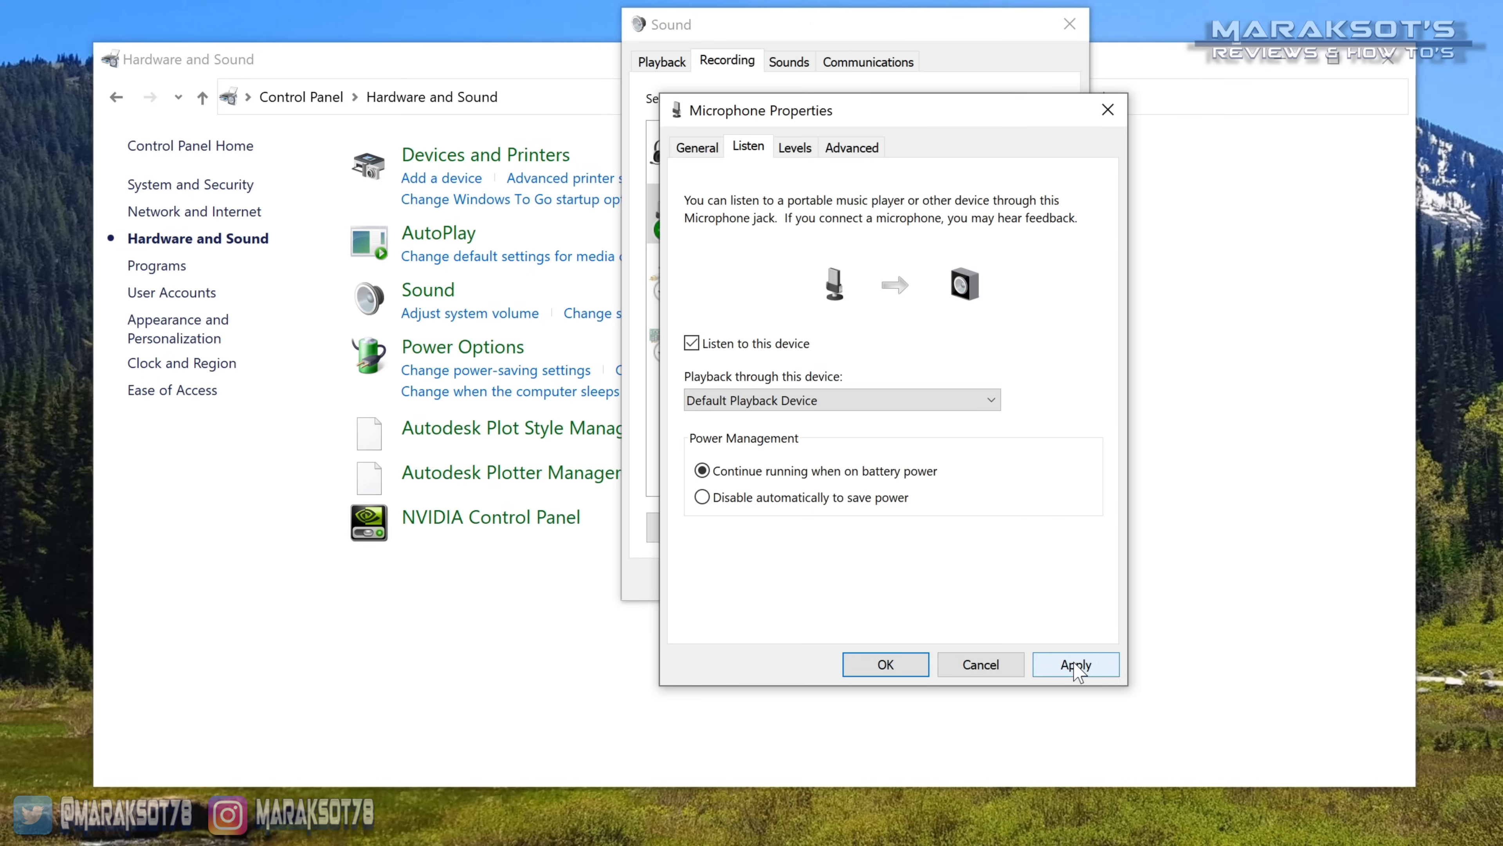
click(1075, 665)
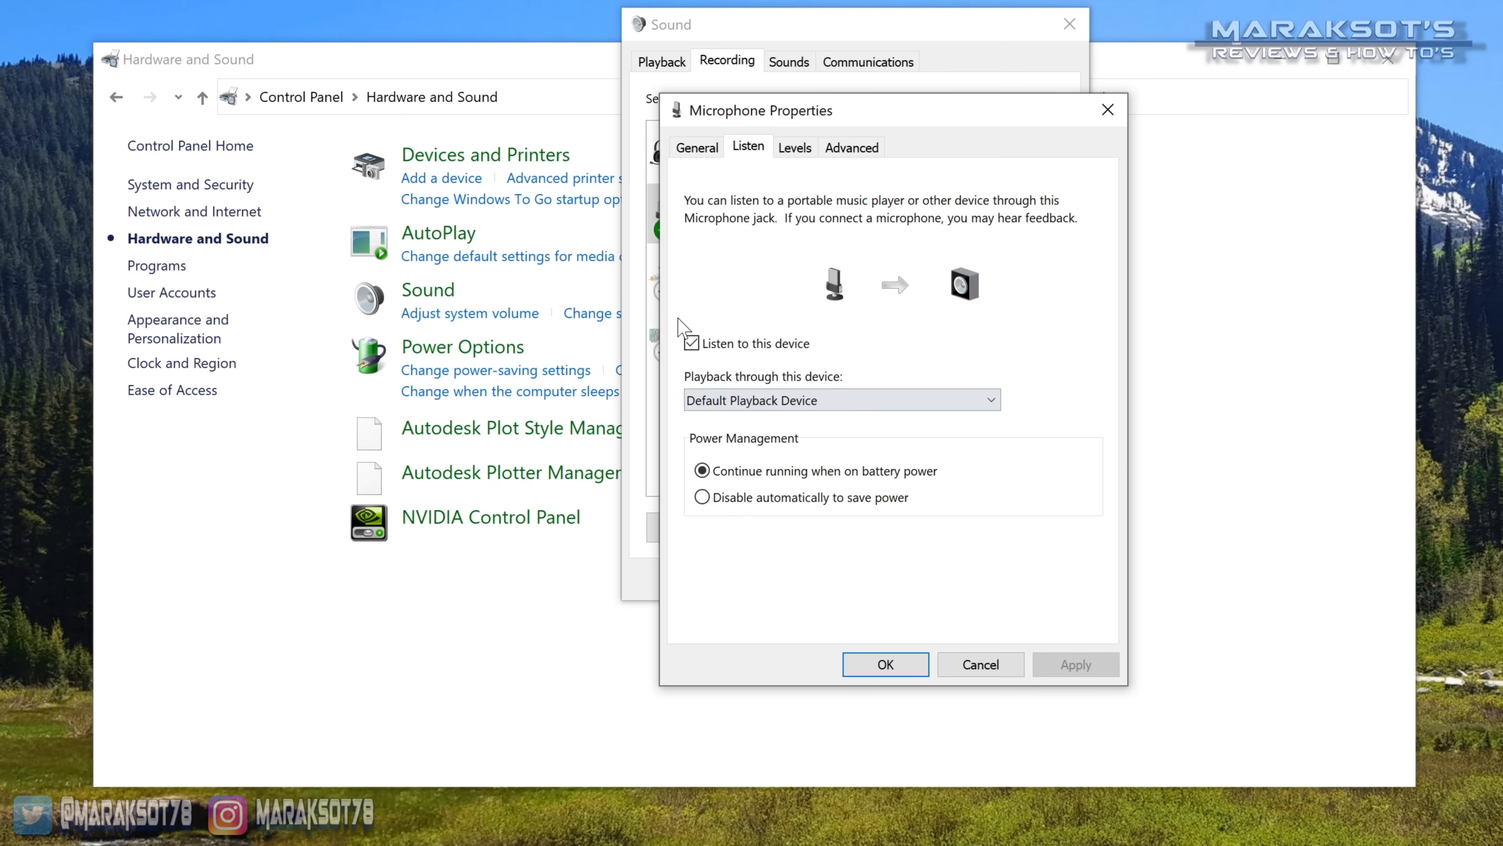
click(692, 343)
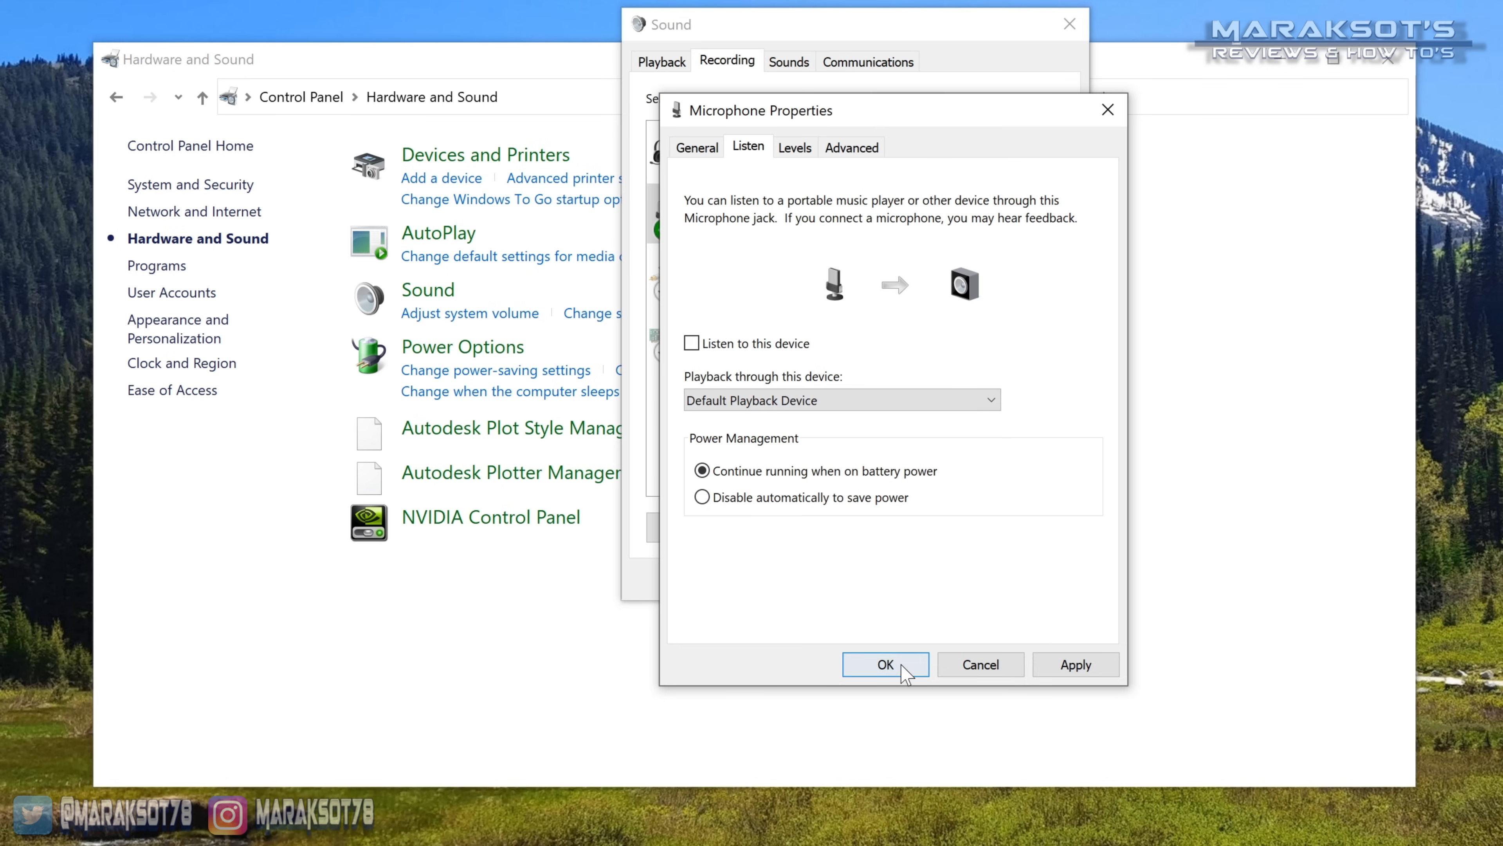
Step: Confirm and close the Microphone Properties
click(884, 665)
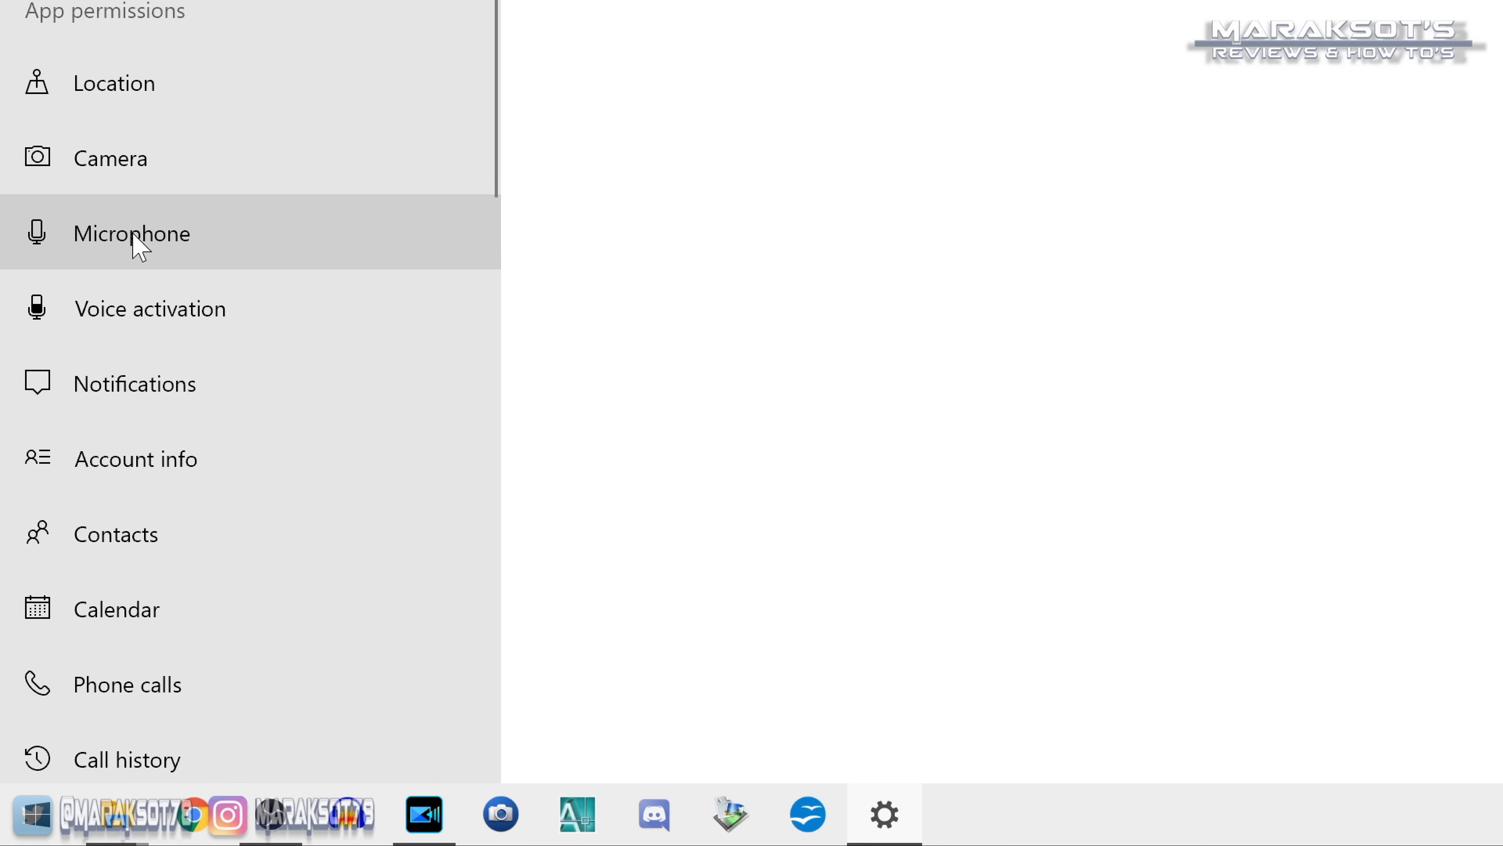
Step: Turn on microphone access for this device and allow apps to access the microphone
click(133, 233)
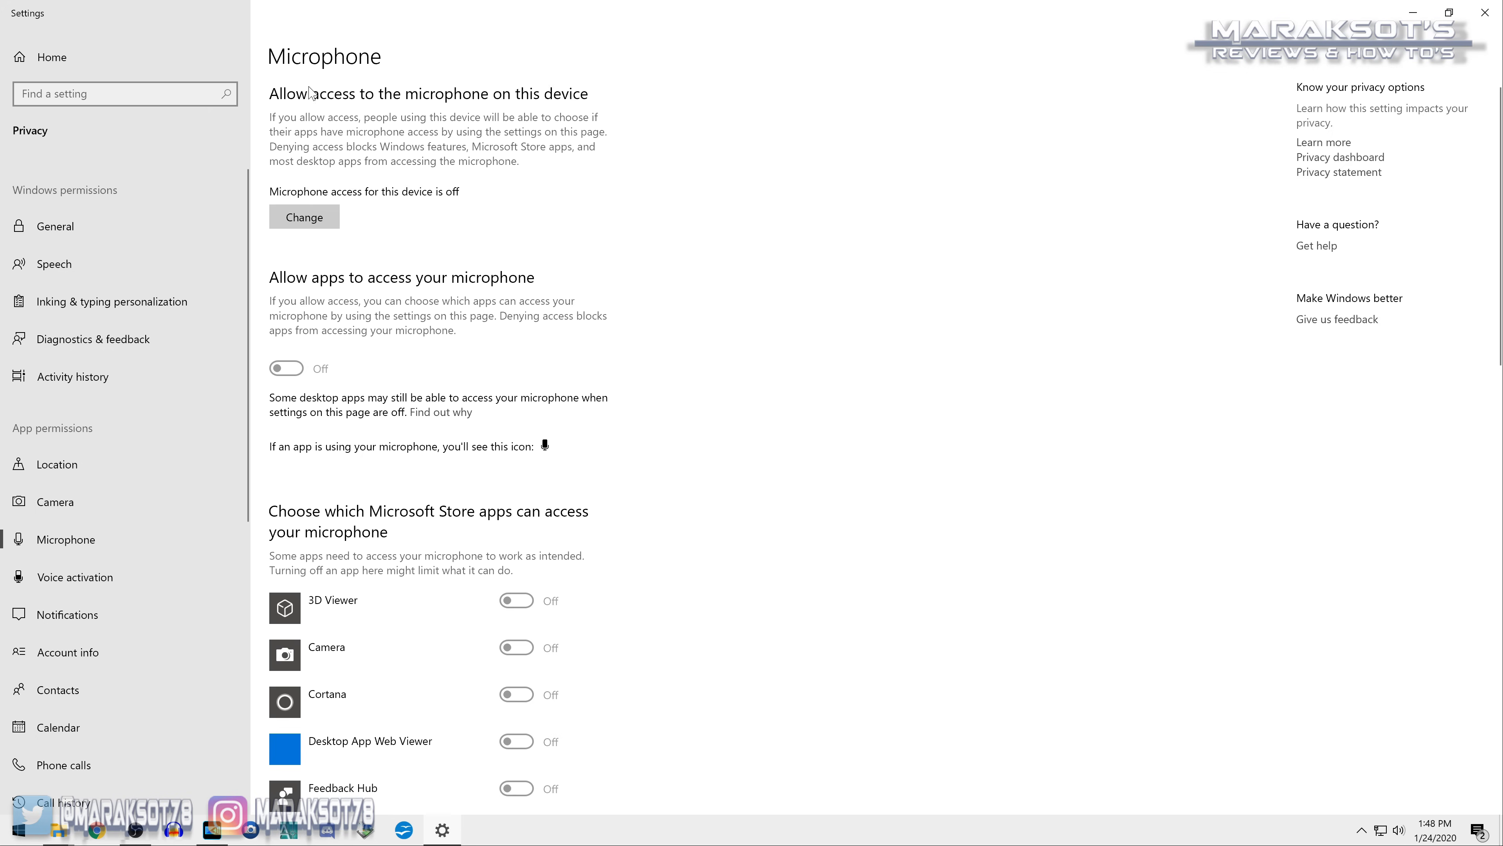
mouse_move(275, 101)
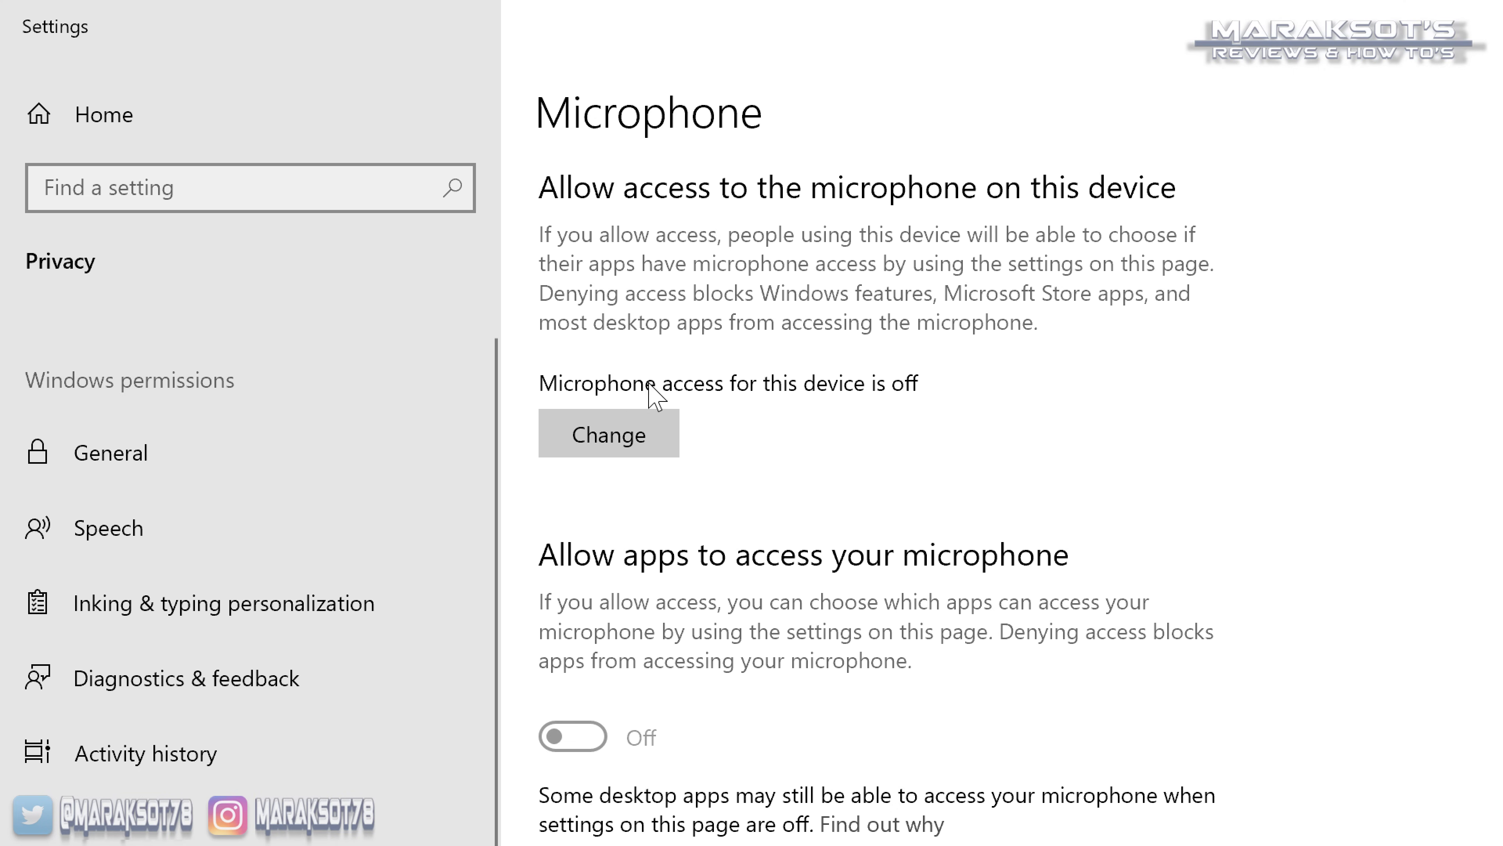
mouse_move(889, 402)
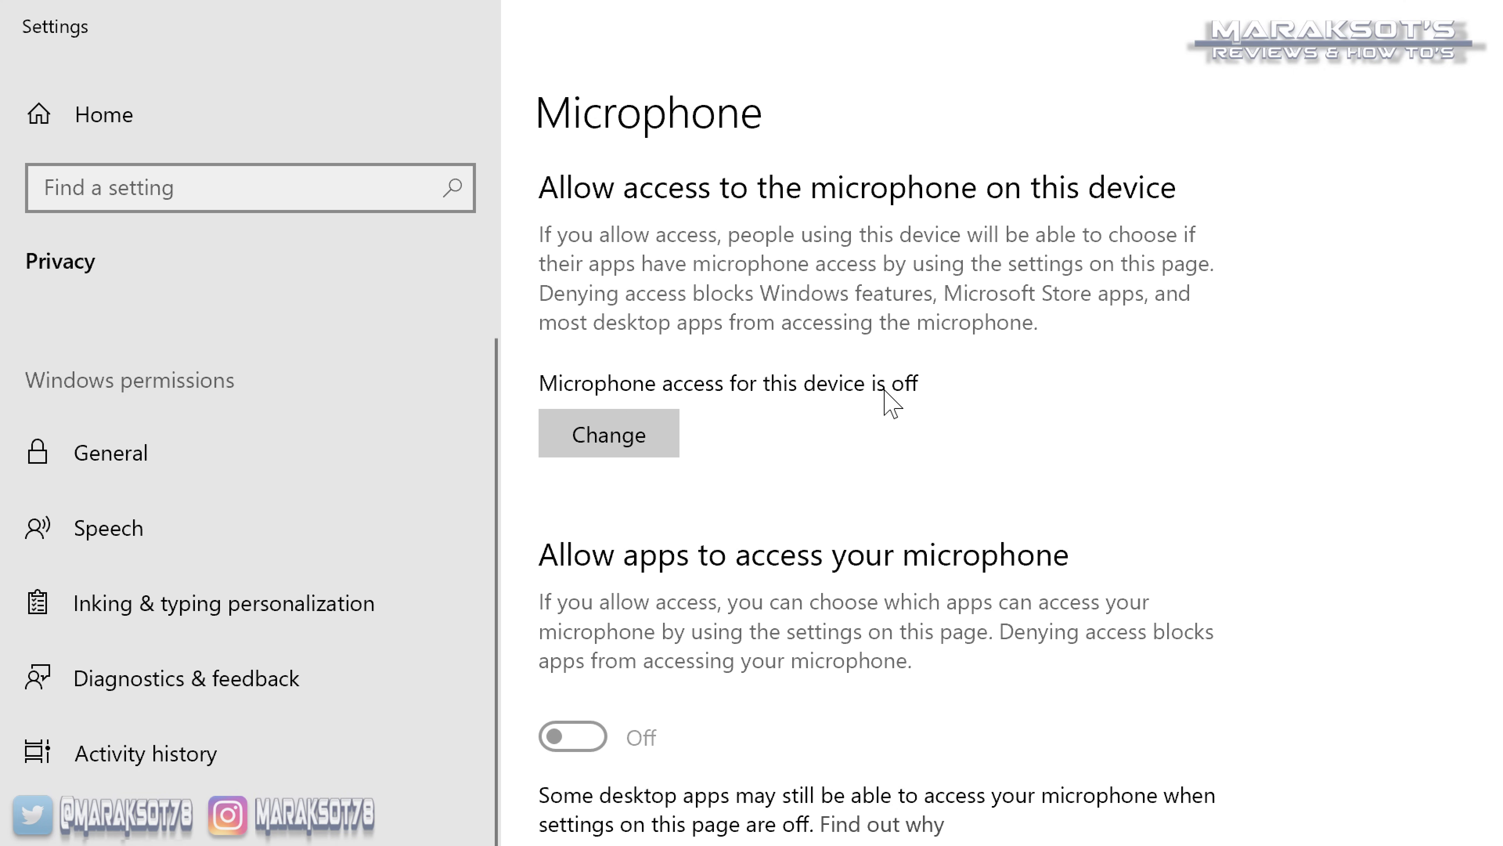
mouse_move(756, 452)
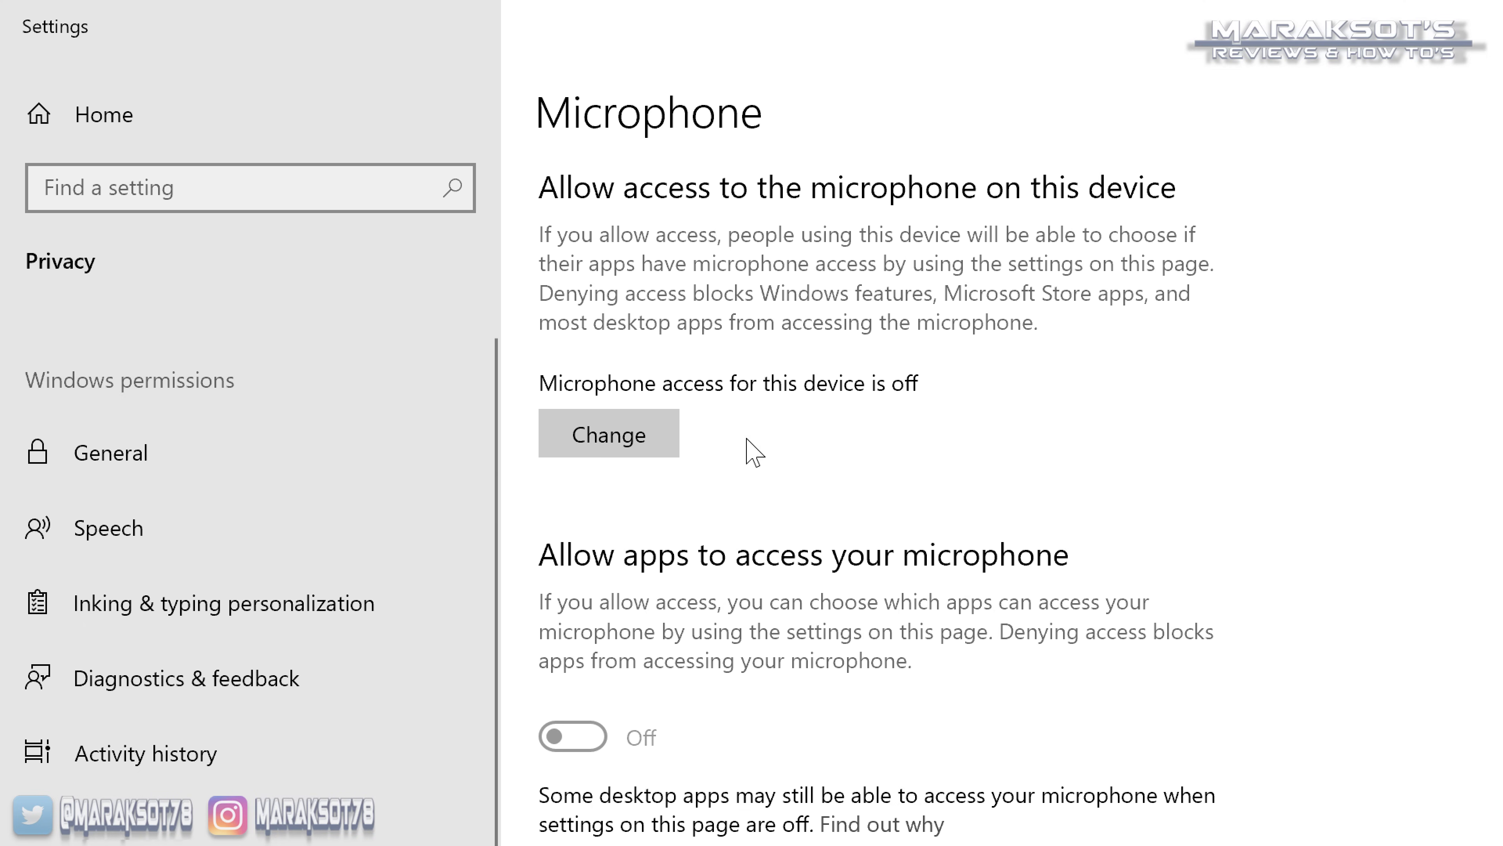
click(608, 433)
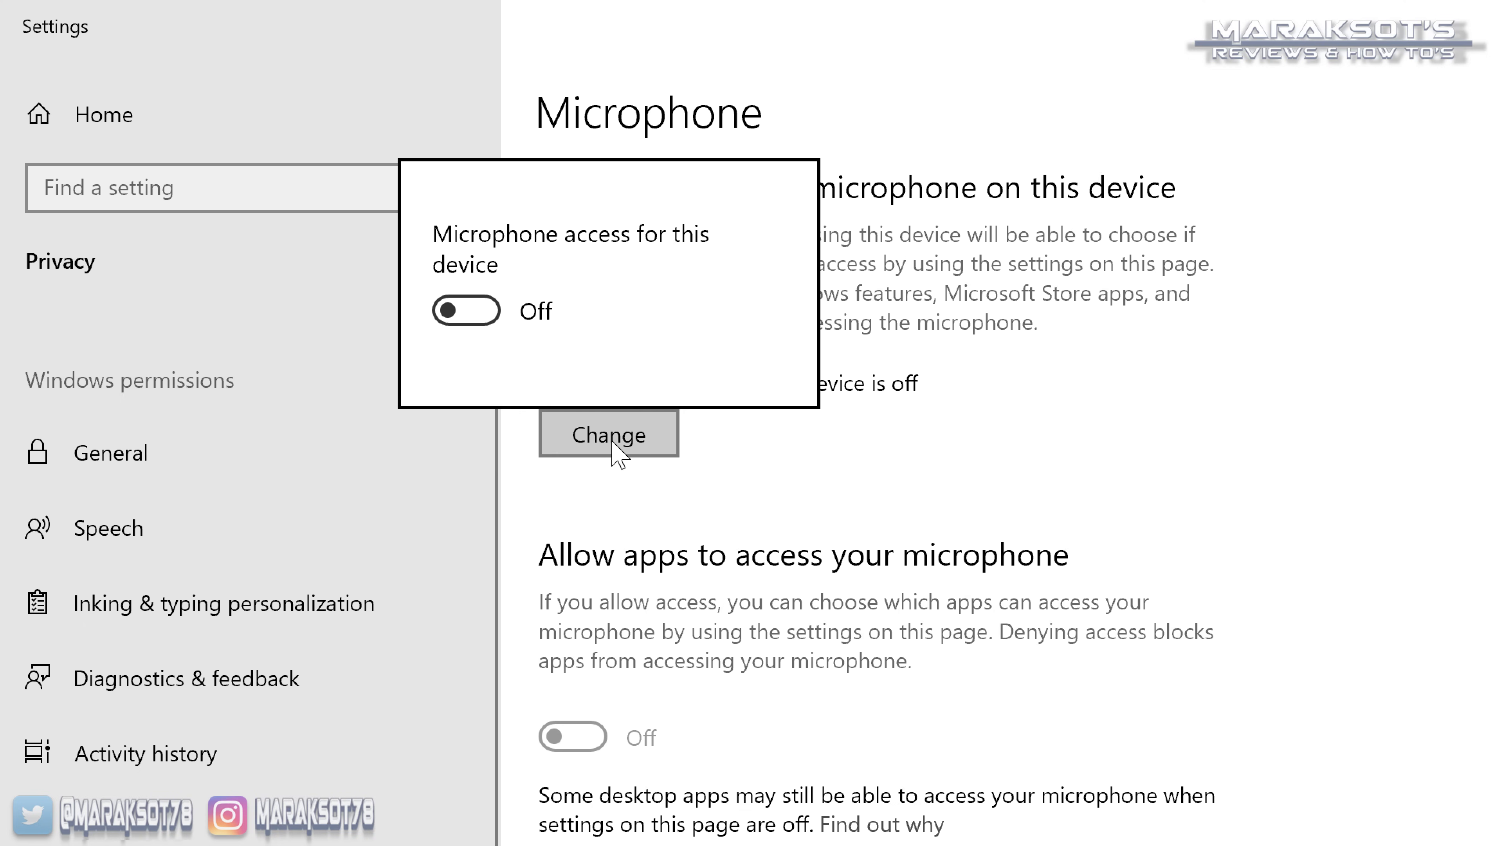
click(466, 310)
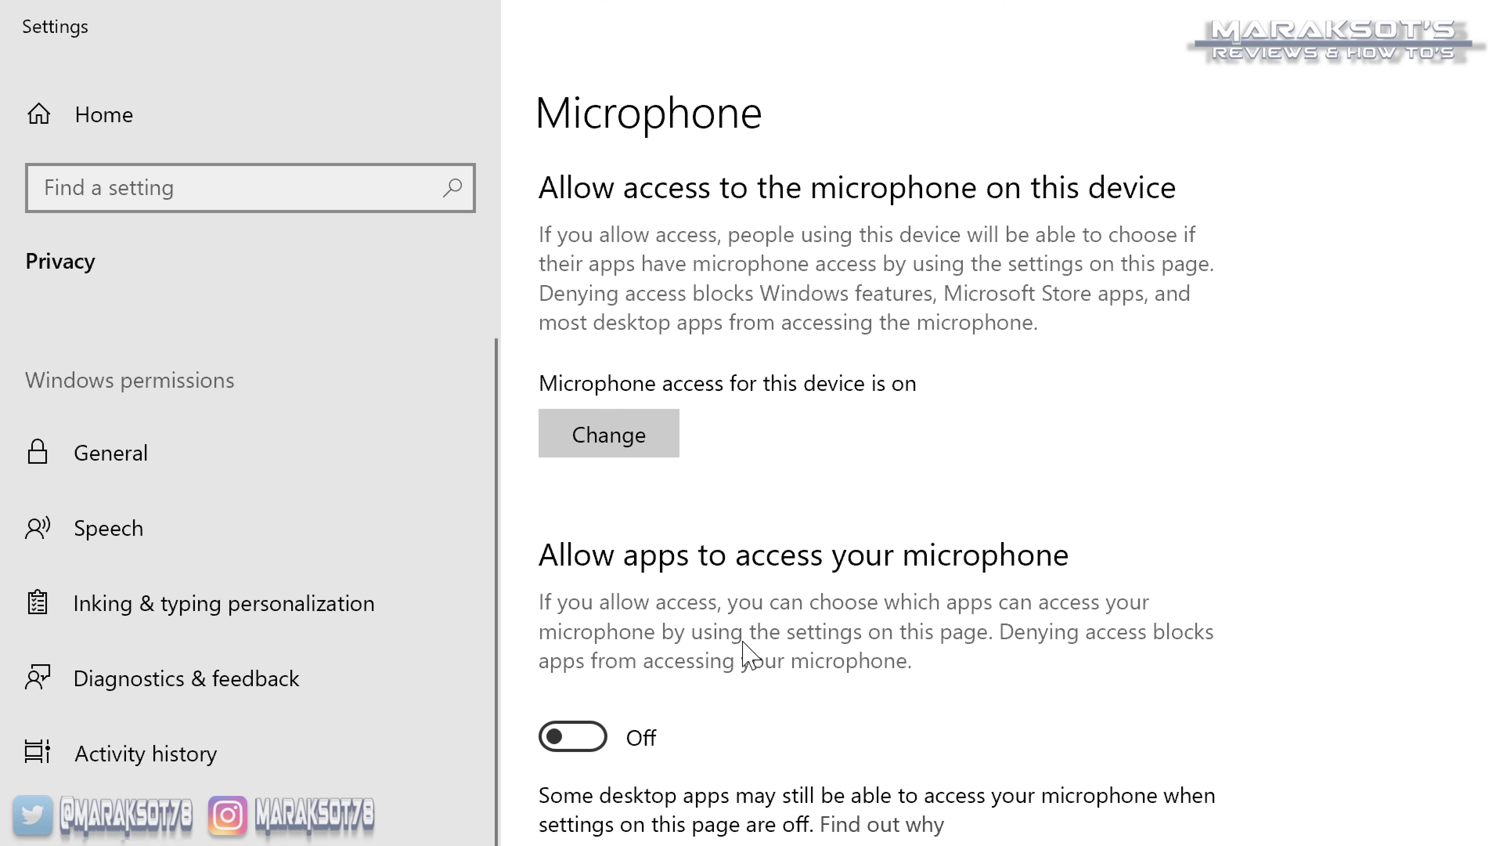
scroll(down, 3)
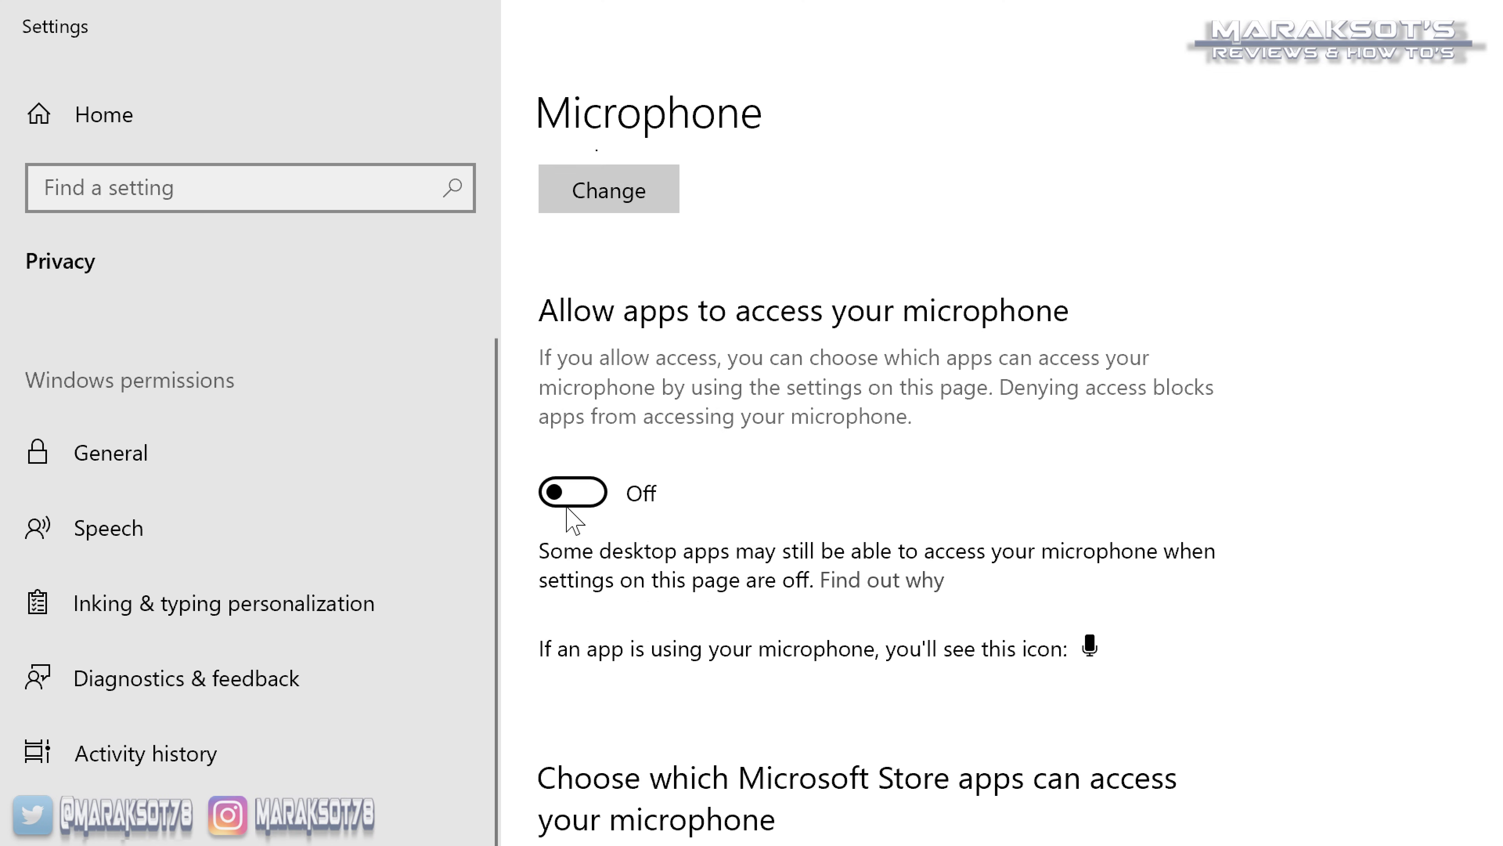
mouse_move(752, 535)
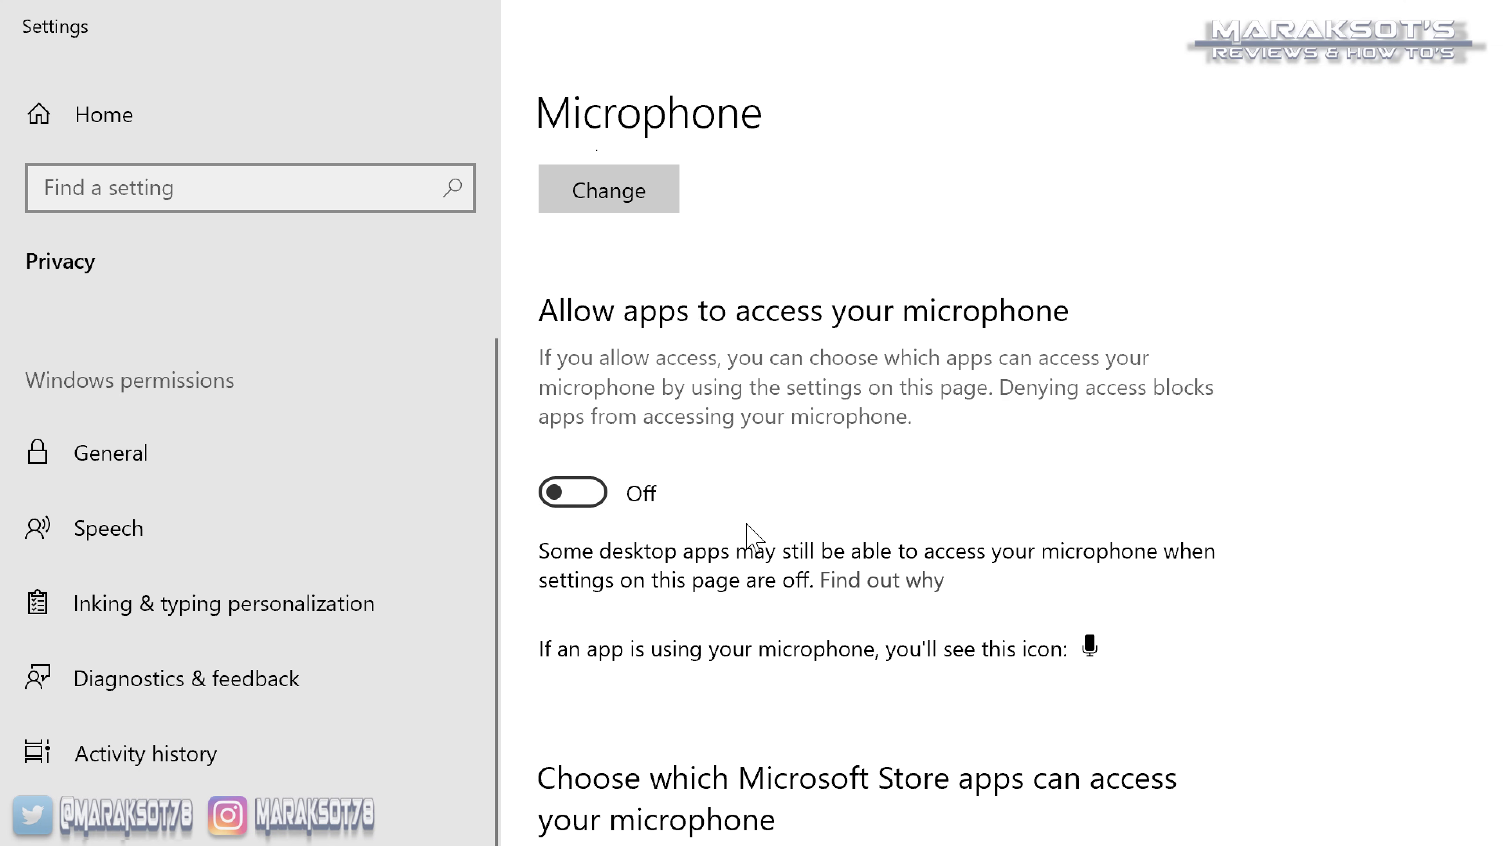
mouse_move(667, 522)
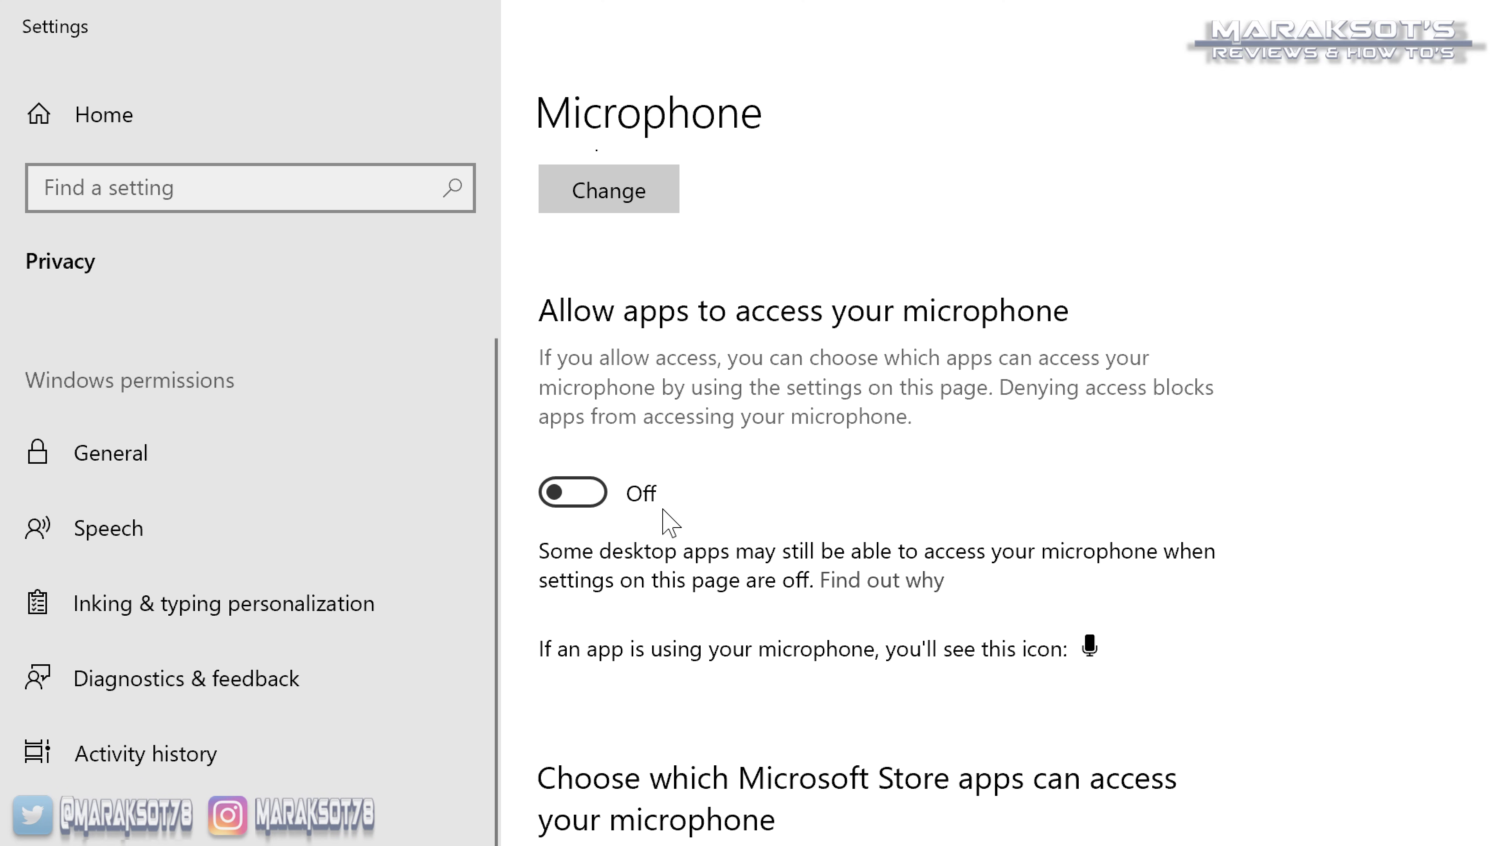
click(573, 491)
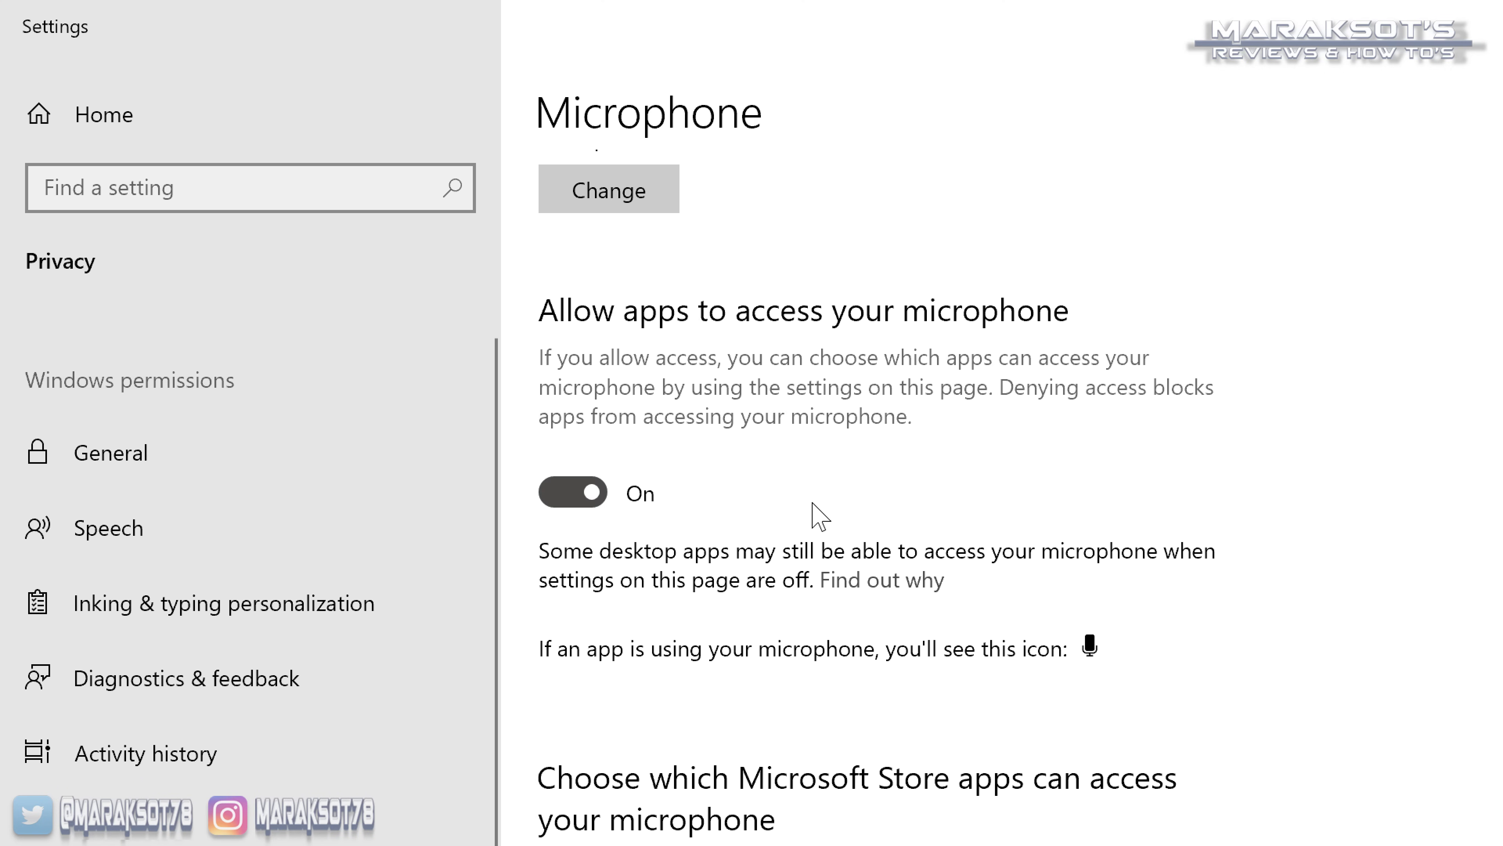
scroll(down, 3)
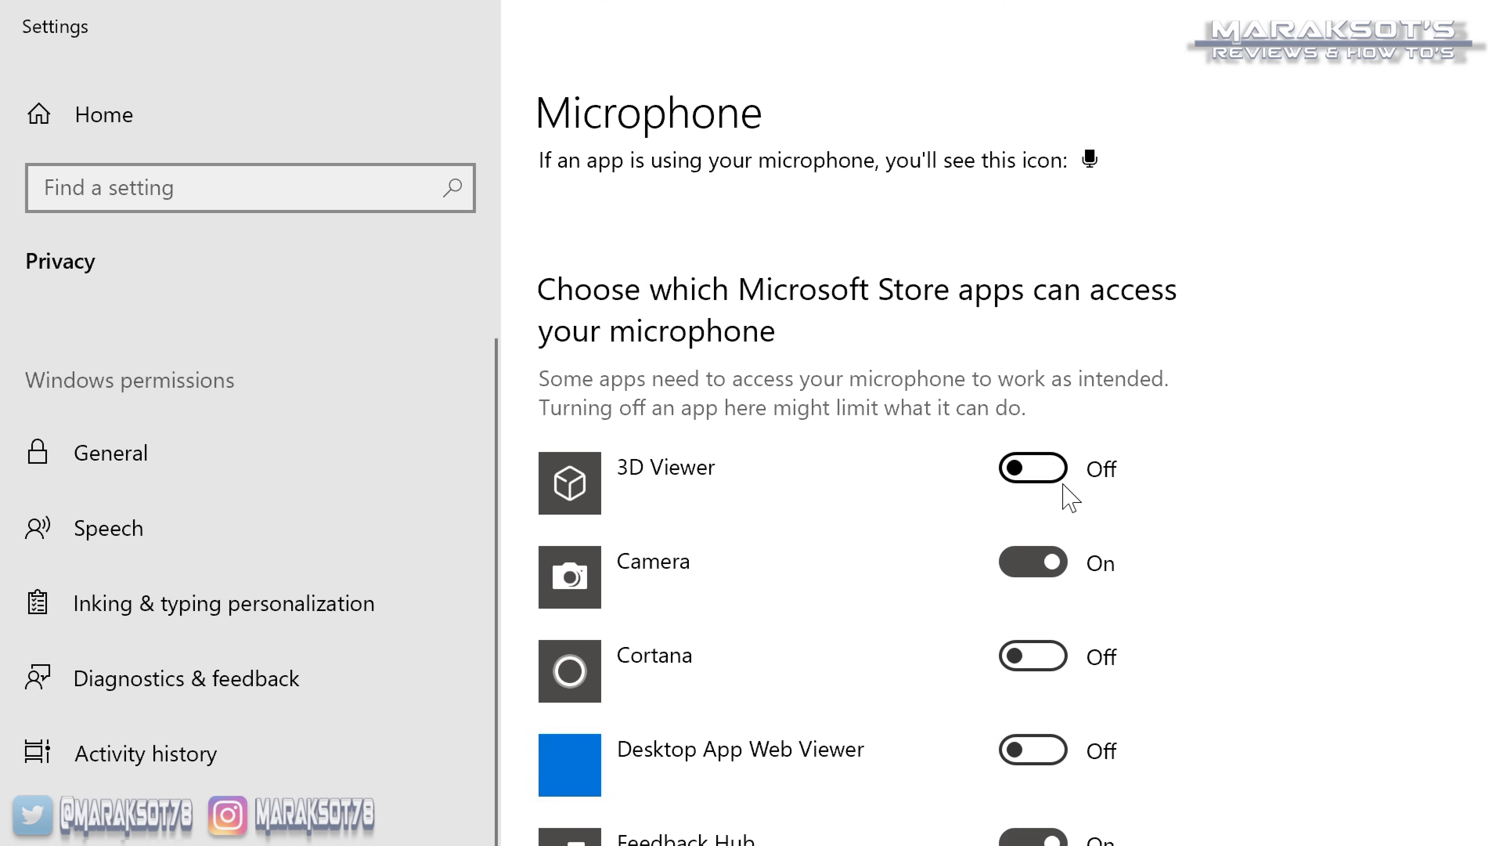
scroll(down, 3)
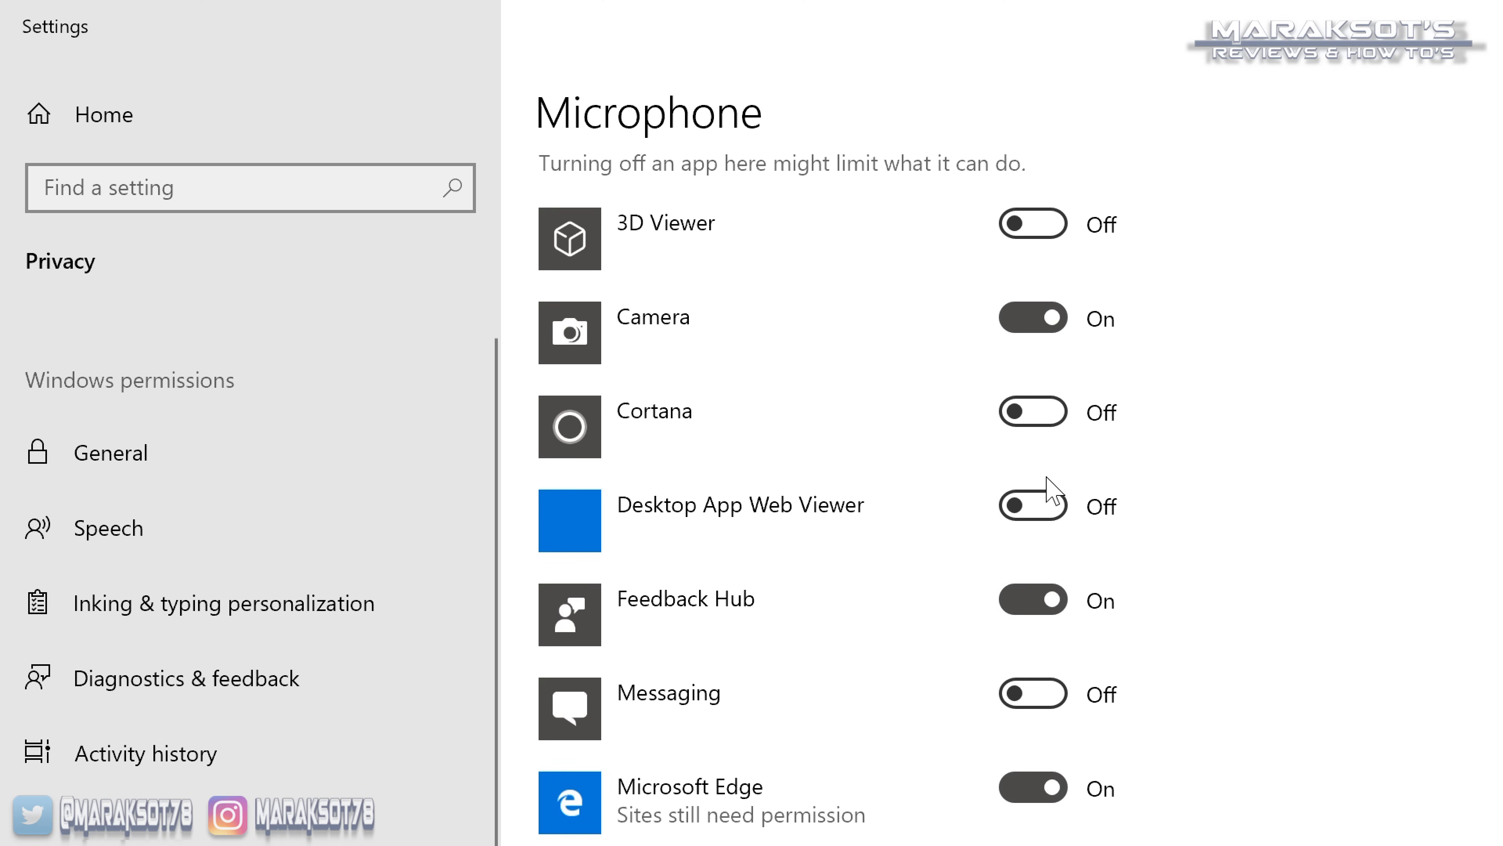
scroll(down, 3)
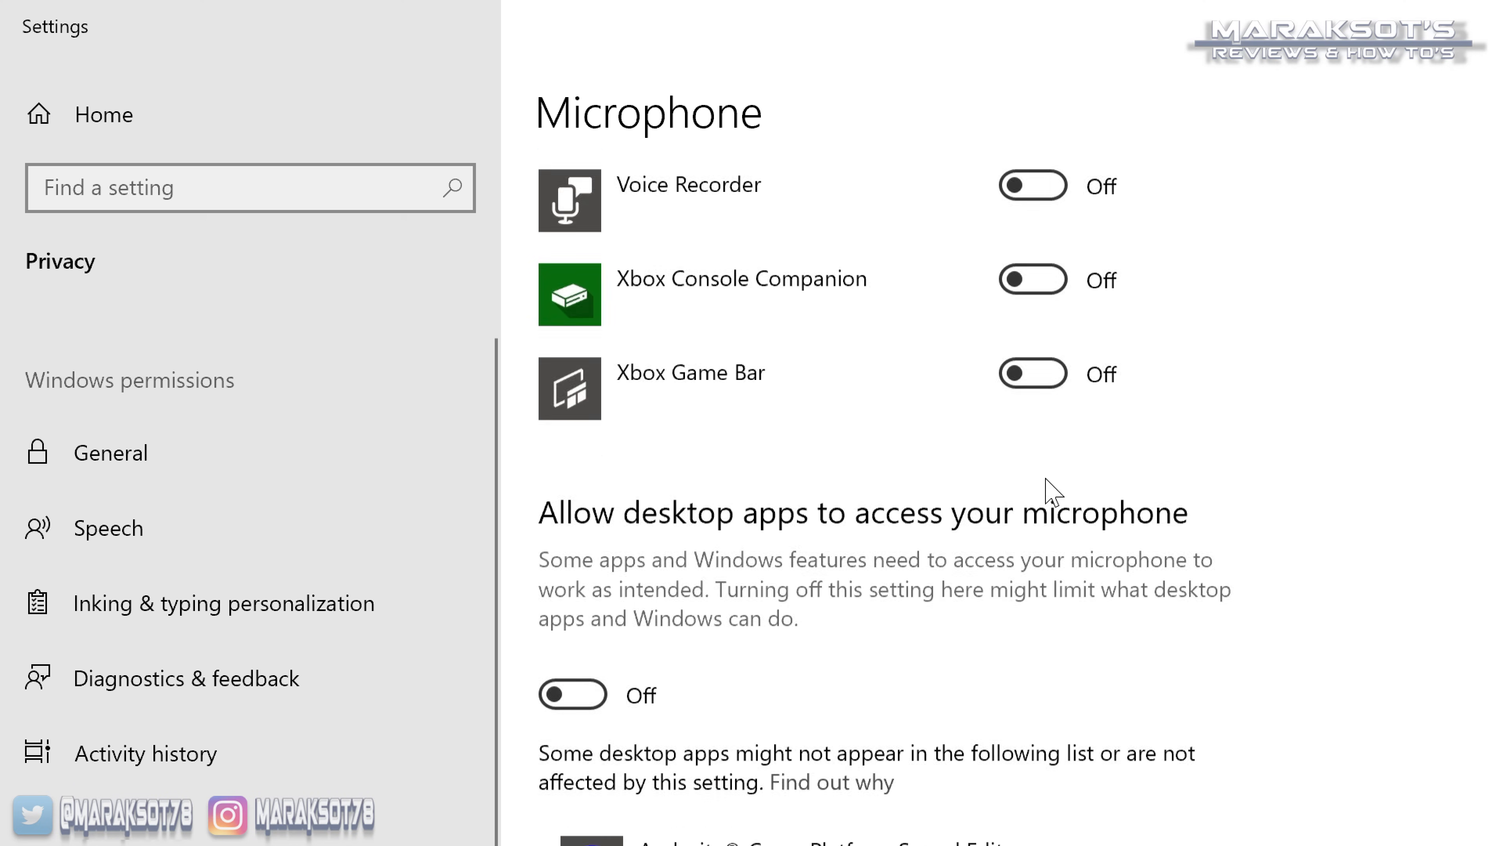
scroll(down, 3)
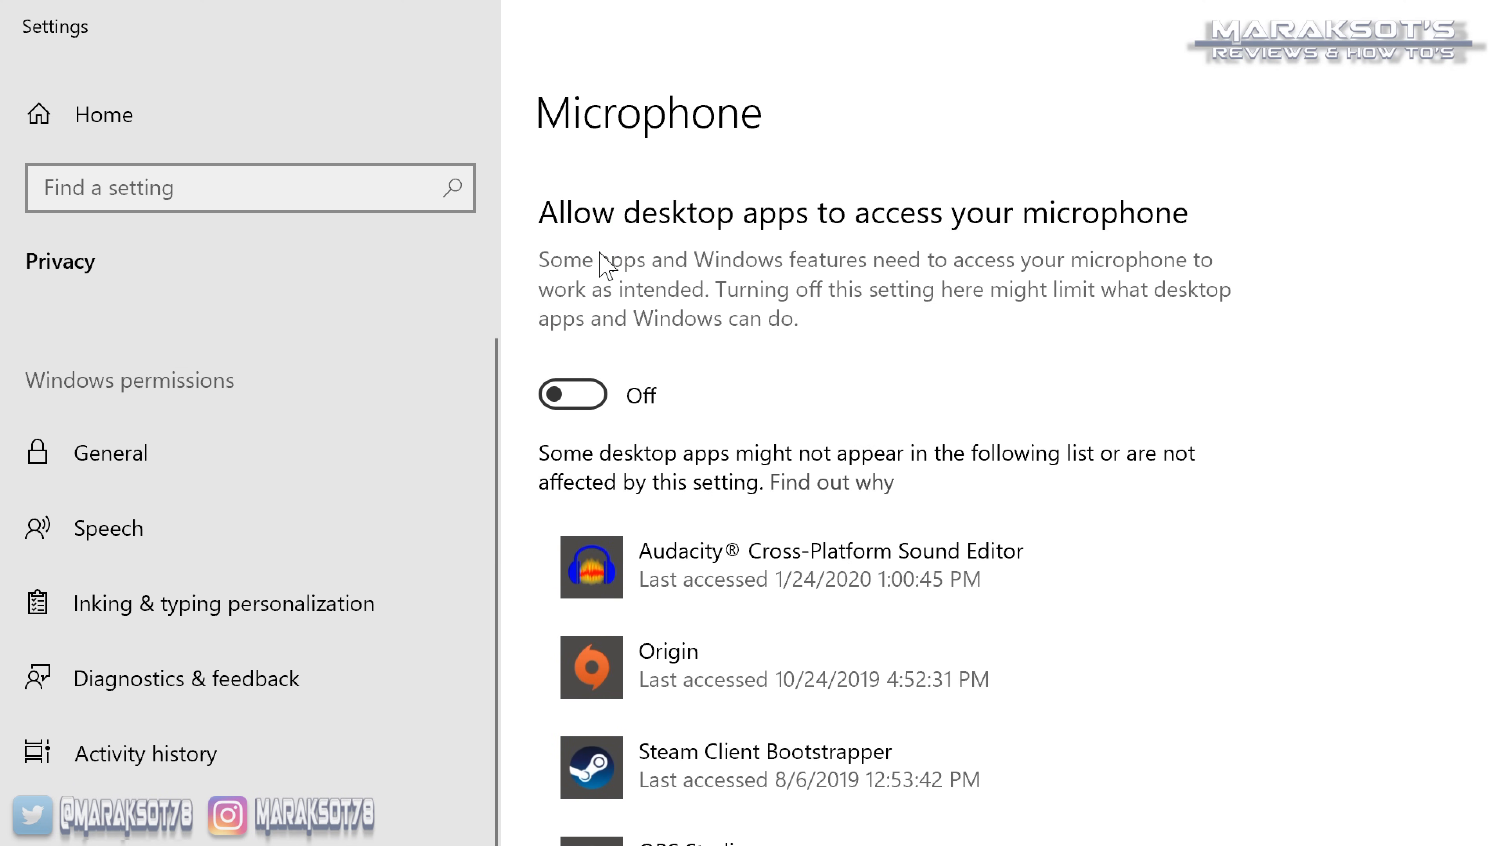
mouse_move(866, 240)
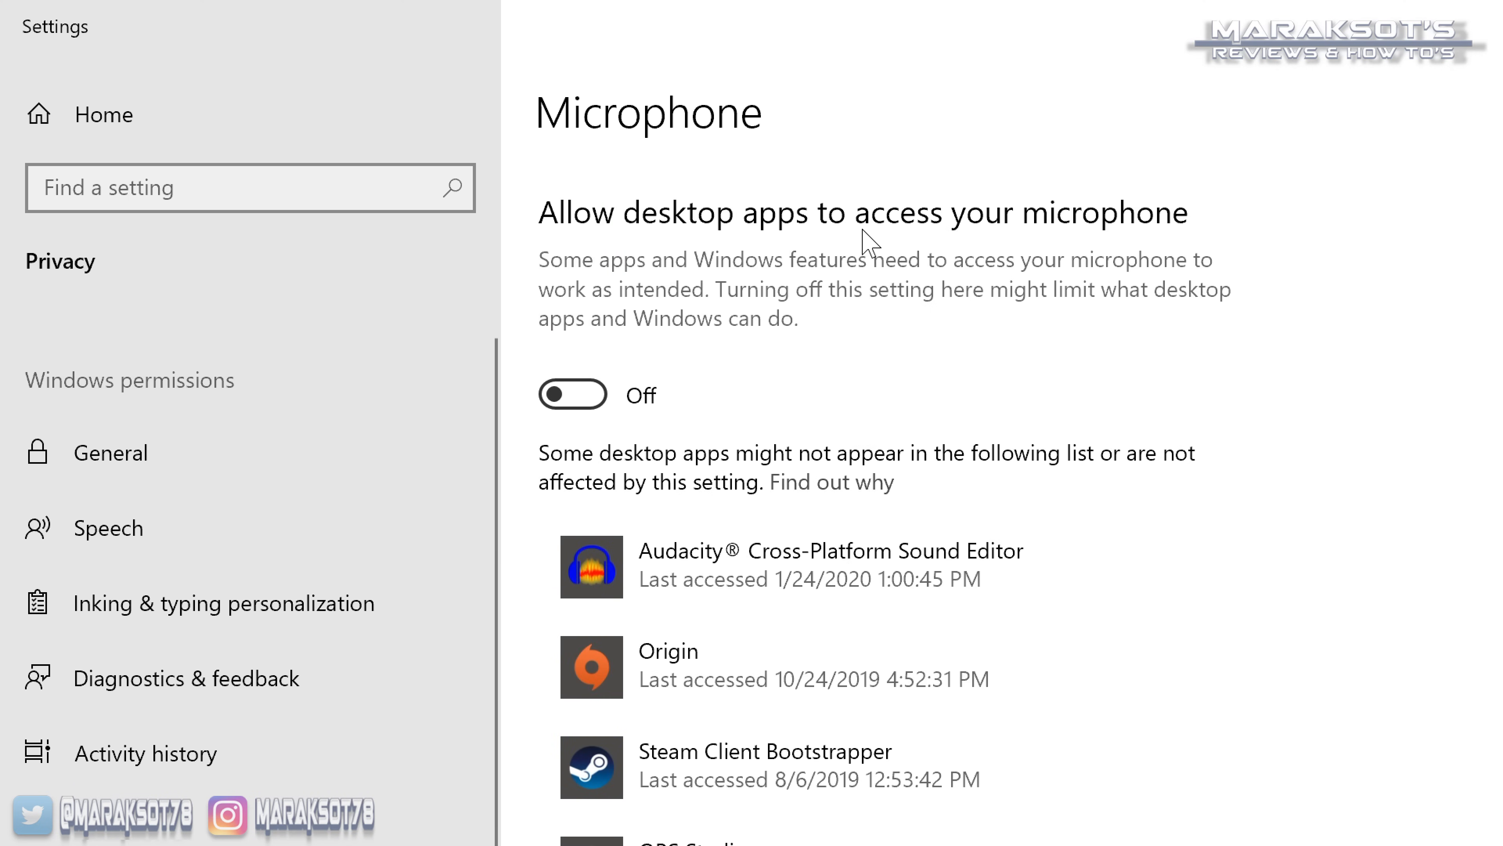
mouse_move(573, 393)
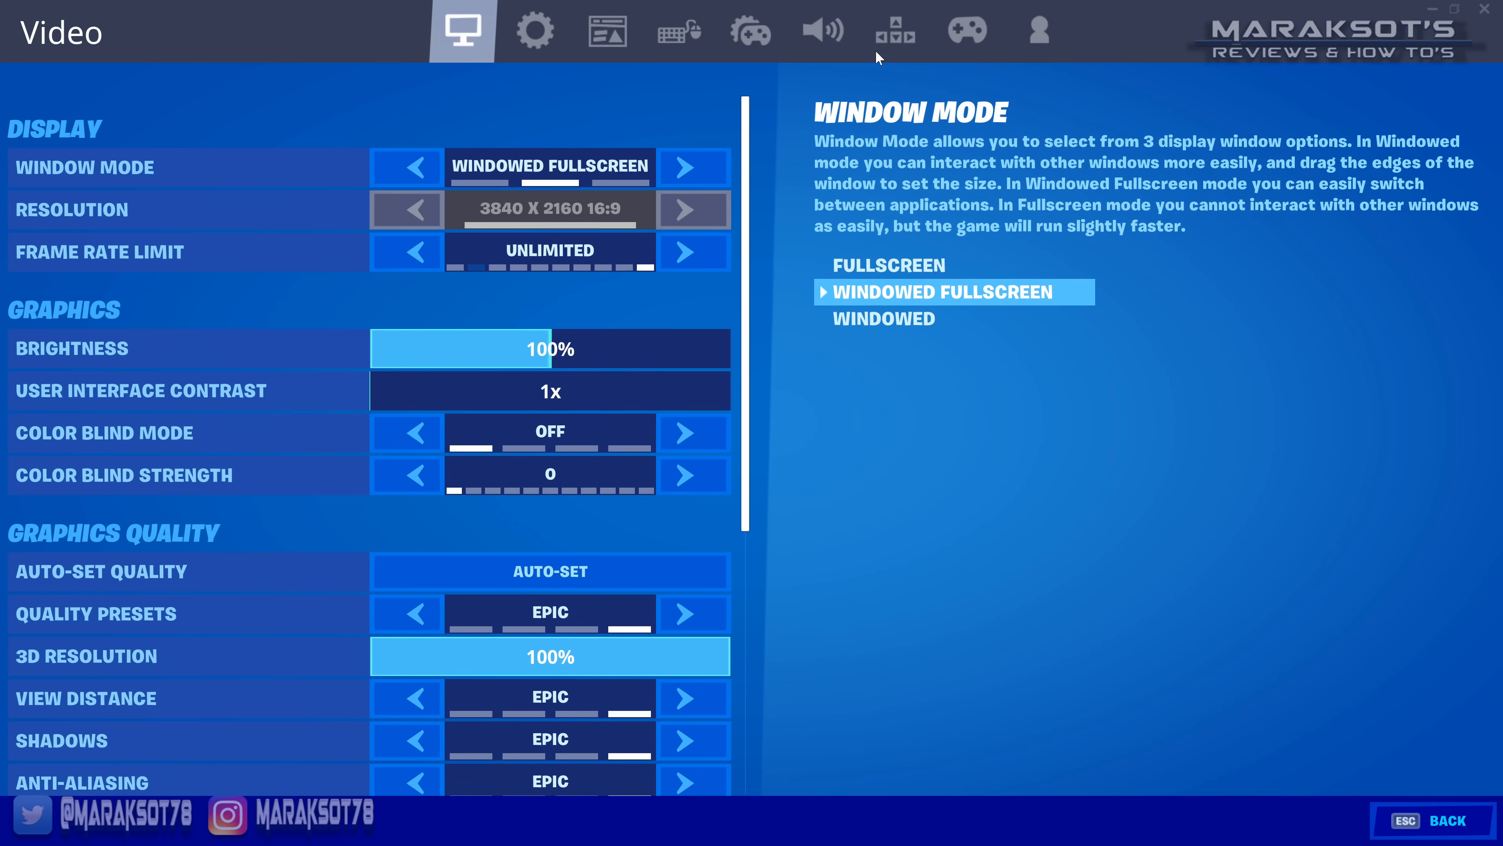
Step: Review Fortnite's audio settings with voice chat input and output devices on Default
click(821, 31)
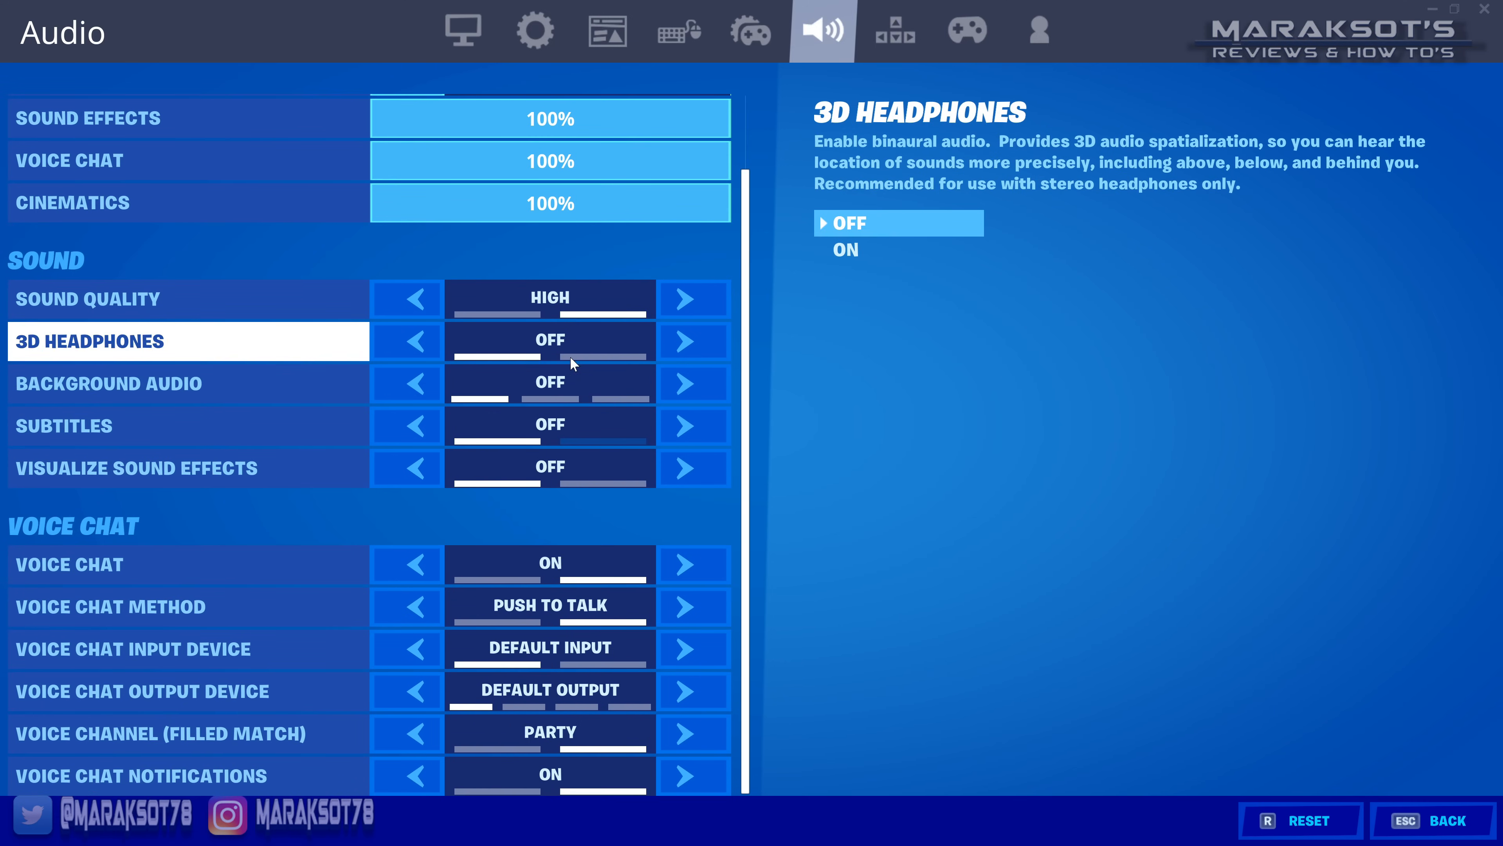
click(686, 648)
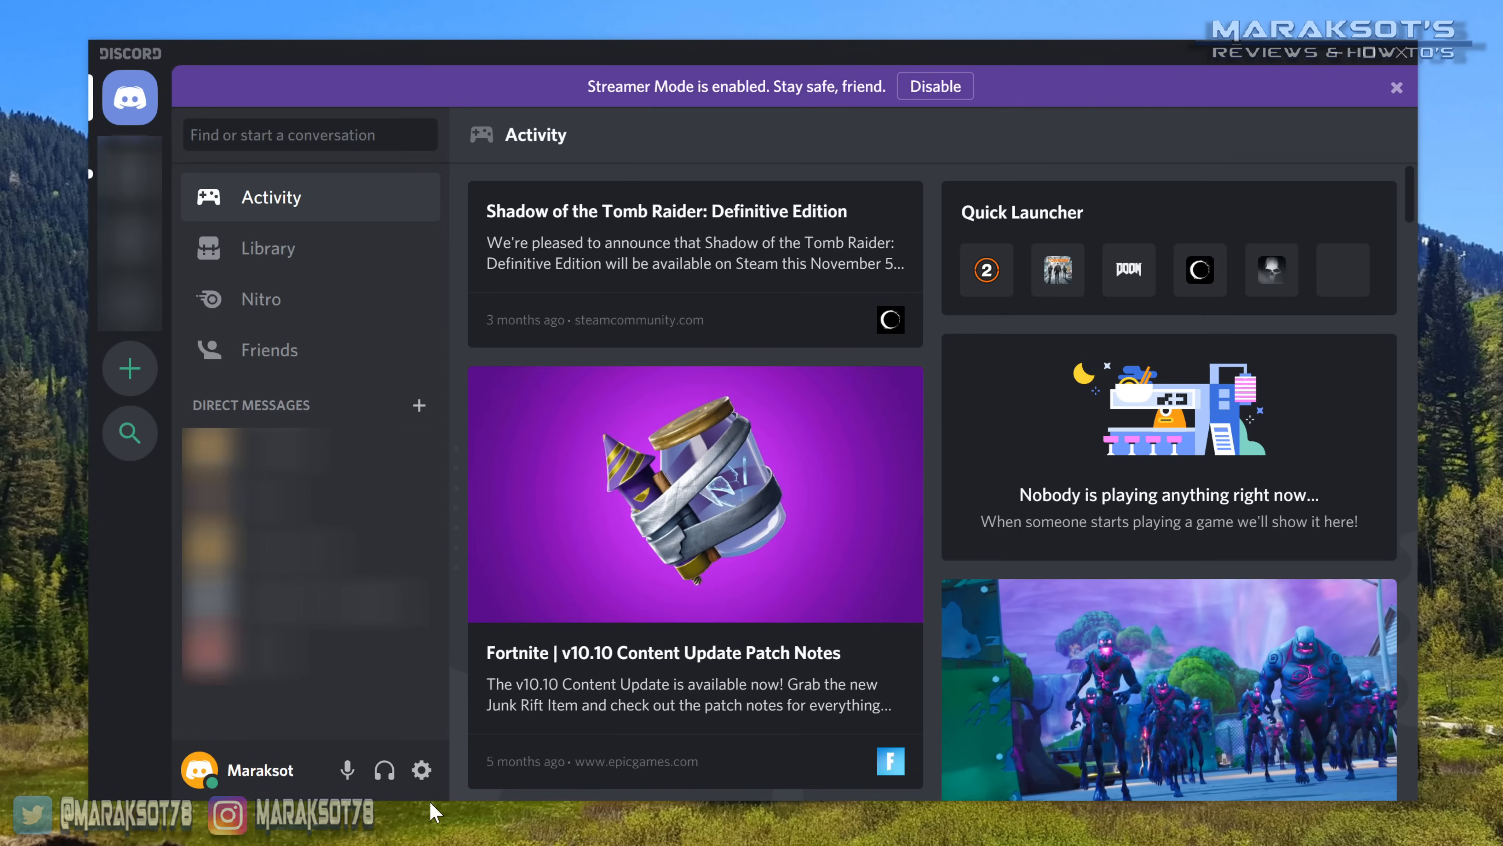
mouse_move(412, 800)
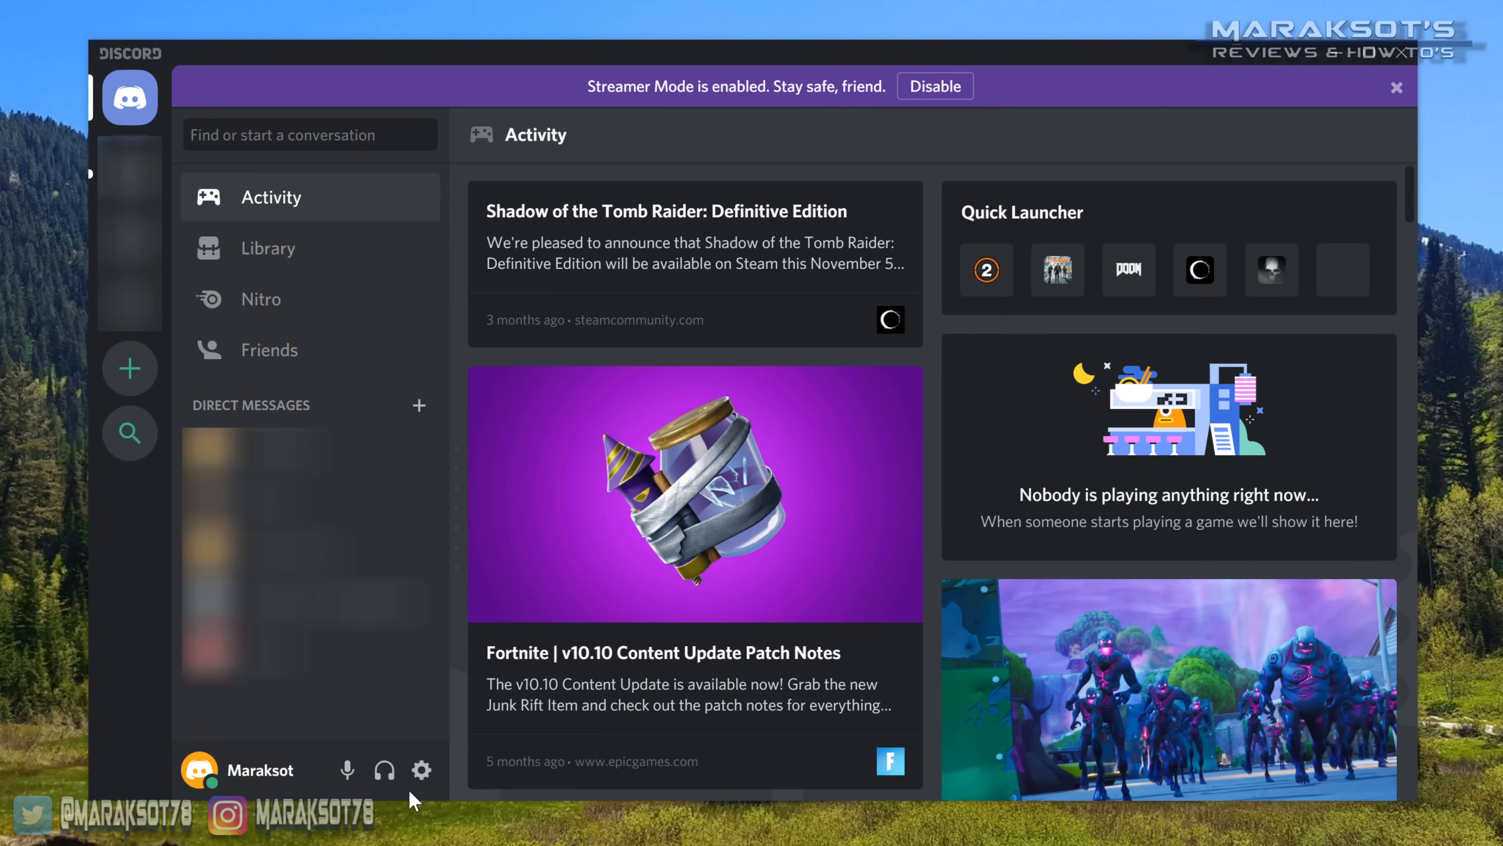
Step: Set Discord voice input to Headset Microphone and output to Headset Earphone (CORSAIR VOID PRO)
click(420, 770)
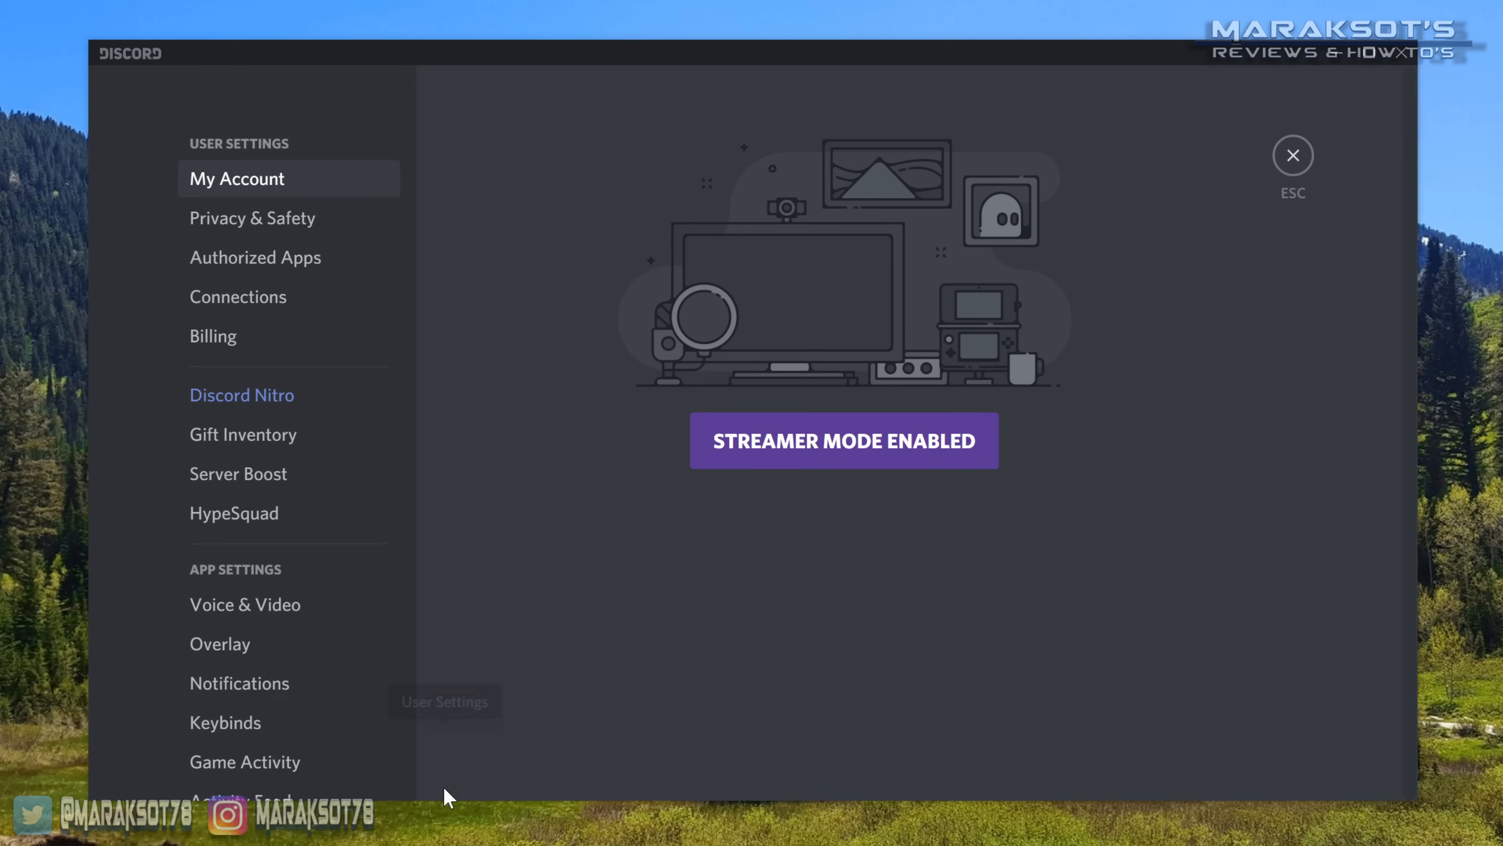
click(244, 603)
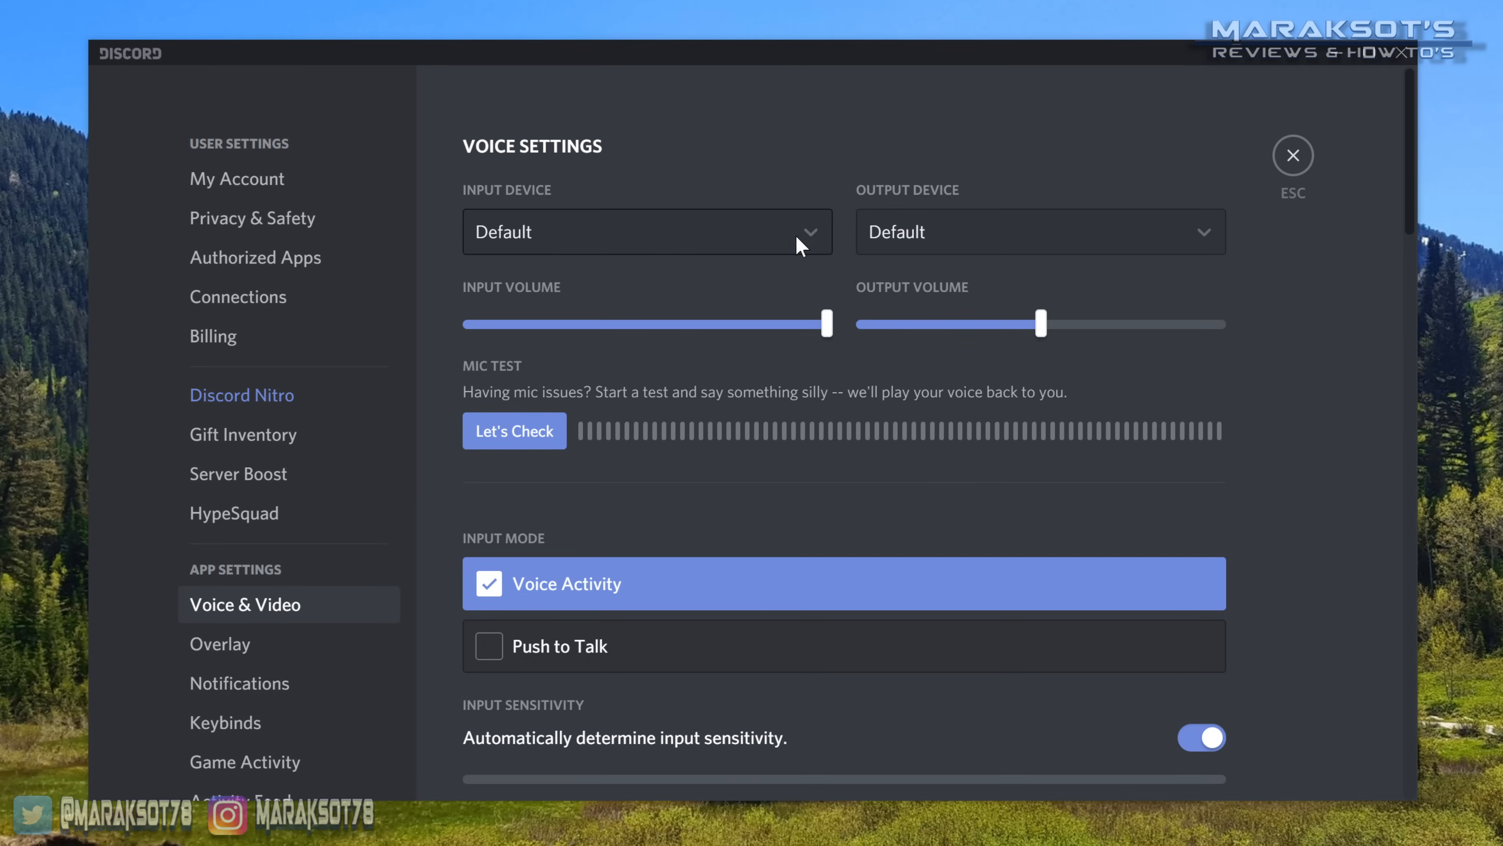
click(648, 231)
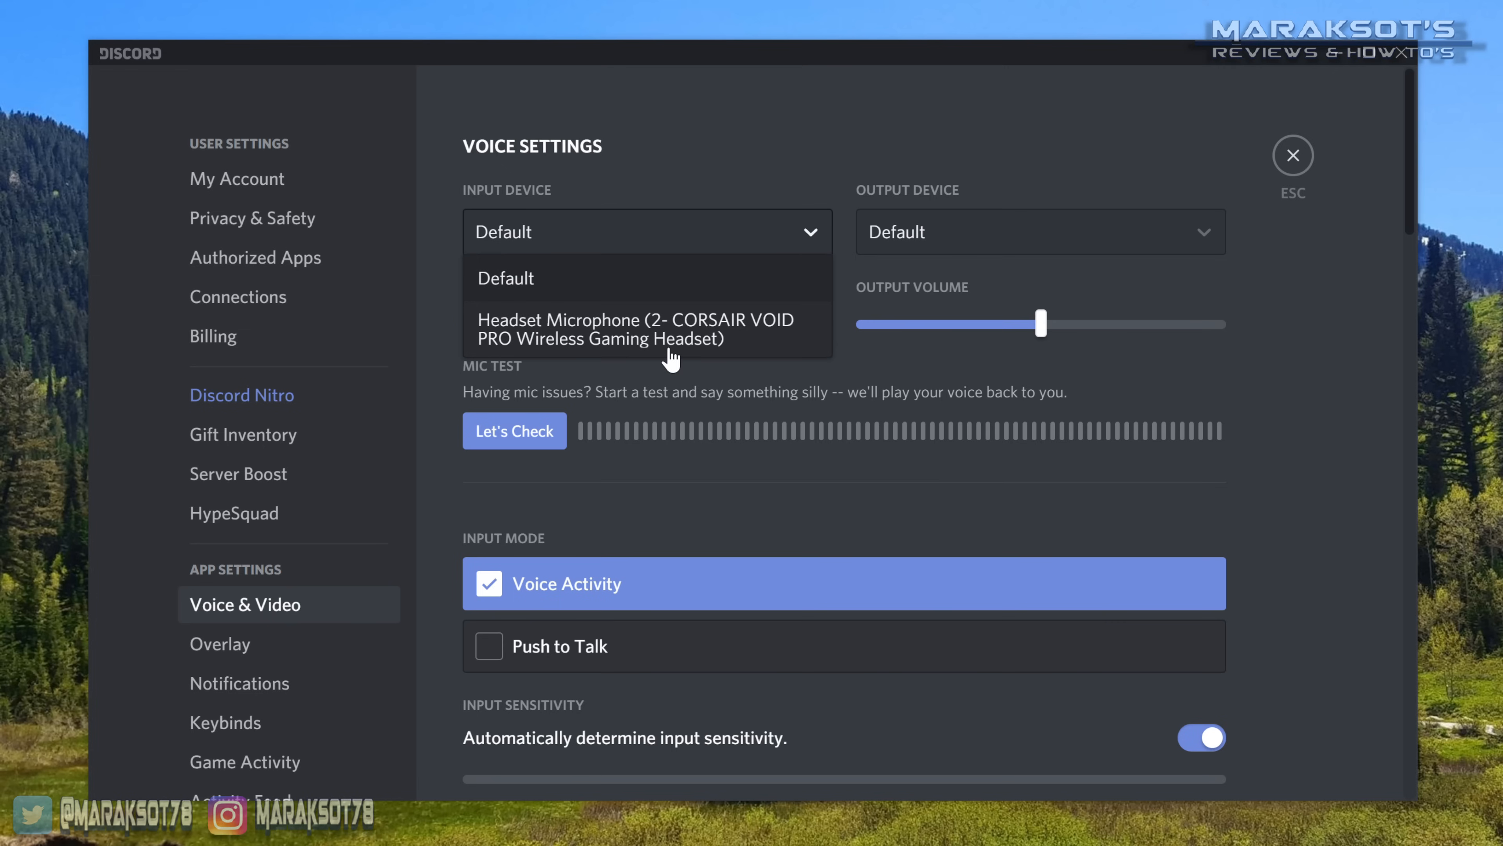
click(627, 329)
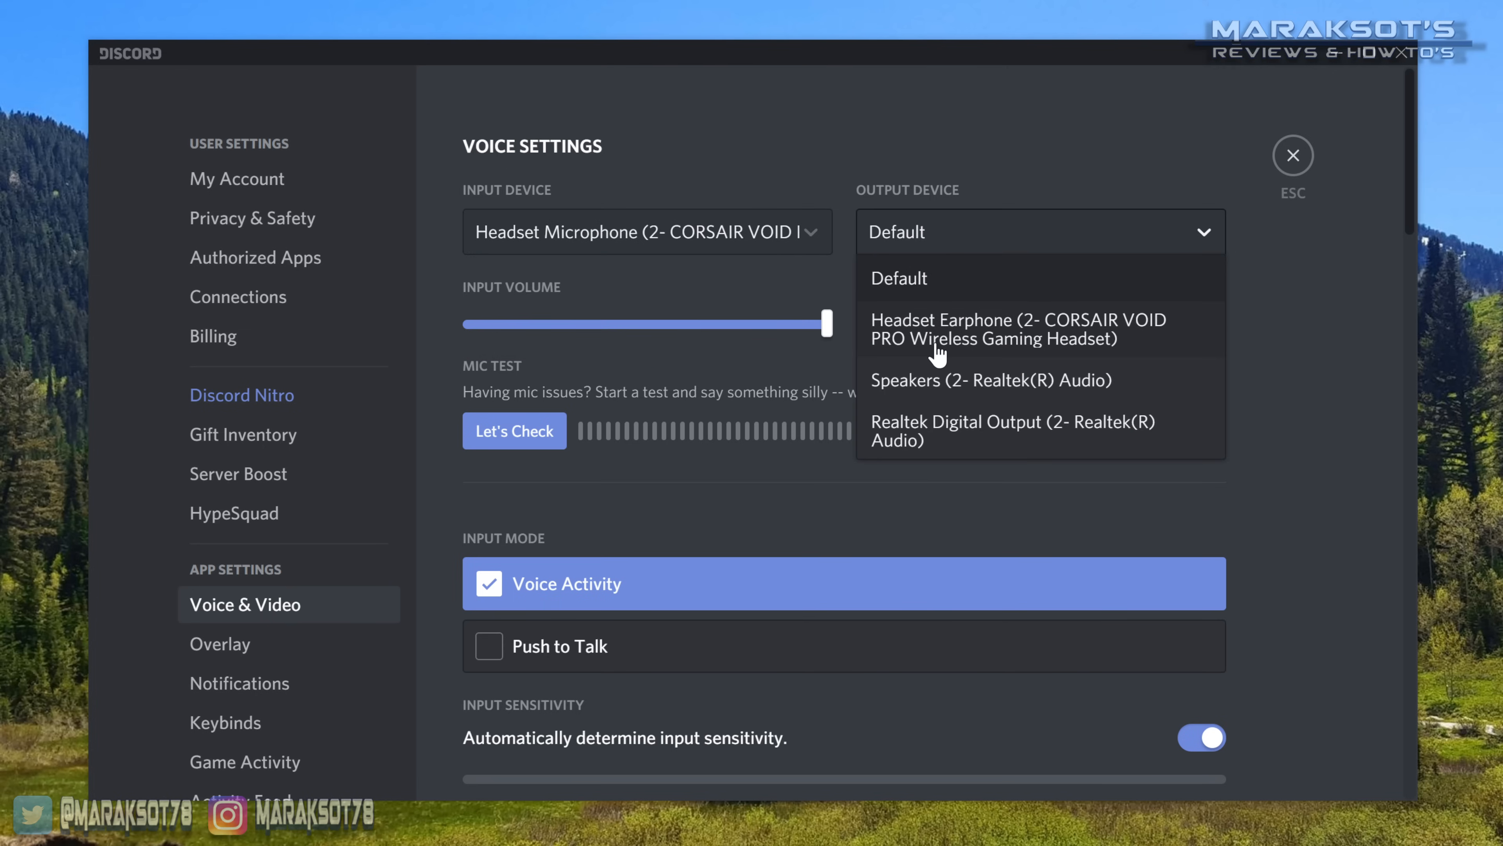
click(1017, 328)
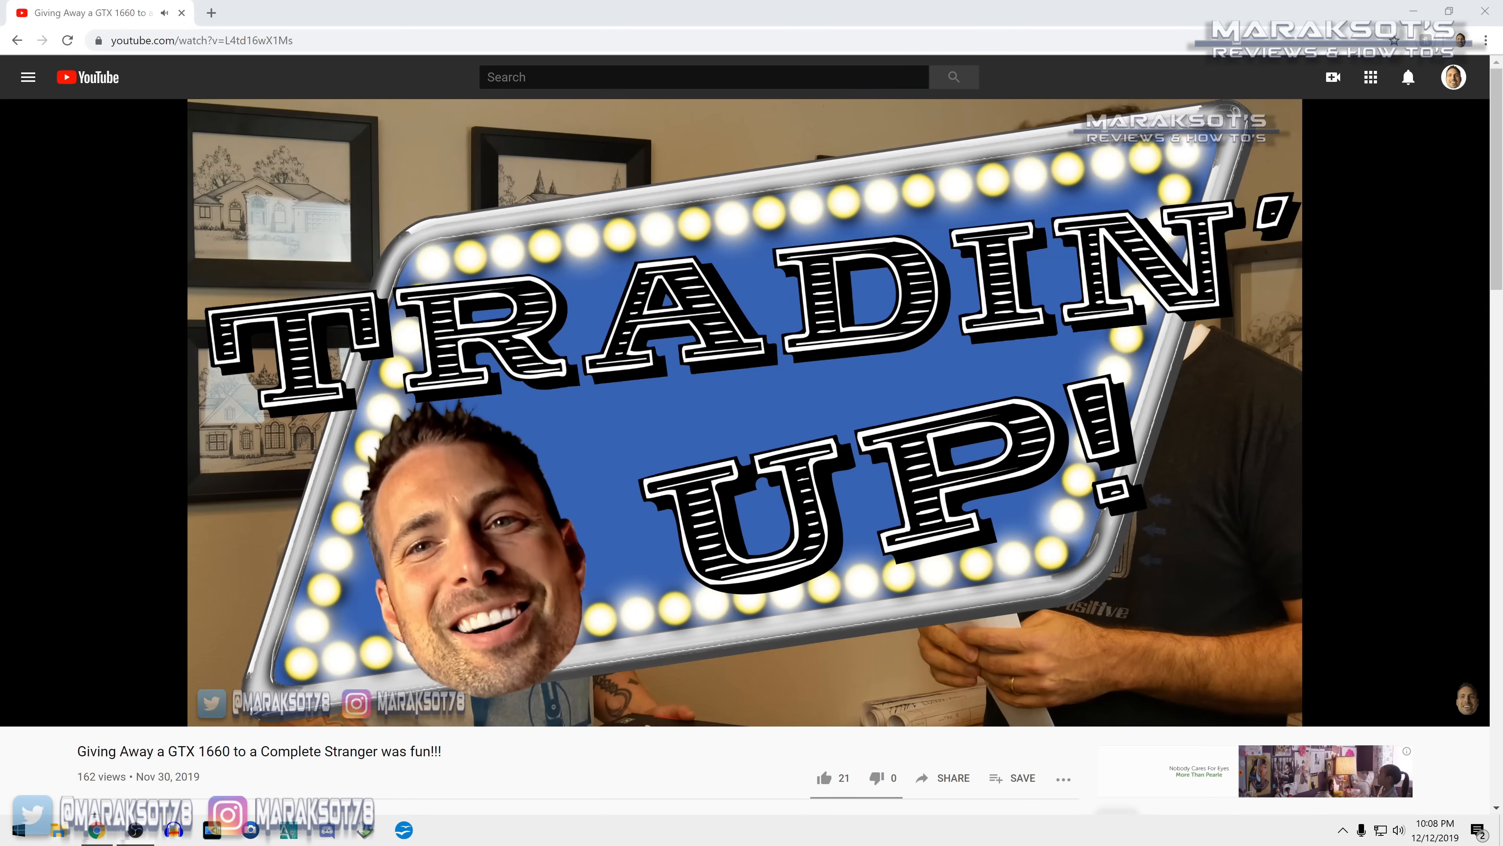
Step: Expand the video description and follow the United States Amazon store link to maraksot78's storefront
scroll(down, 3)
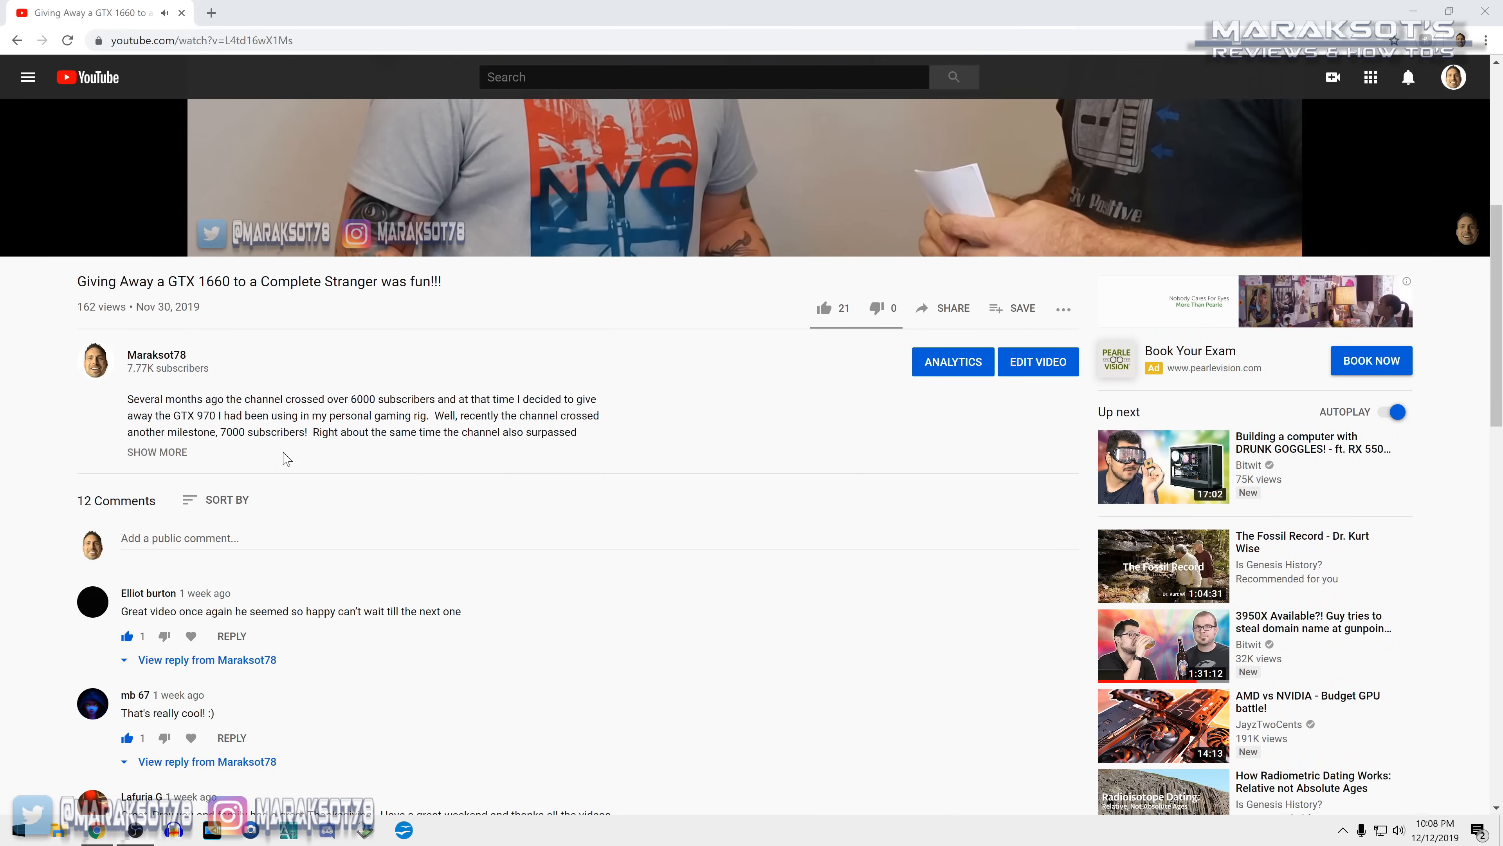
click(157, 452)
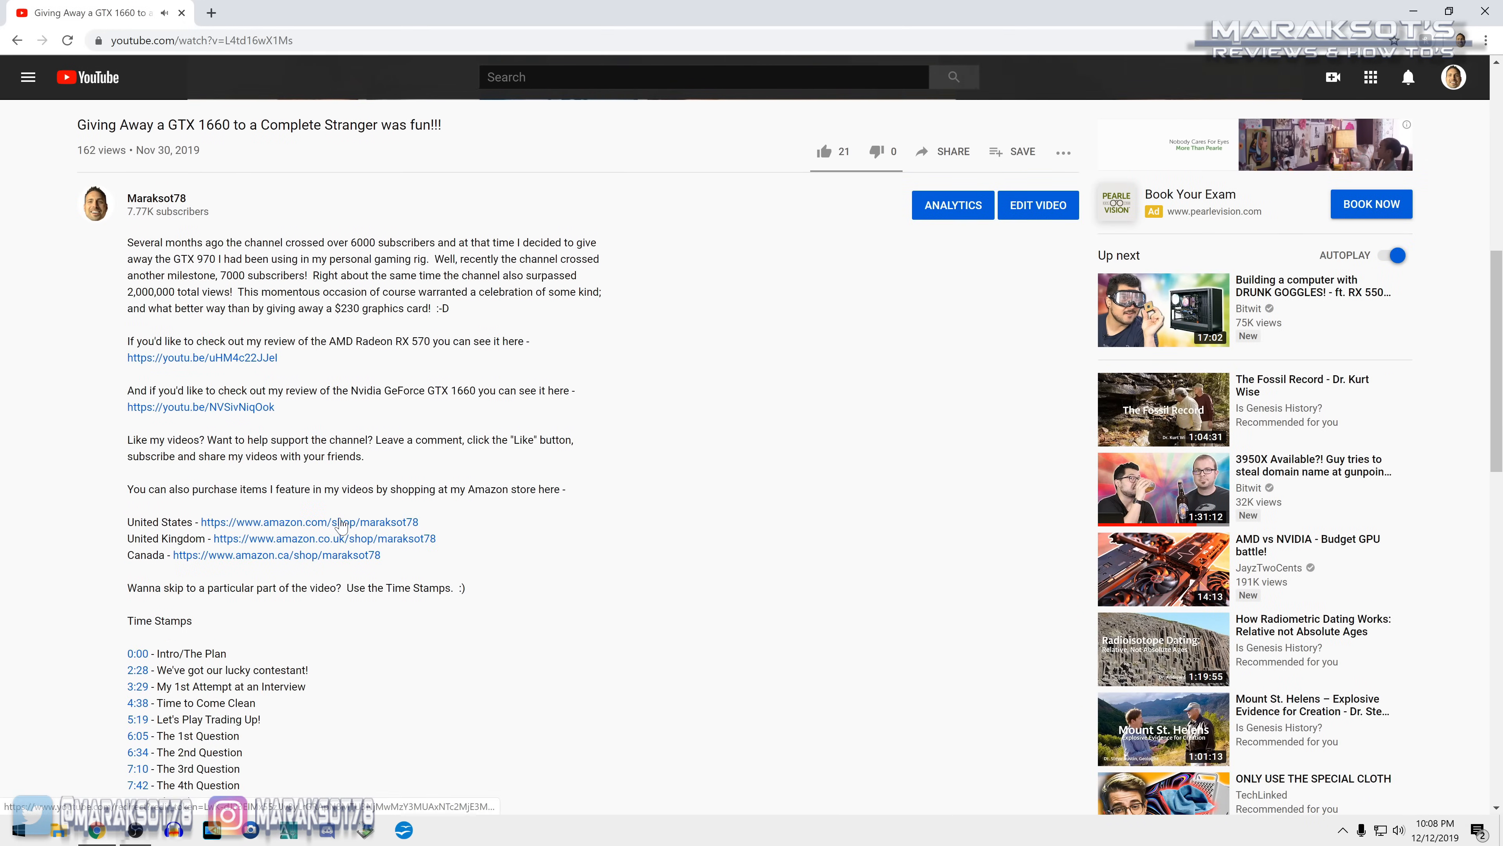
click(308, 522)
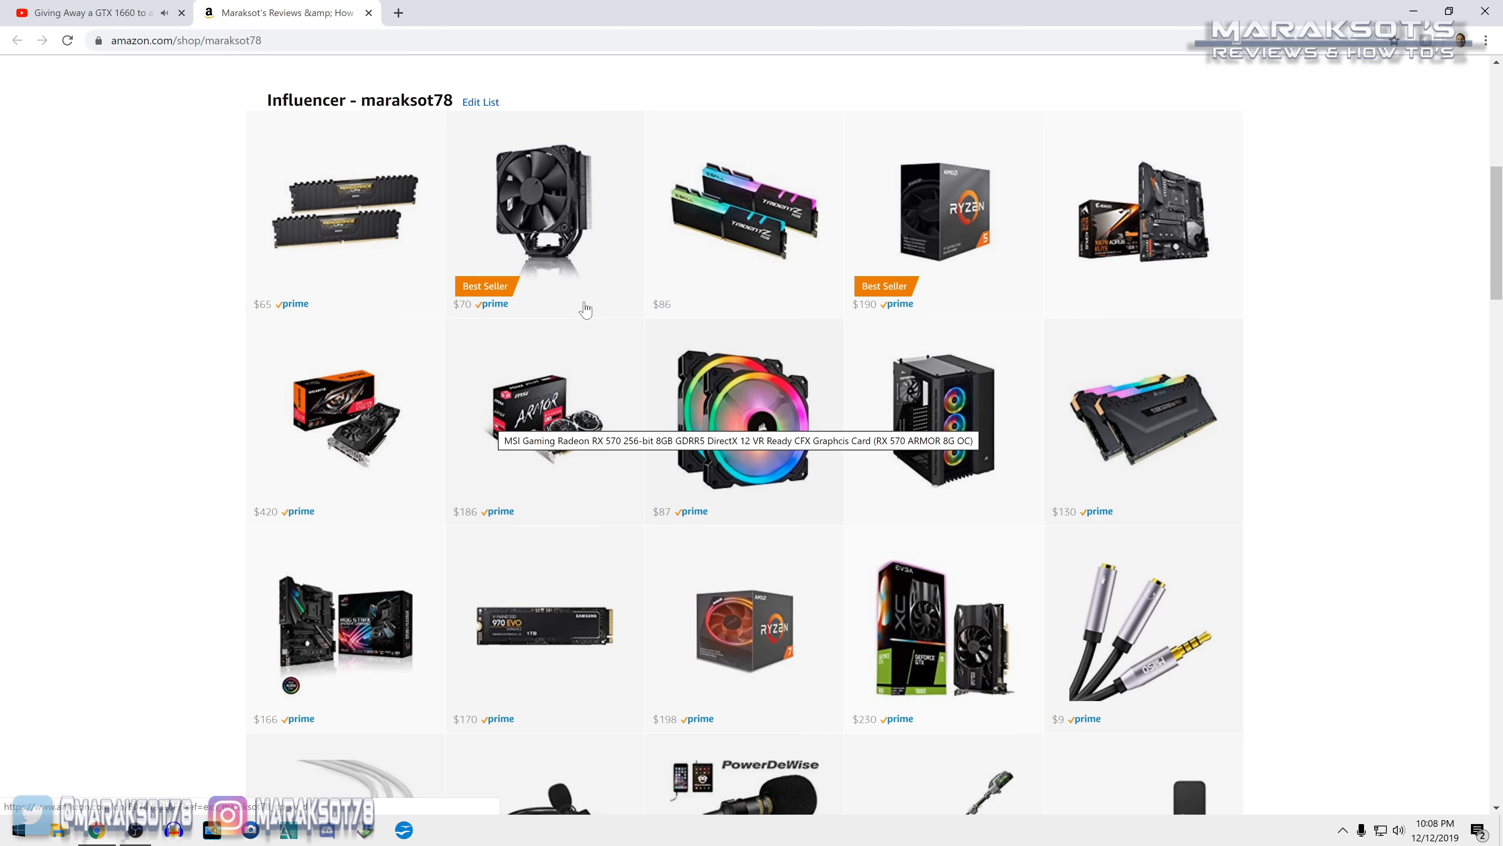